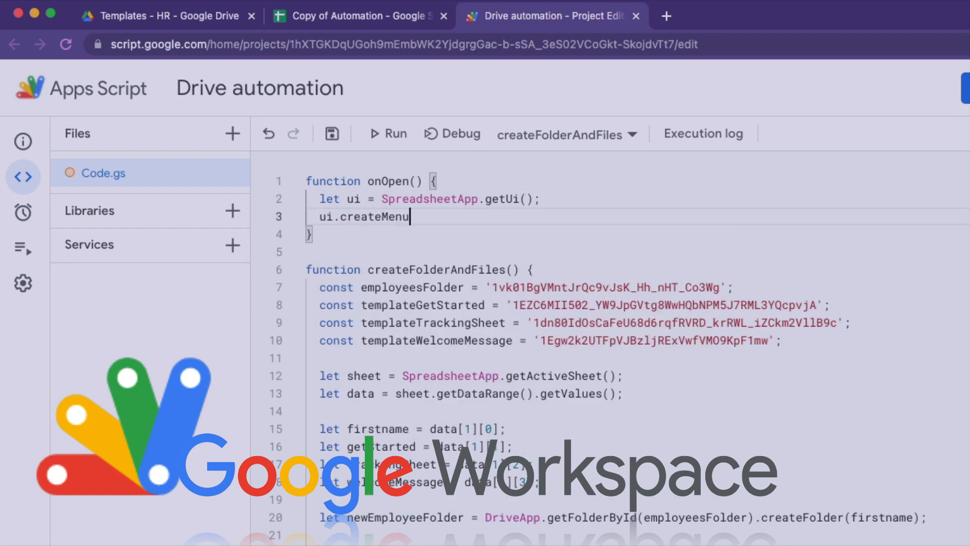
- Begin the onOpen menu caption with ('N, then switch to the Copy of Automation spreadsheet
type("('N")
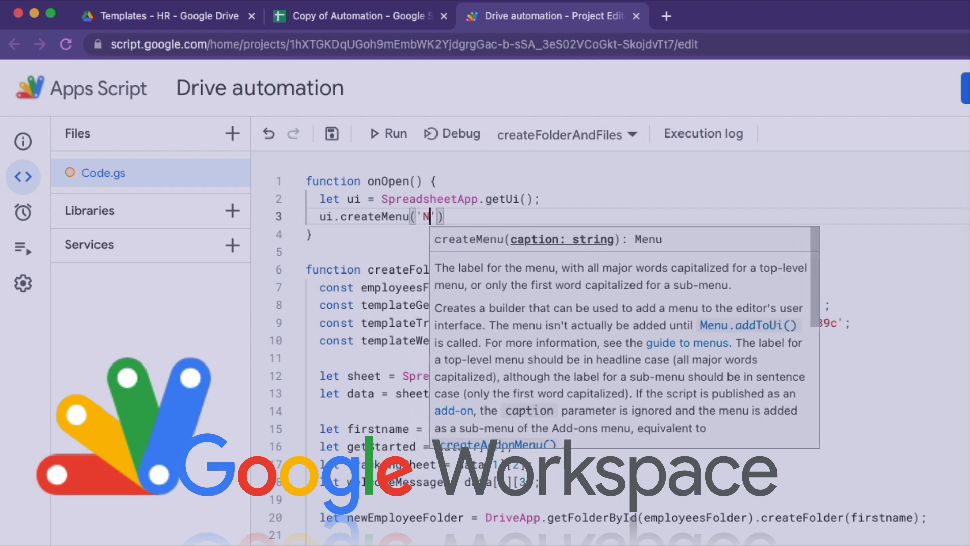
left_click(362, 16)
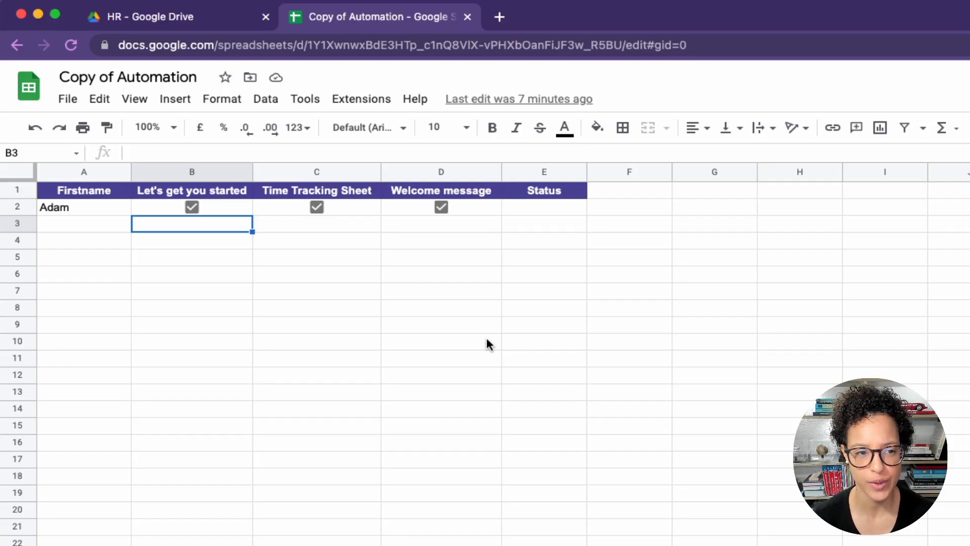
- Create a bound Apps Script project via Extensions and rename it 'Drive automation'
left_click(361, 99)
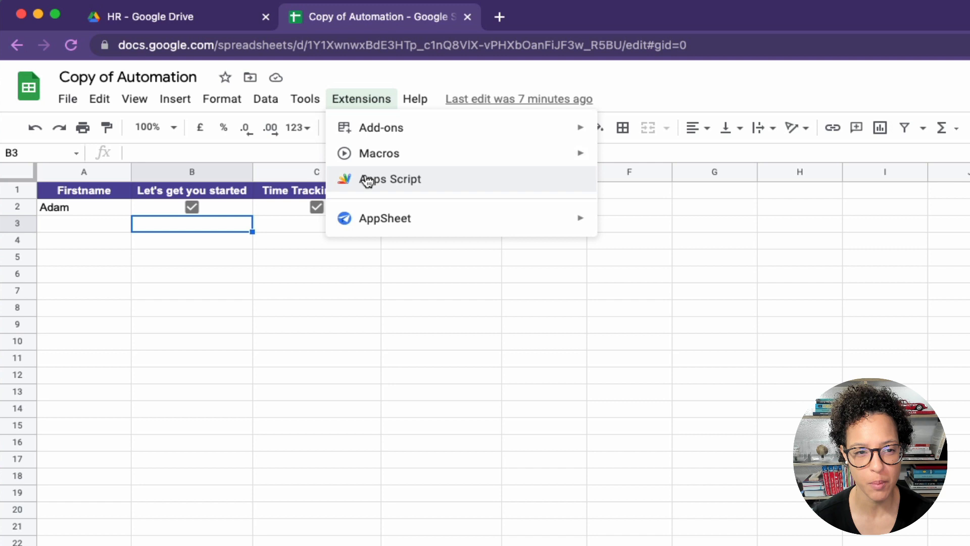
left_click(391, 179)
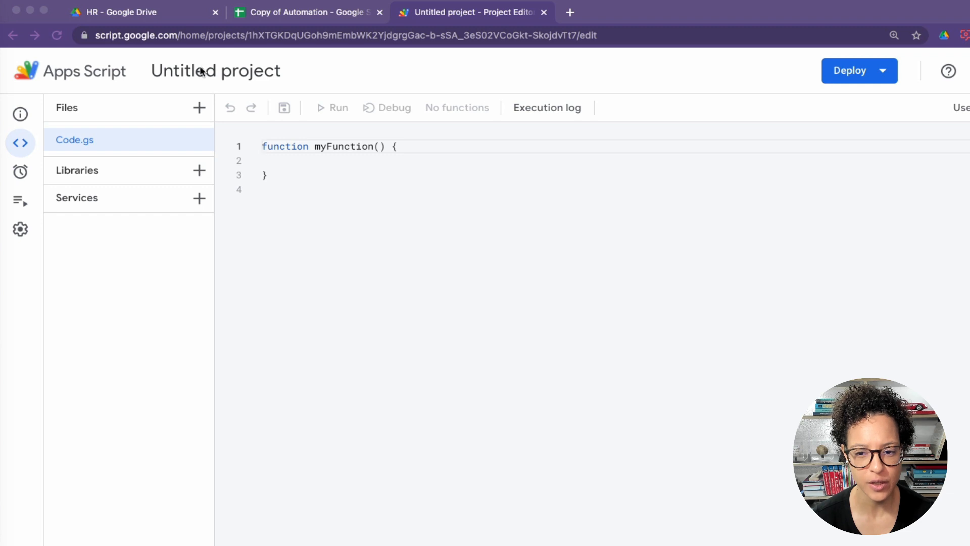
left_click(215, 70)
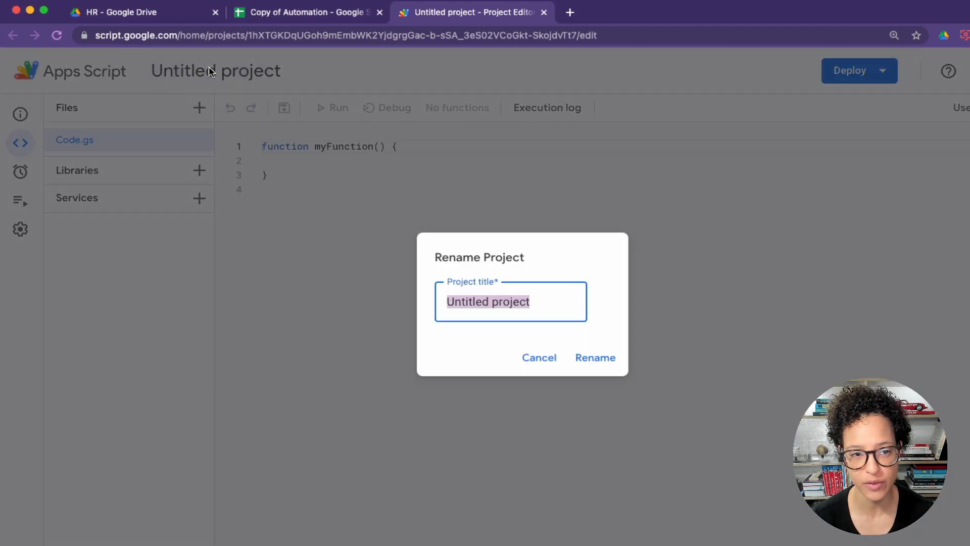
type("Drive automation")
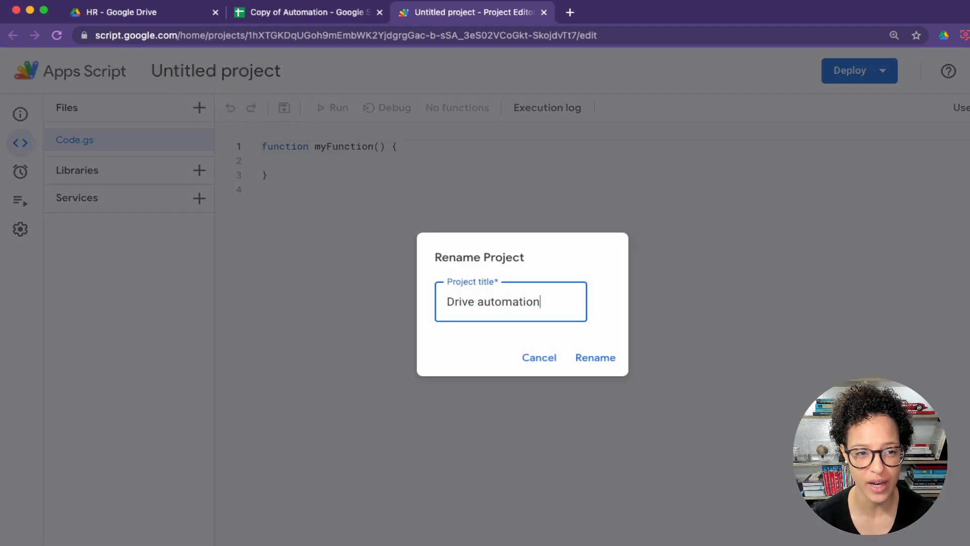
left_click(595, 358)
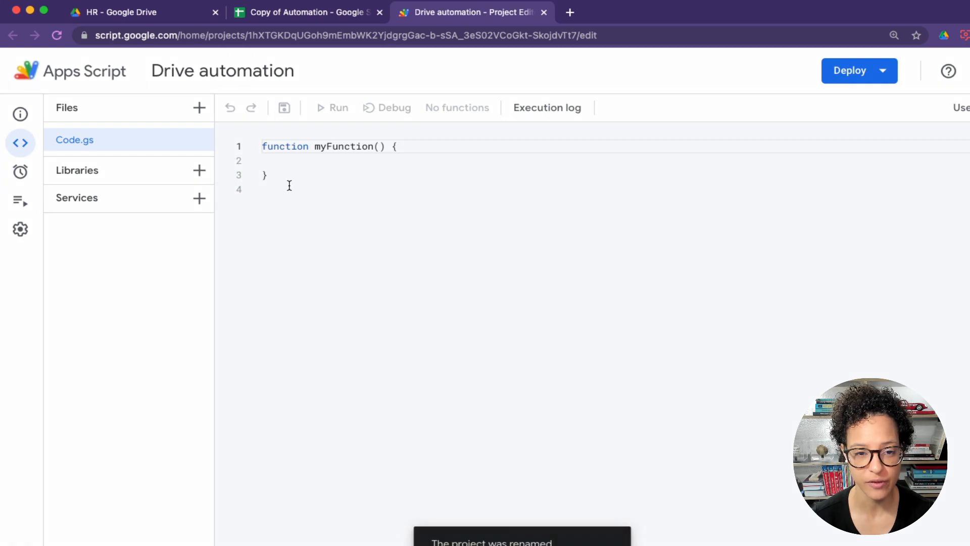
- Rename the default myFunction to createFolderAndFiles
double_click(344, 146)
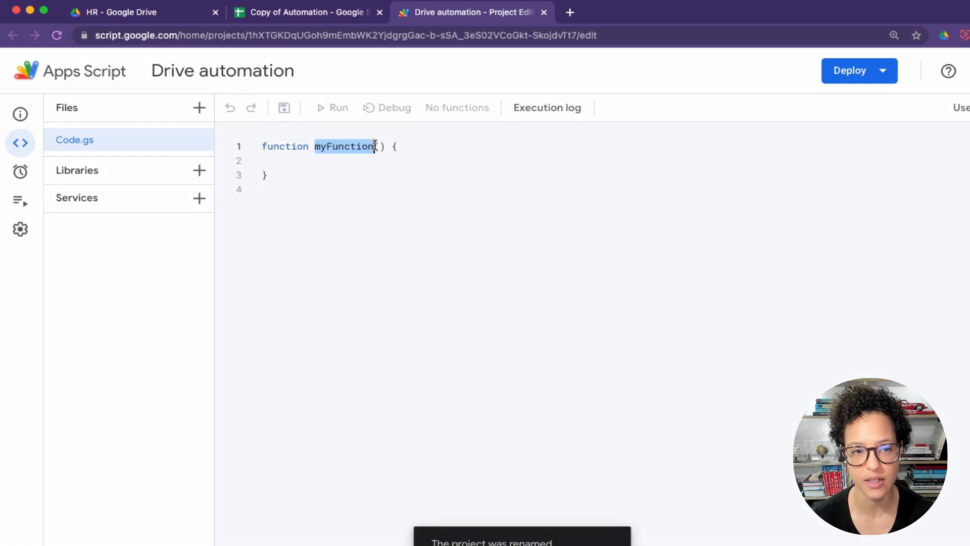
type("createFo")
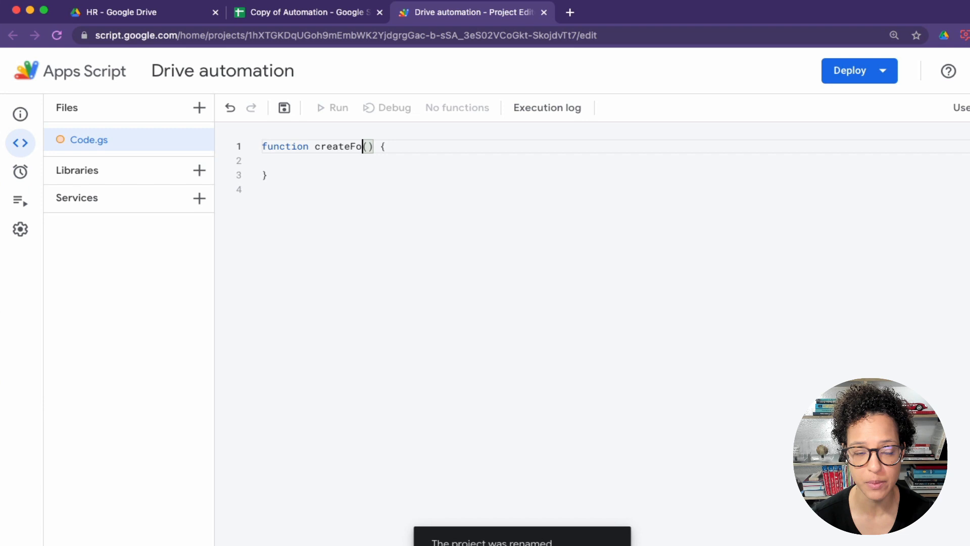
type("lderAndFiles")
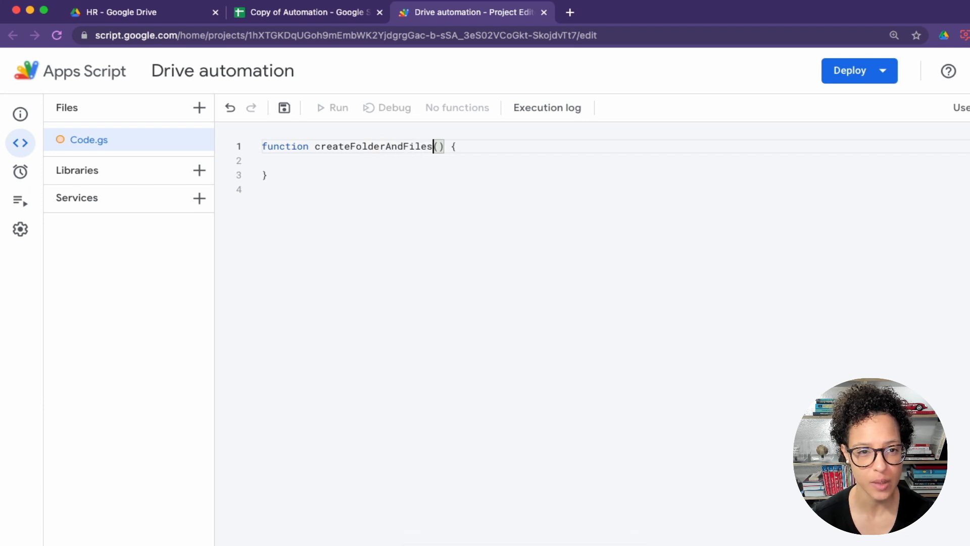
- Add const employeesFolder and paste the Employees folder's Drive share link into it
left_click(295, 160)
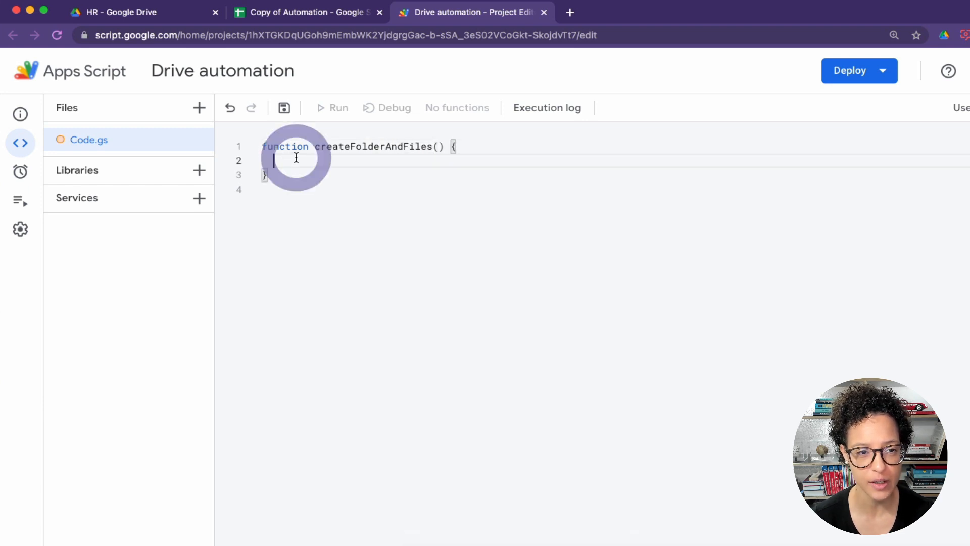
type("const")
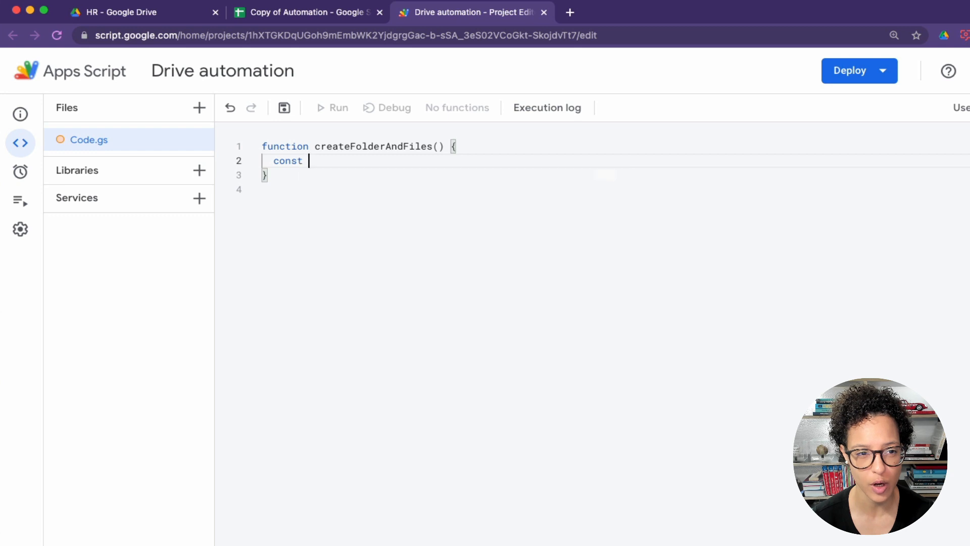
type("employees")
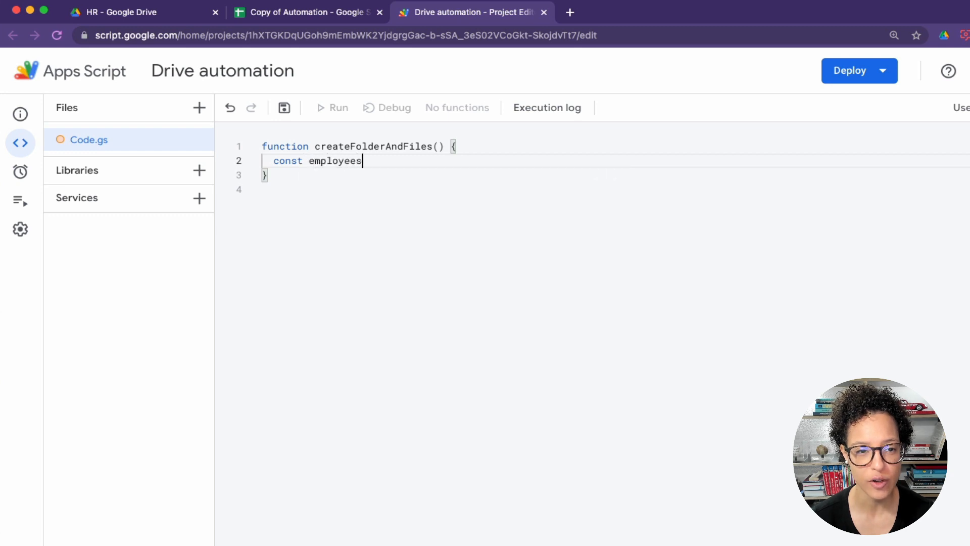
type("Folder =")
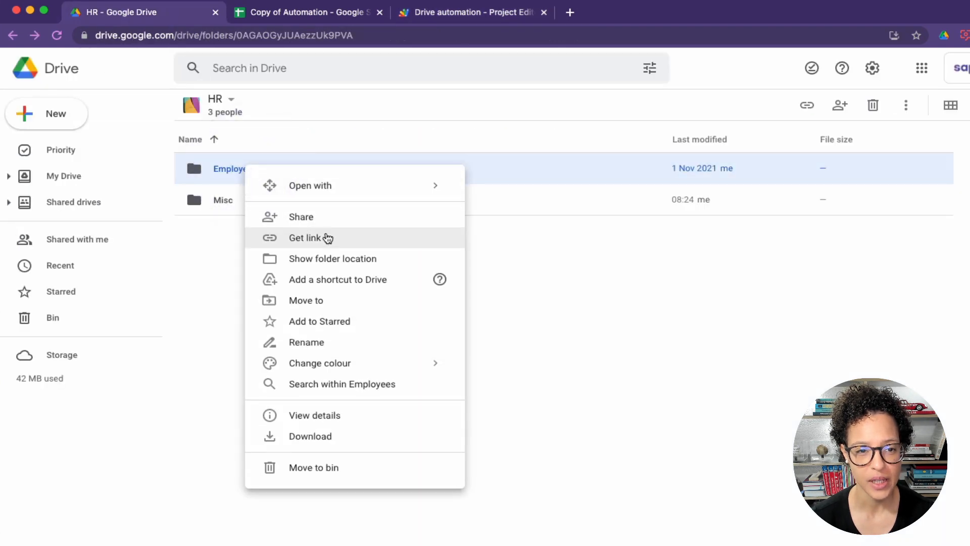
left_click(305, 238)
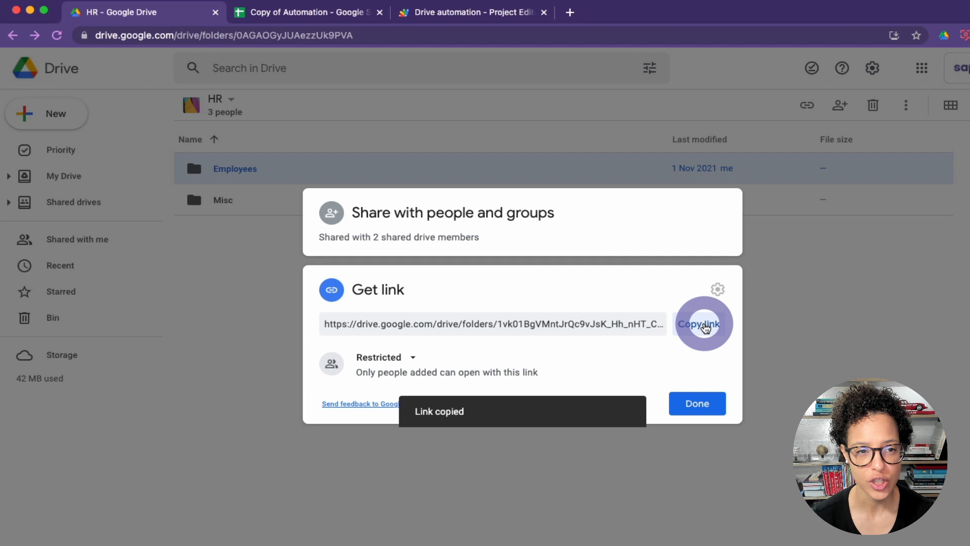
left_click(697, 403)
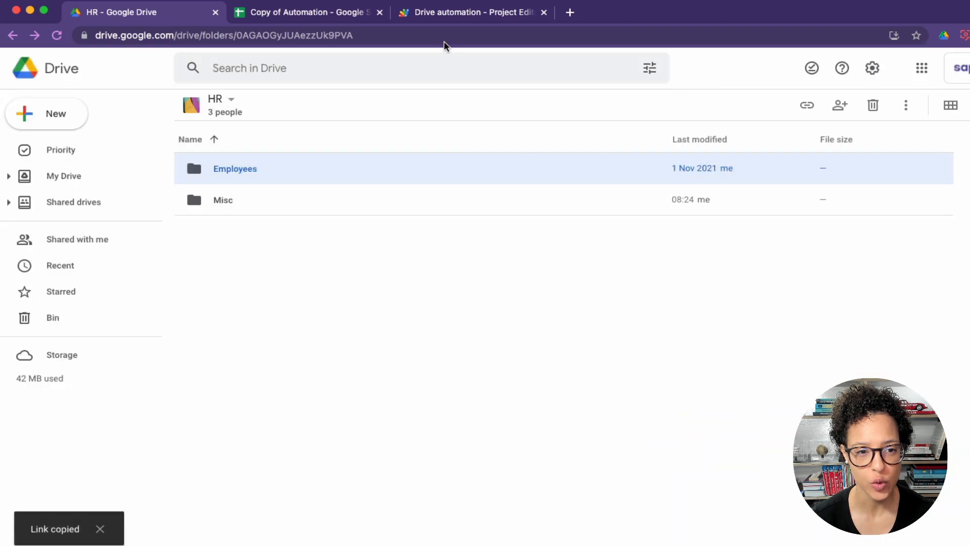
left_click(473, 11)
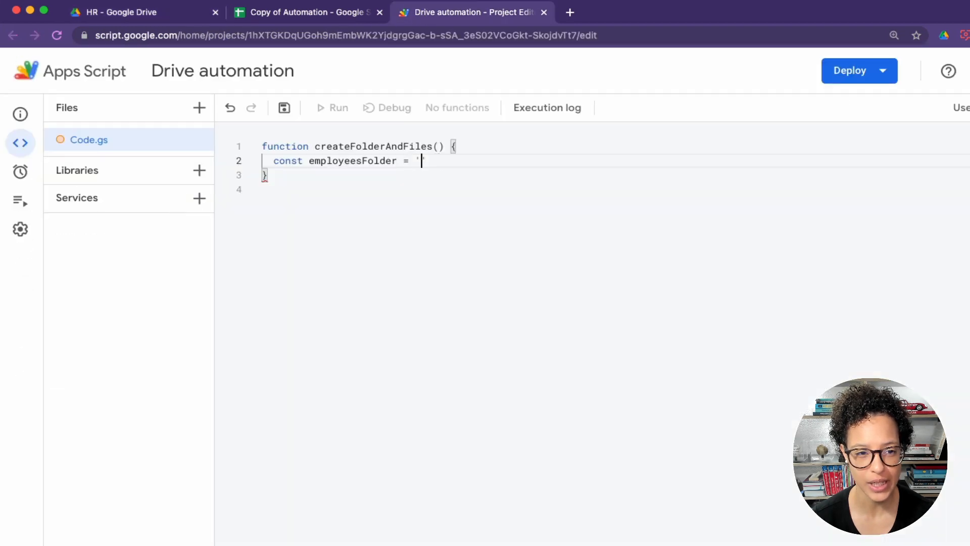
type("https://drive.google.com/drive/folders/1vk01BgVMntJrQc9vJsK_Hh_nHT_Co3Wg?usp=sharing")
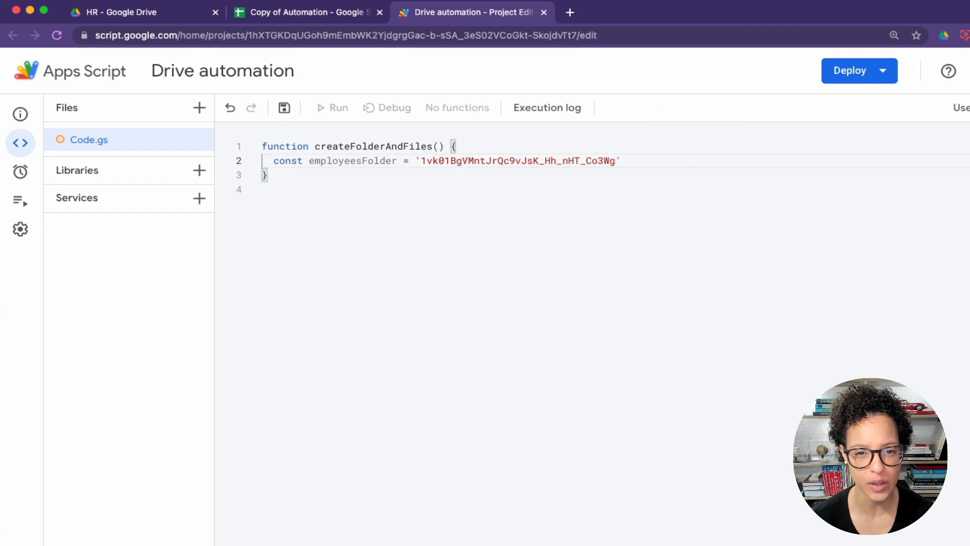
- Set const templateGetStarted to the Let's get you started document's ID from the Templates folder
type("const templateGetS")
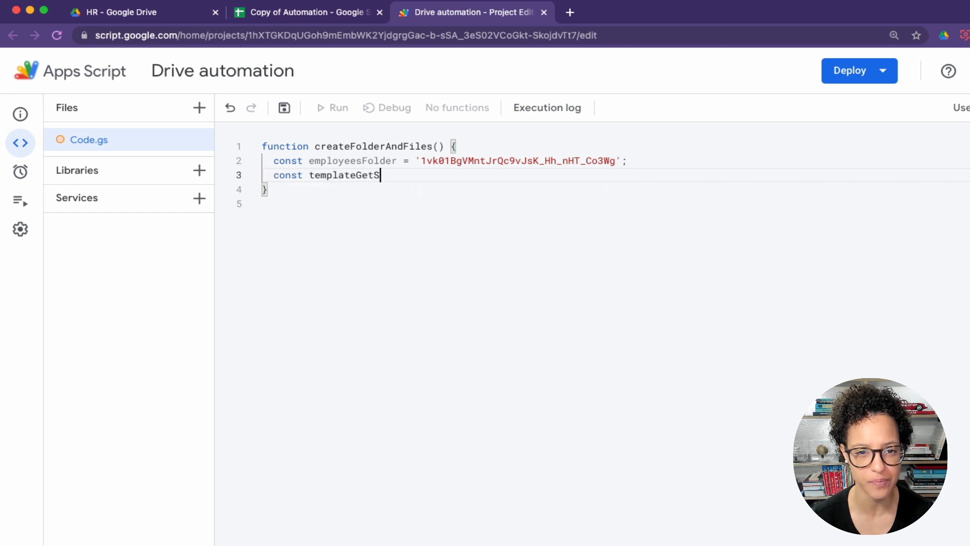
type("tarted =")
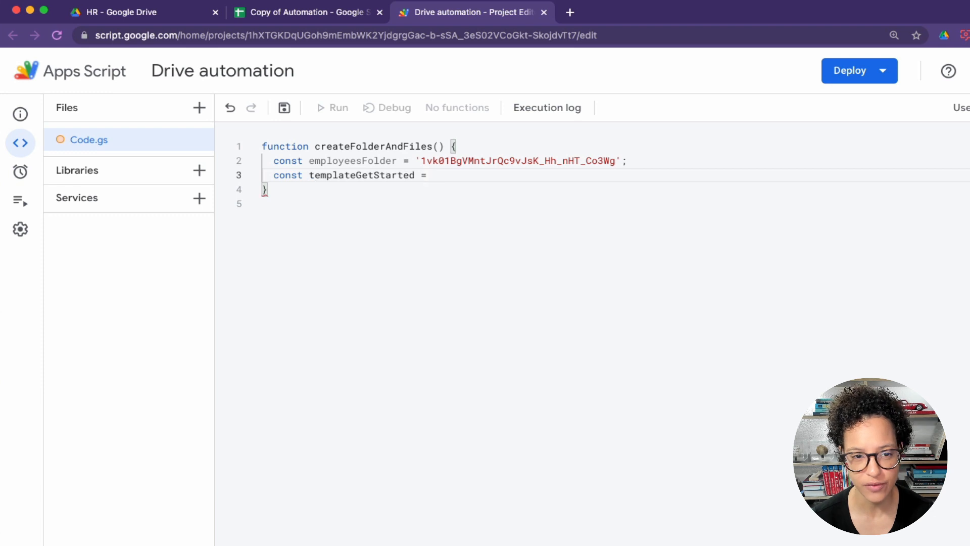
type("'")
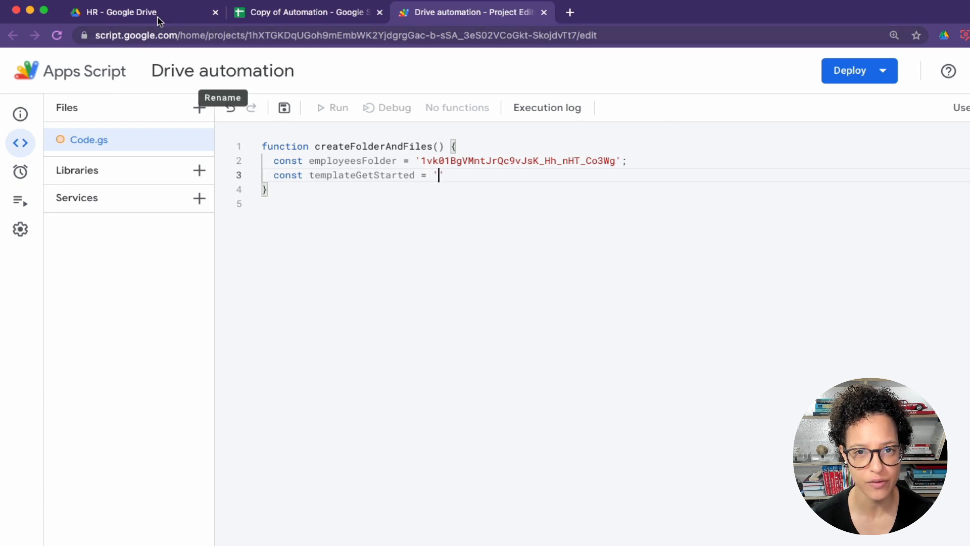
left_click(118, 12)
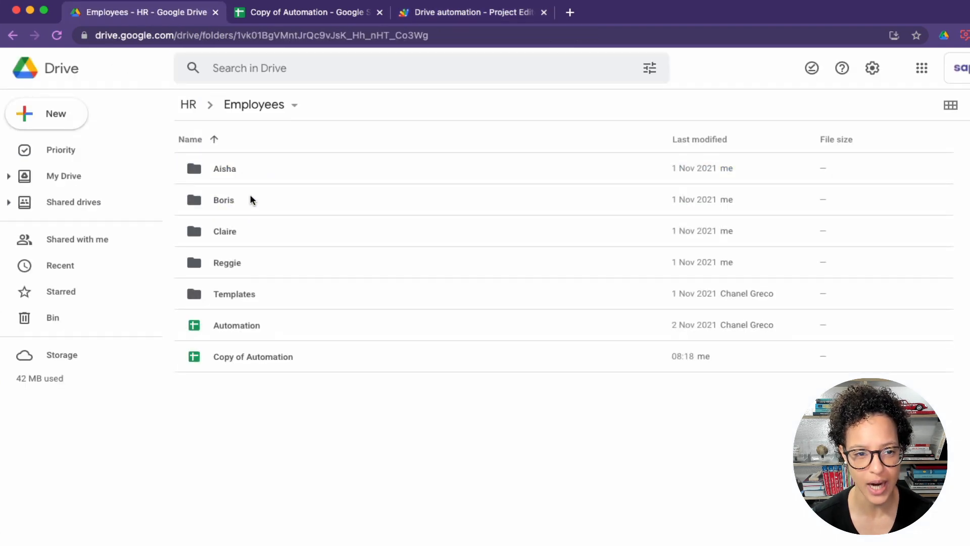
double_click(234, 294)
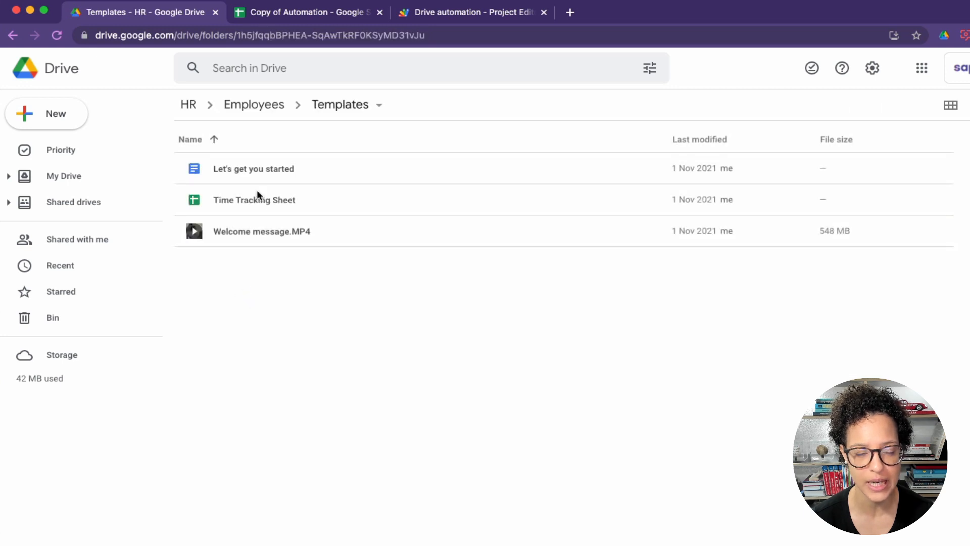
right_click(253, 168)
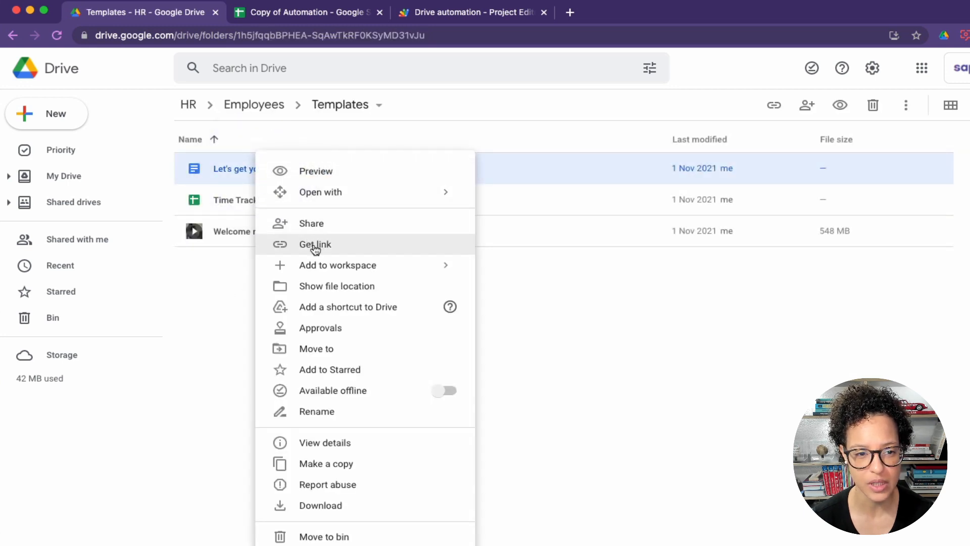
left_click(314, 243)
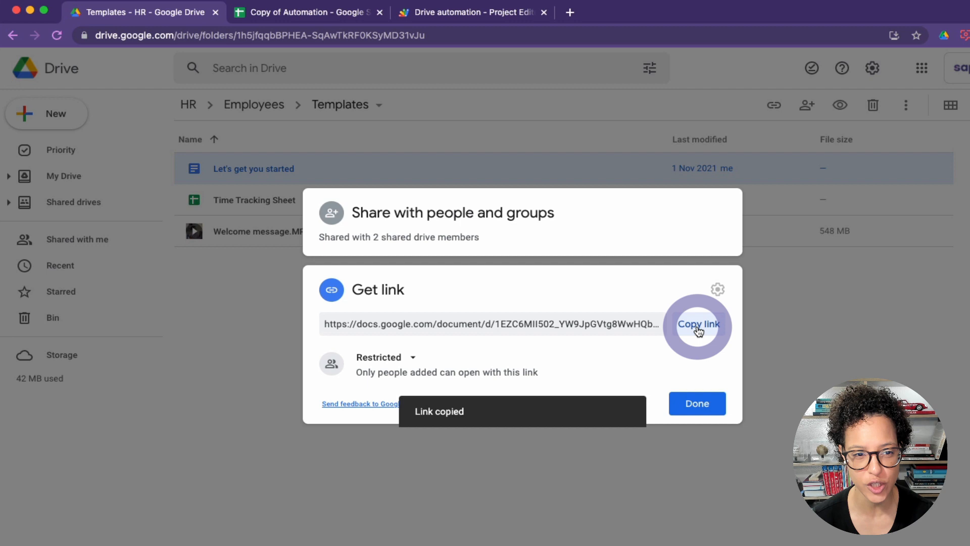
left_click(471, 12)
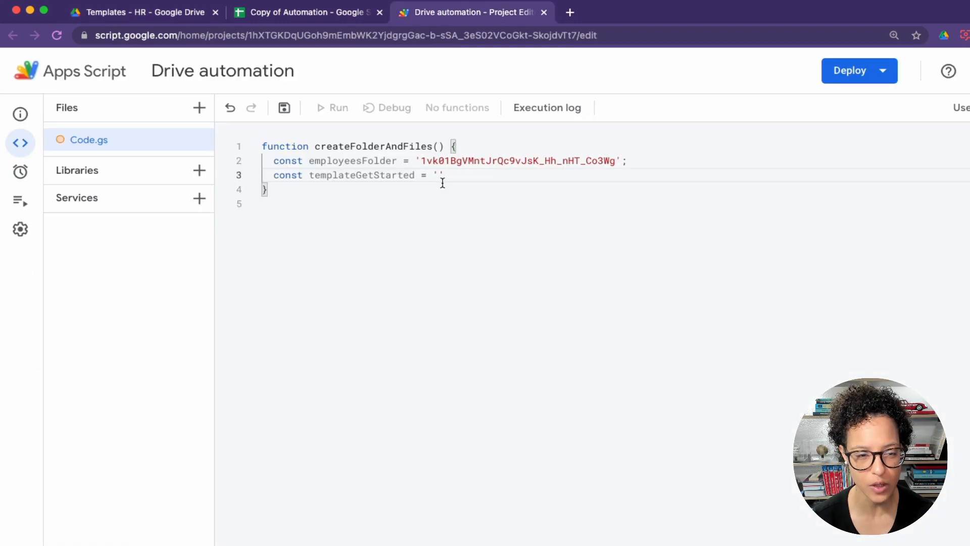
type("https://docs.google.com/document/d/1EZC6MII502_YW9JpGVtg8WwHQbNPM5J7RML3YQcpvjA/edit?usp=s")
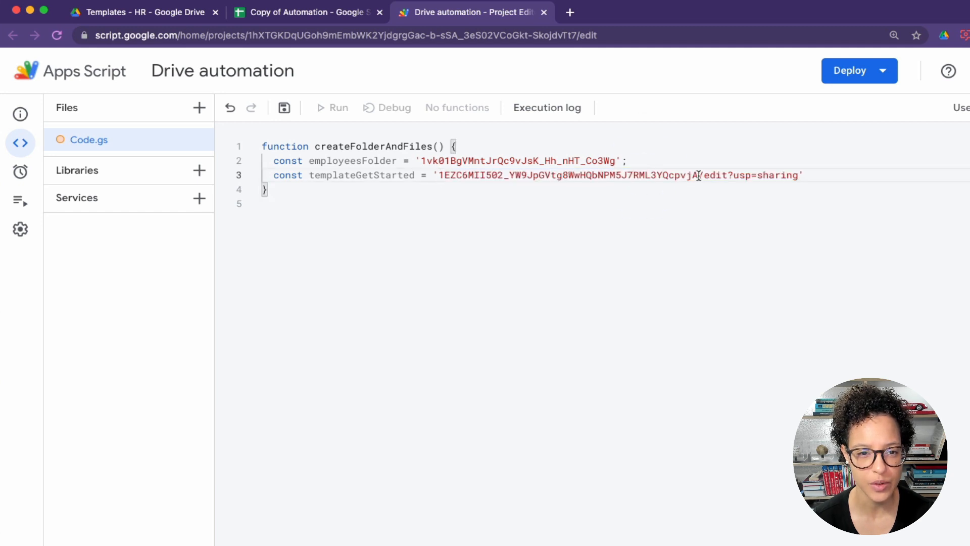
key("Backspace")
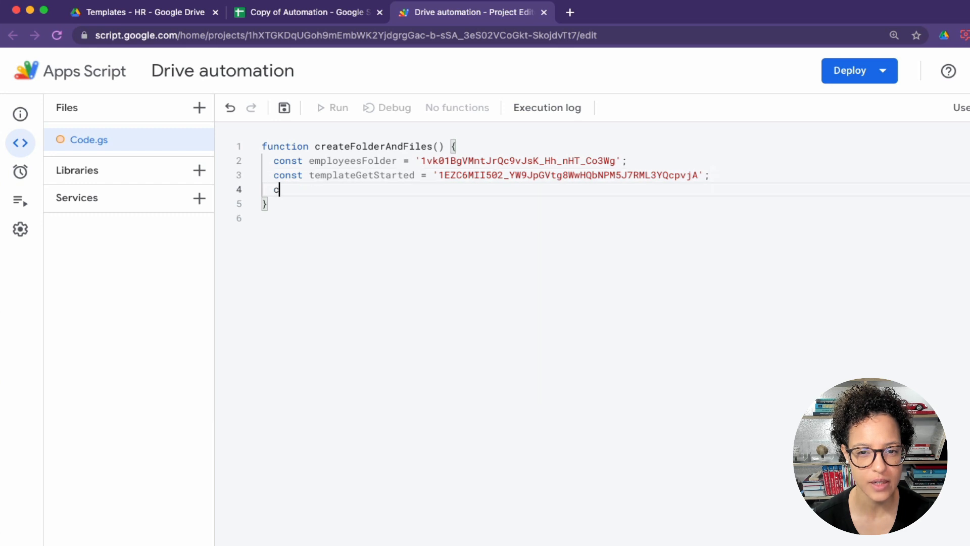
- Set templateTrackingSheet to the Time Tracking Sheet's ID and declare an empty templateWelcomeMessage
type("const templateTrackingSheet")
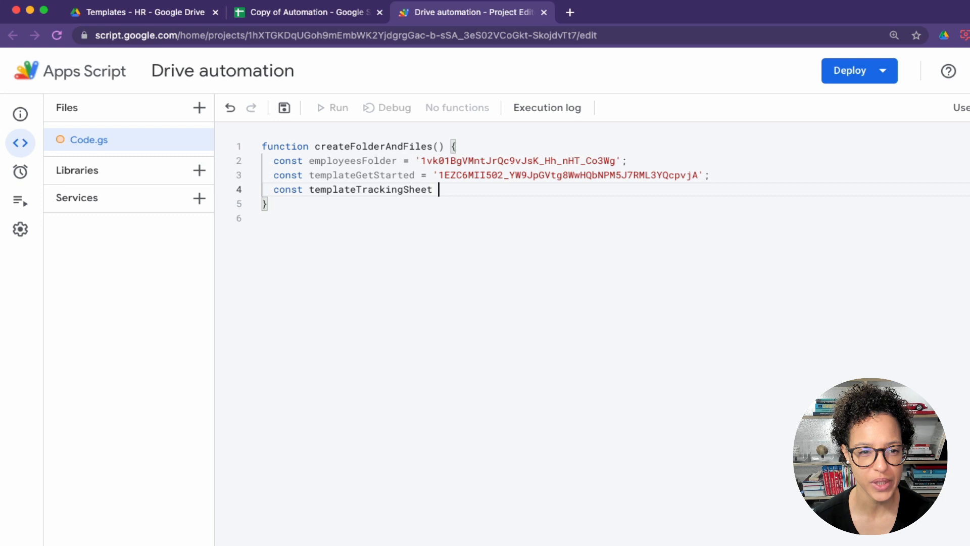
type("= '")
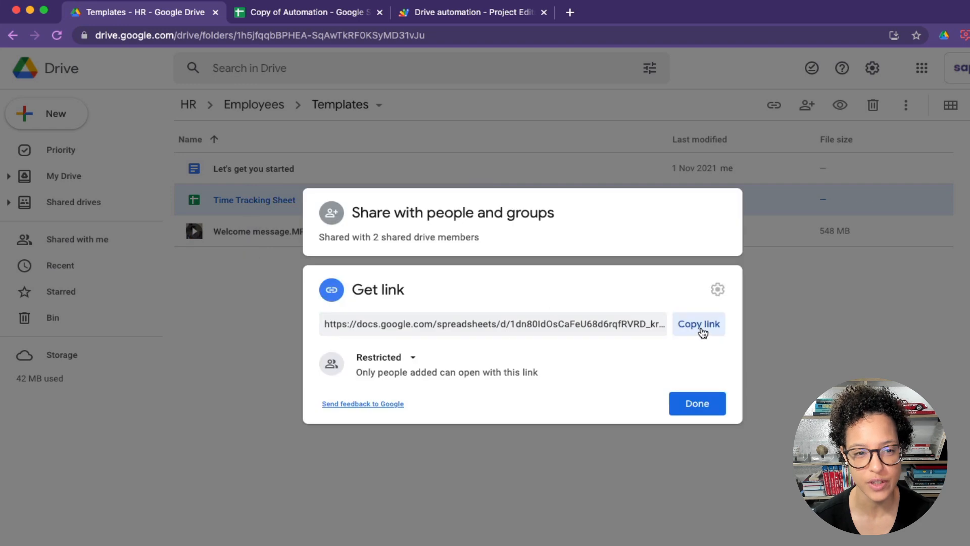
left_click(470, 12)
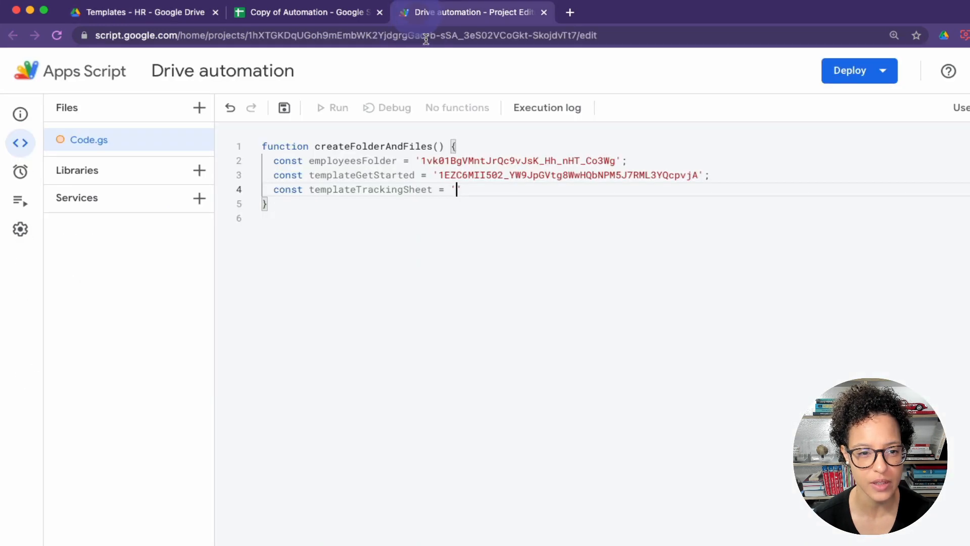
type("https://docs.google.com/spreadsheets/d/1dn80IdOsCaFeU68d6rqfRVRD_krRWL_iZCkm2VllB9c/edit?usp=sharing")
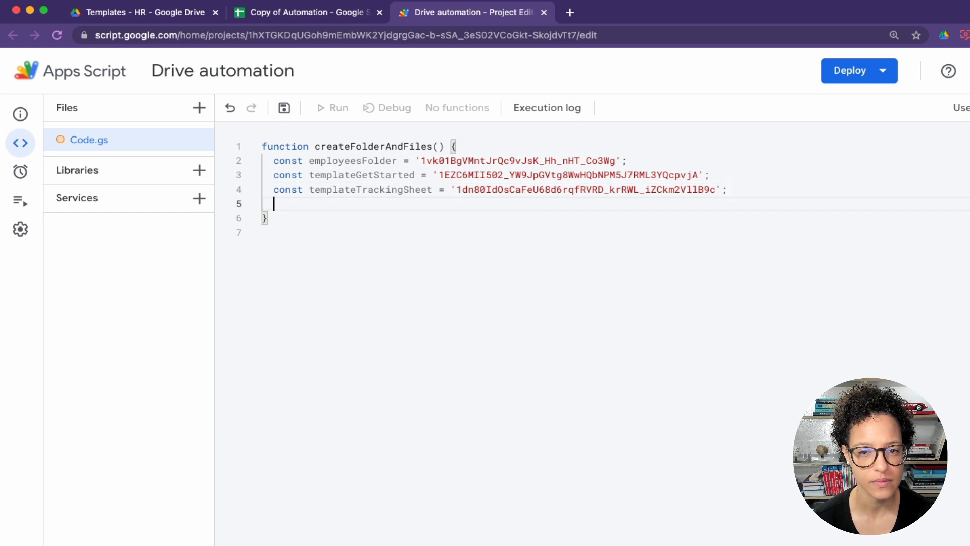
type("const templateWelcomeMessage")
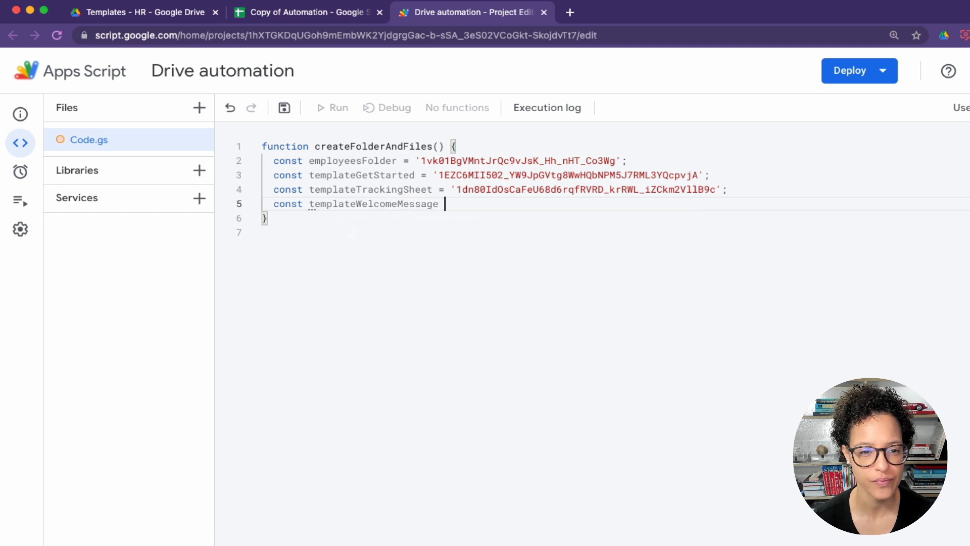
type("= ''")
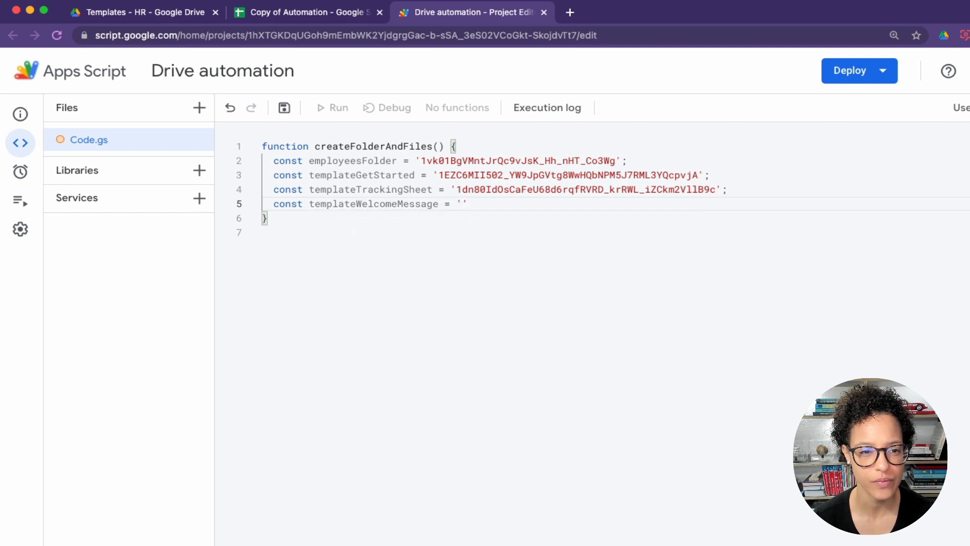
- Paste the Welcome message video's link into templateWelcomeMessage, trim the sharing suffix, and save
left_click(143, 11)
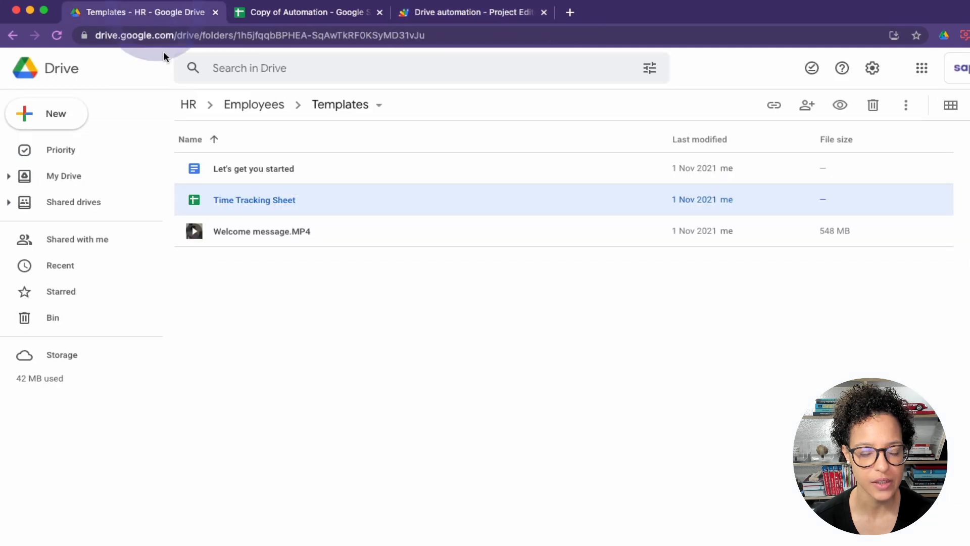
left_click(261, 231)
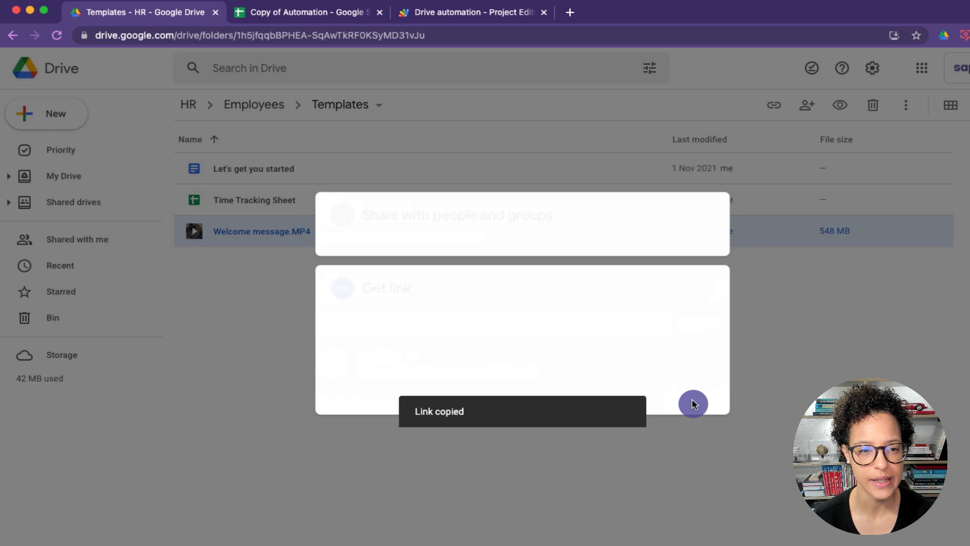
left_click(471, 12)
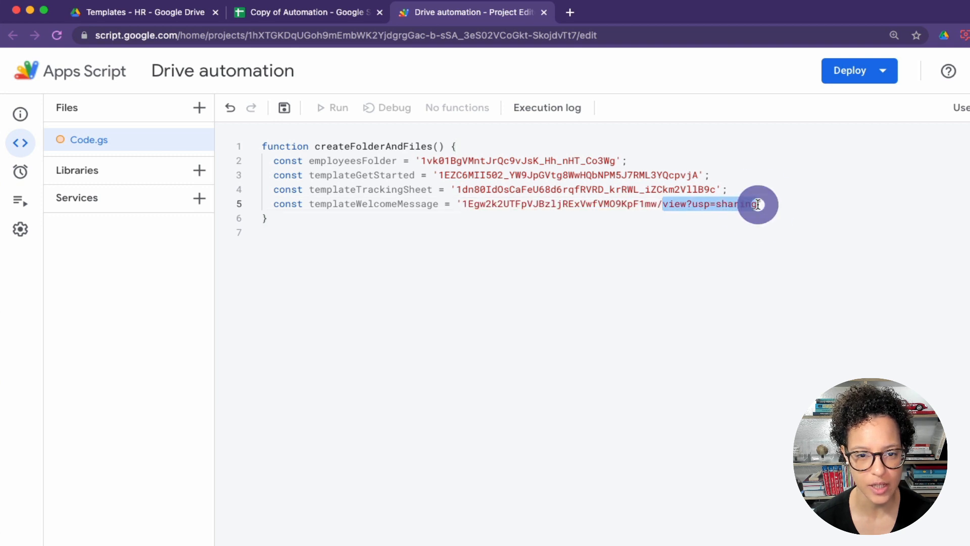
key("Backspace")
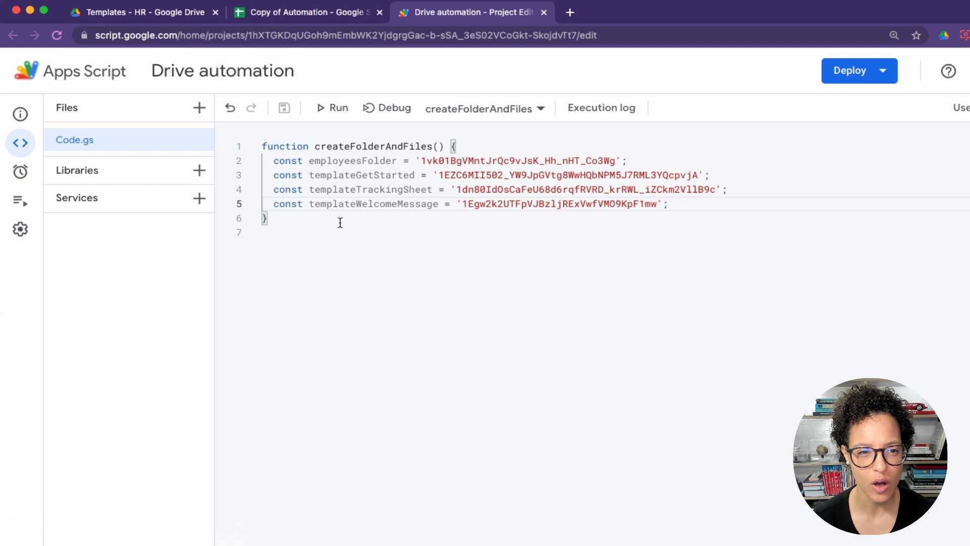
- Declare sheet = SpreadsheetApp.getActiveSheet() and data = sheet.getDataRange().getValues()
type("let sheet =")
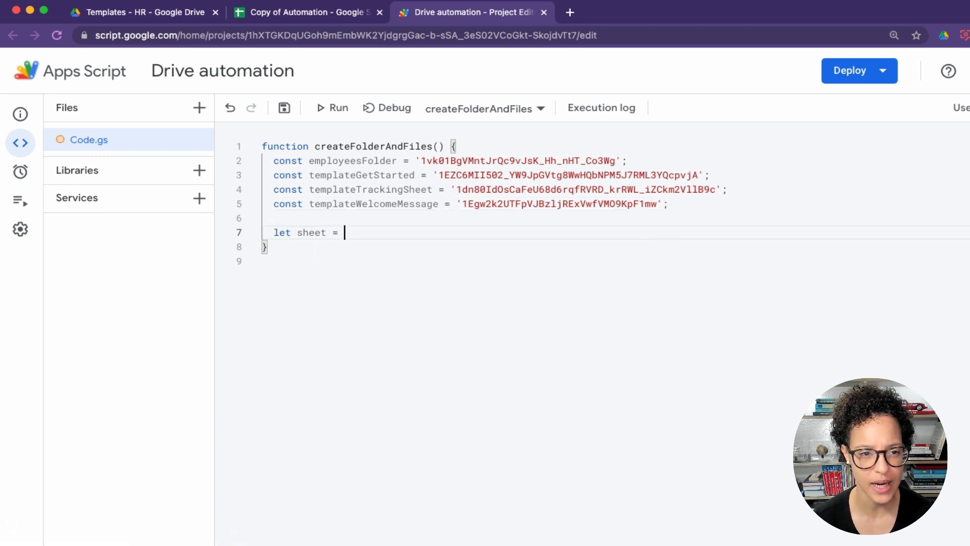
type("SpreadsheetApp.")
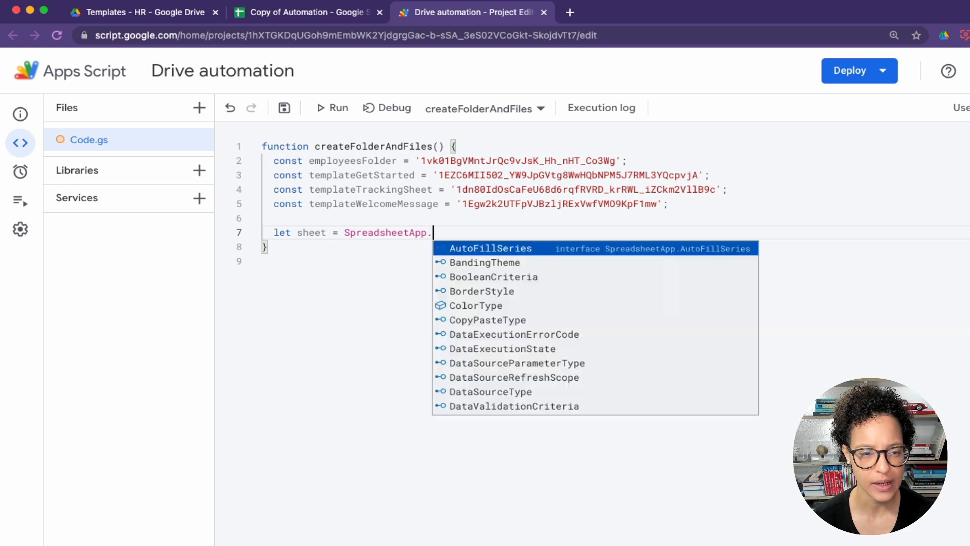
type("getActiveSheet")
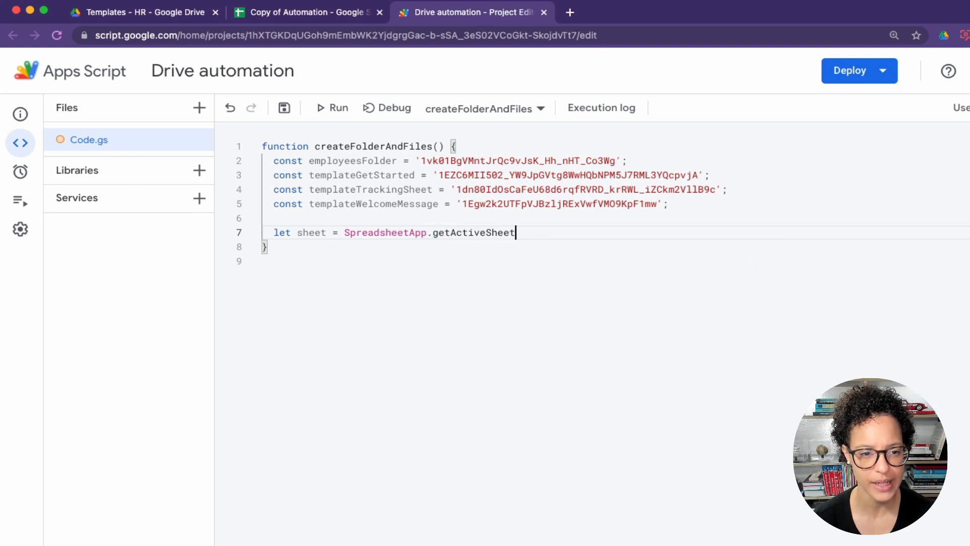
type("();")
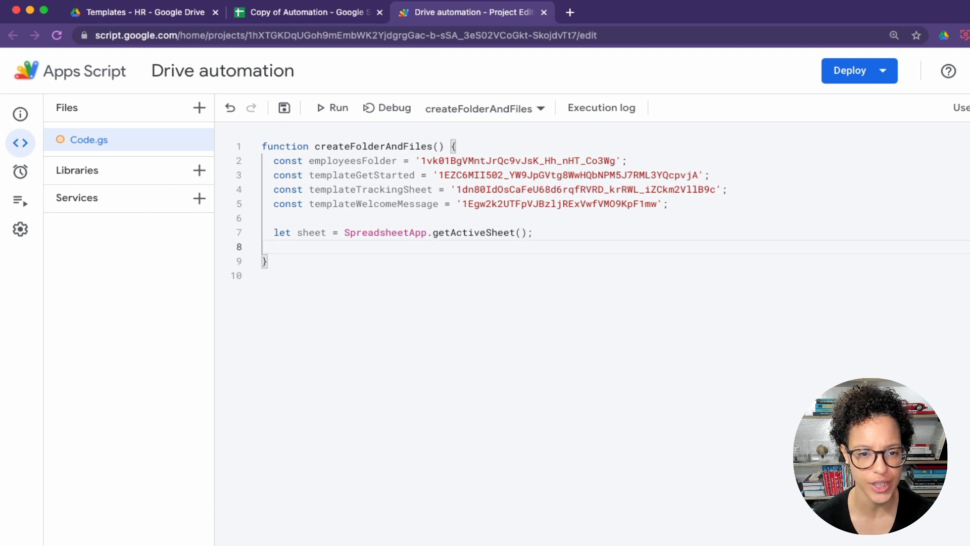
type("let data =")
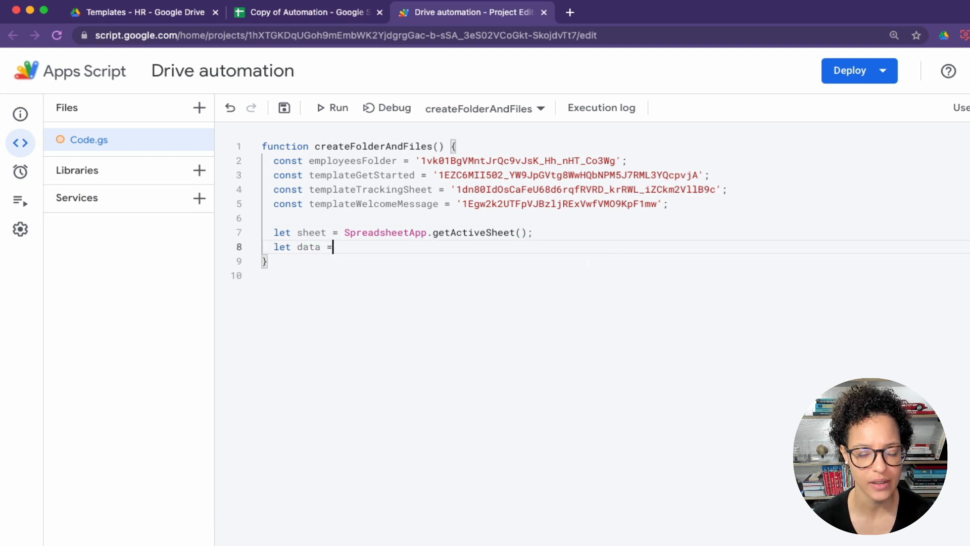
type("sheet.")
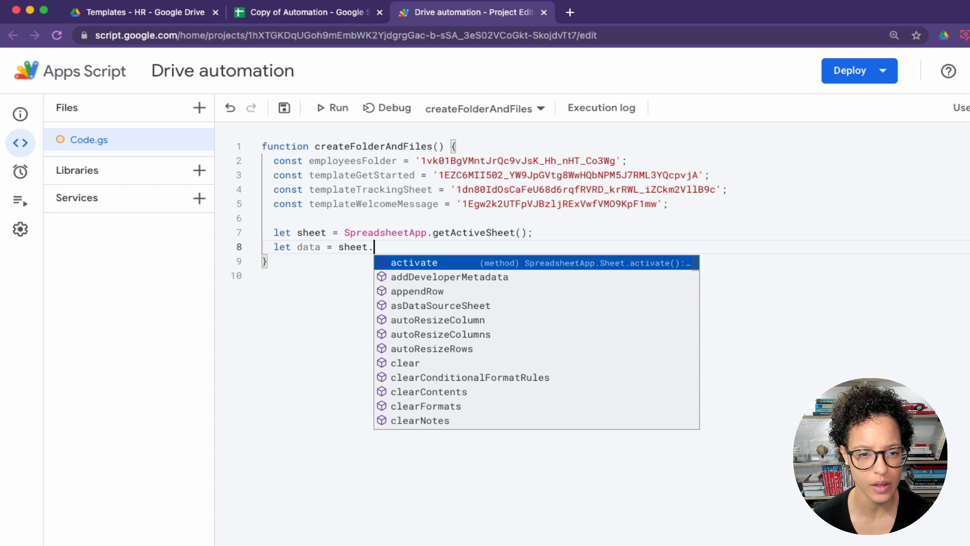
type("getDataRange(")
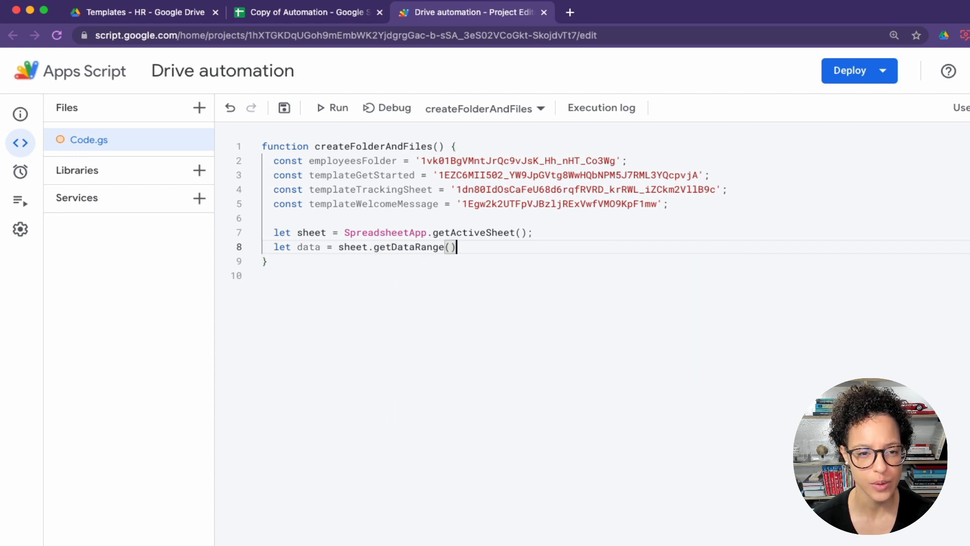
type(".getV")
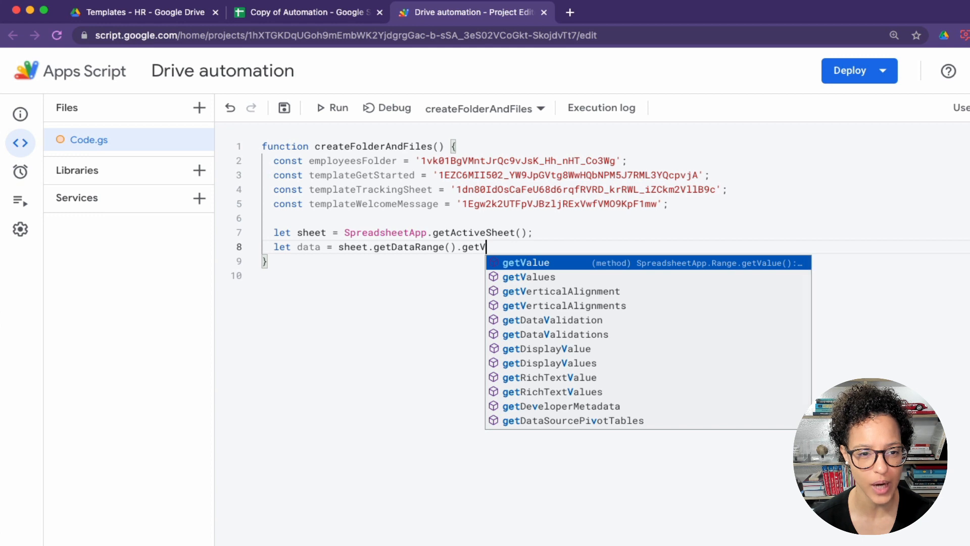
left_click(528, 277)
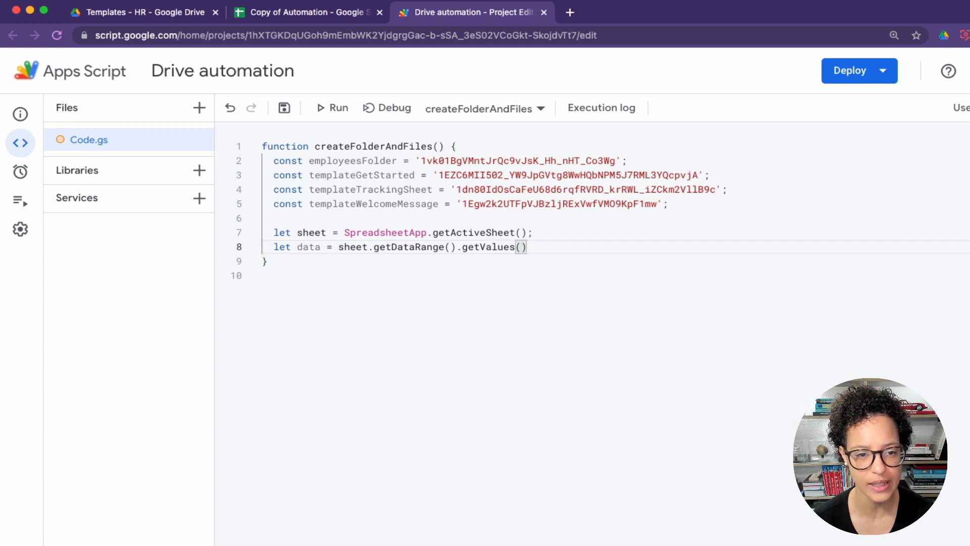
type(";")
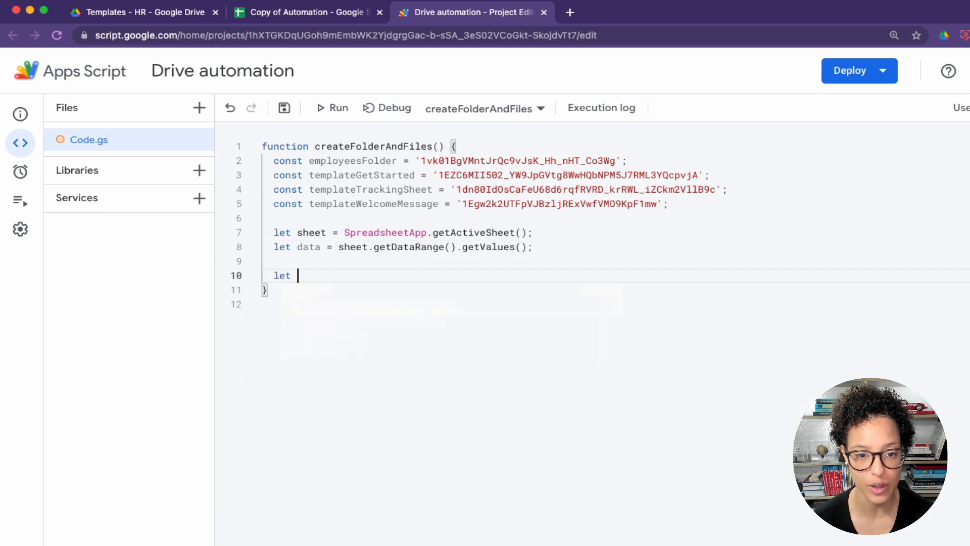
- Declare let firstname = data[1][0]
type("firstname")
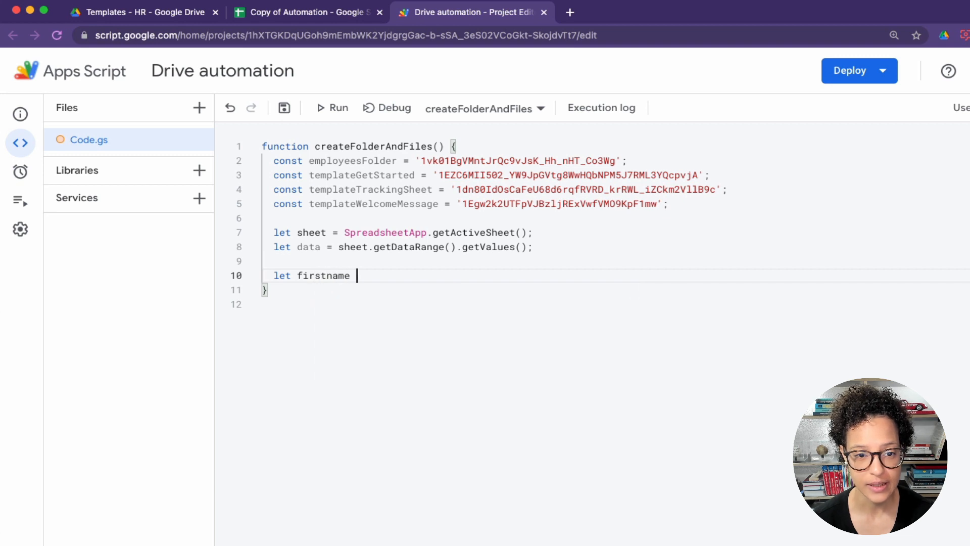
type("= data")
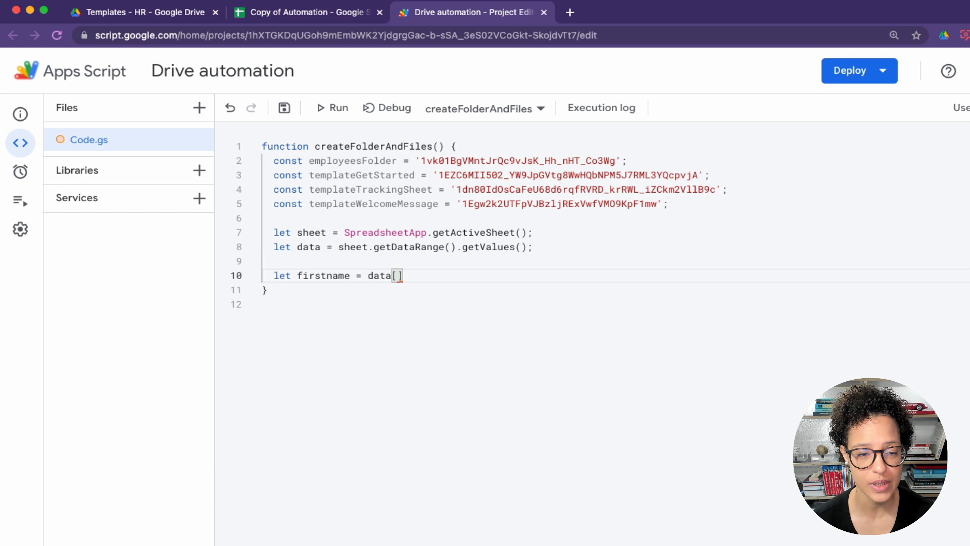
type("[]")
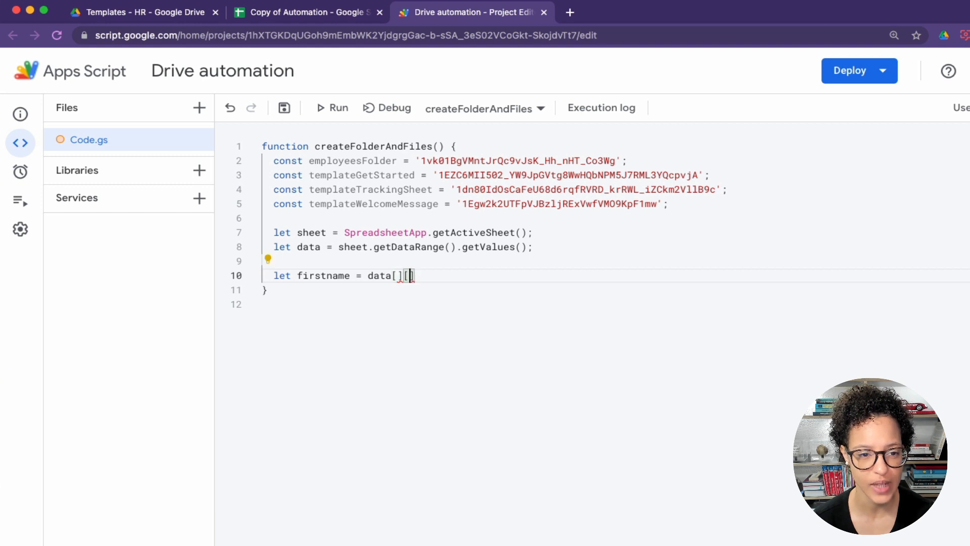
type("1][0")
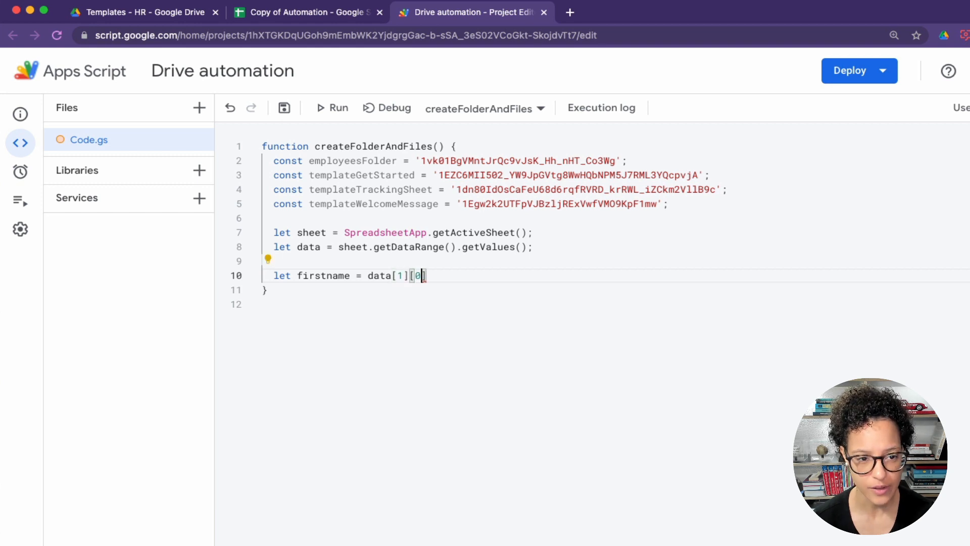
left_click(284, 107)
type("let getS")
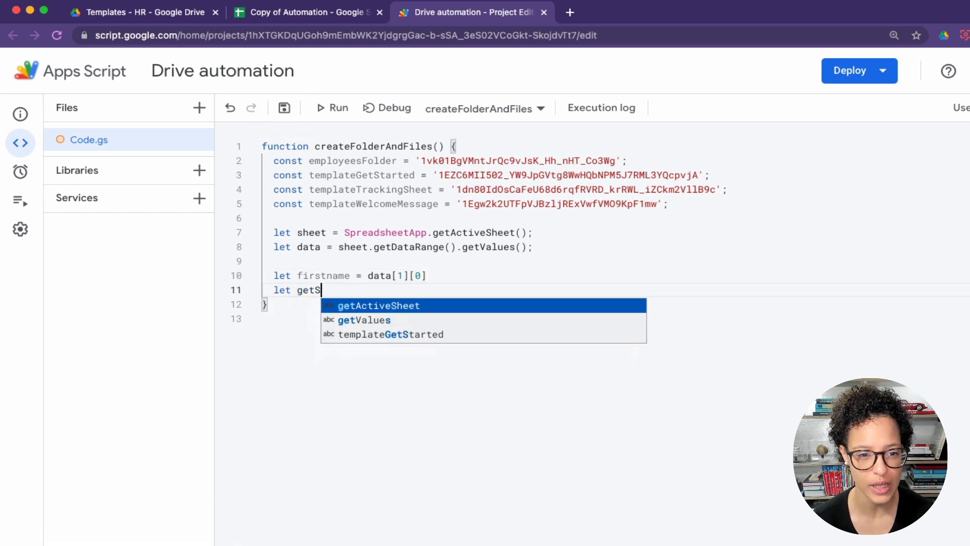
- Set getStarted to data[1][1]
type("tarted")
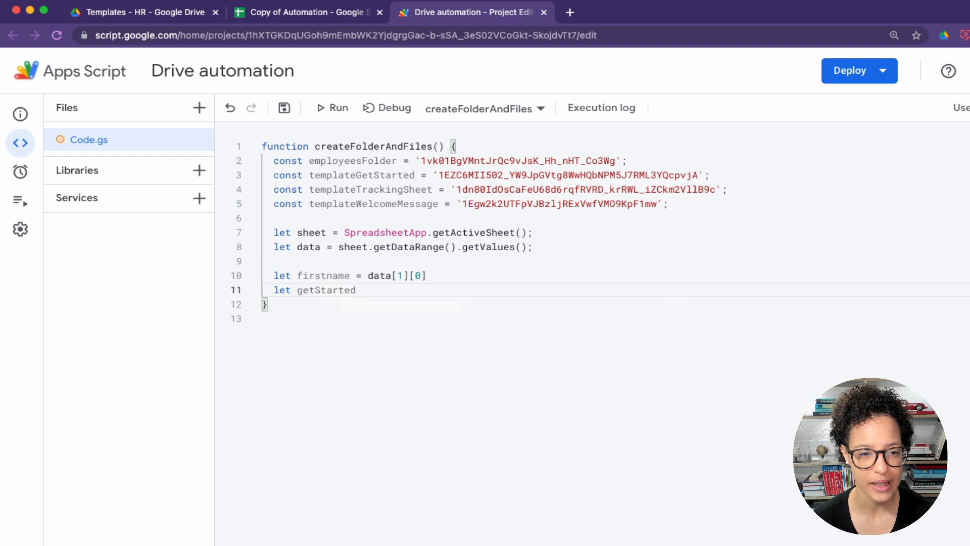
type("= data")
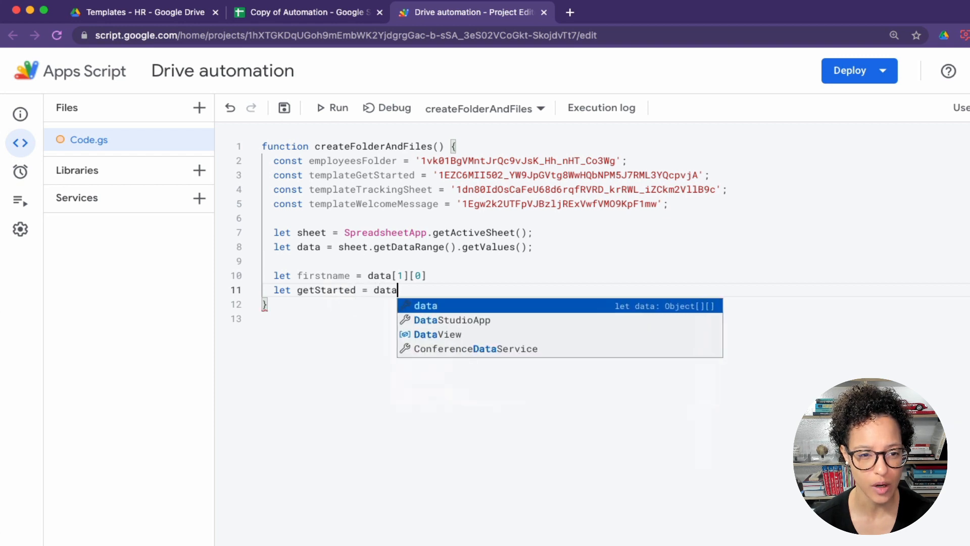
type("[1")
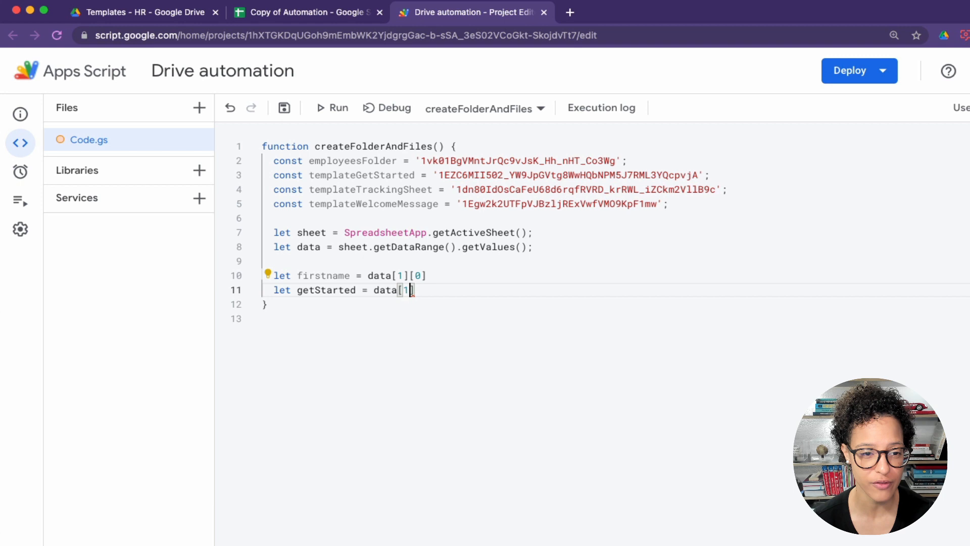
type("[")
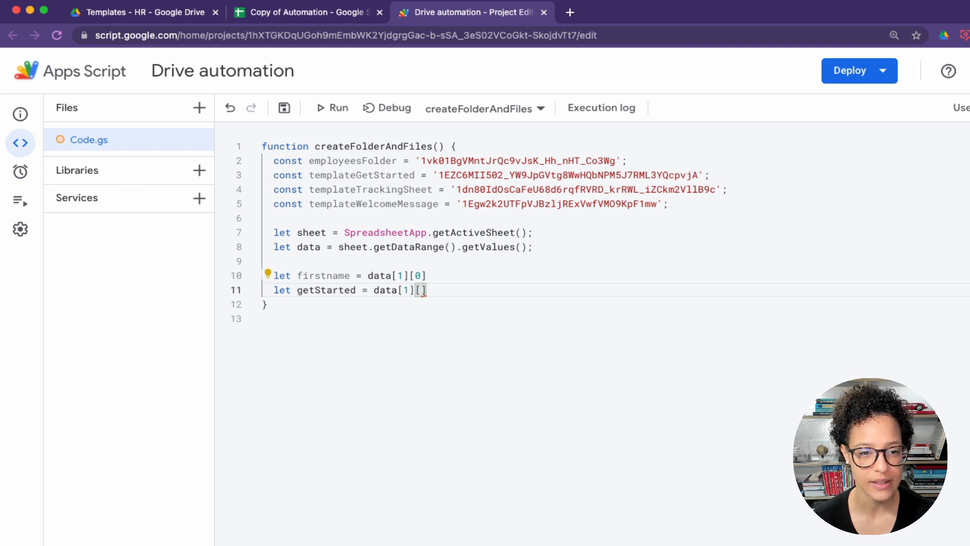
type("1")
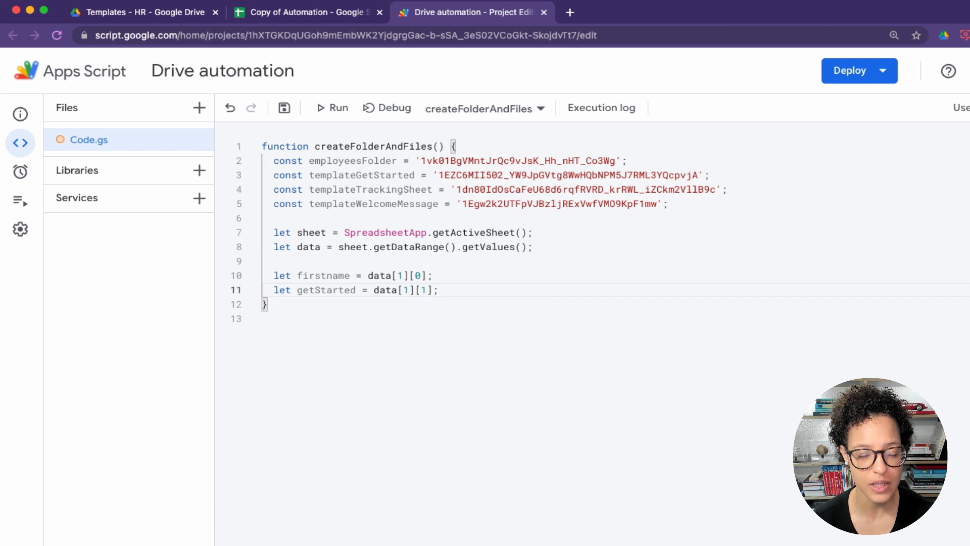
- Add trackingSheet = data[1][2] and welcomeMessage = data[1][3], then save the project
type("let trackingSheet")
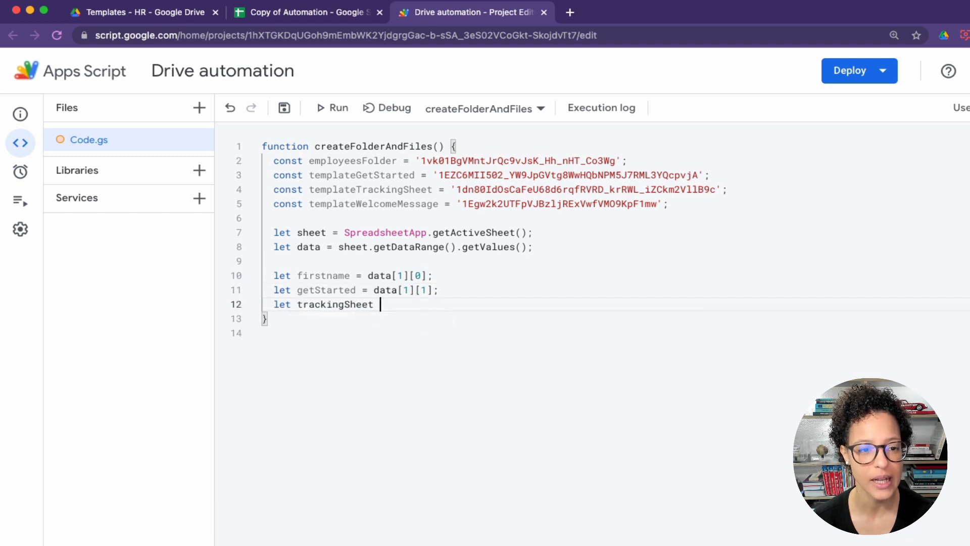
type("= data")
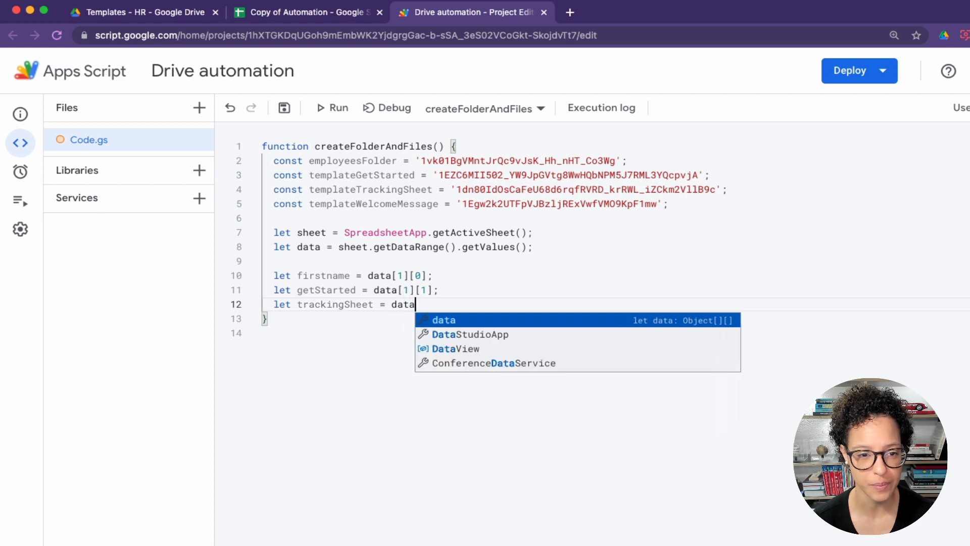
type("[][]")
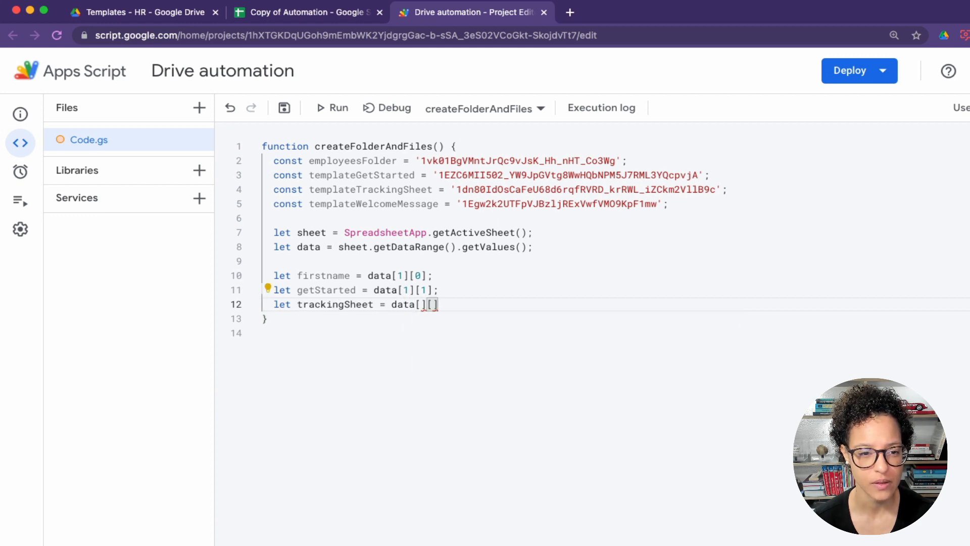
type(";")
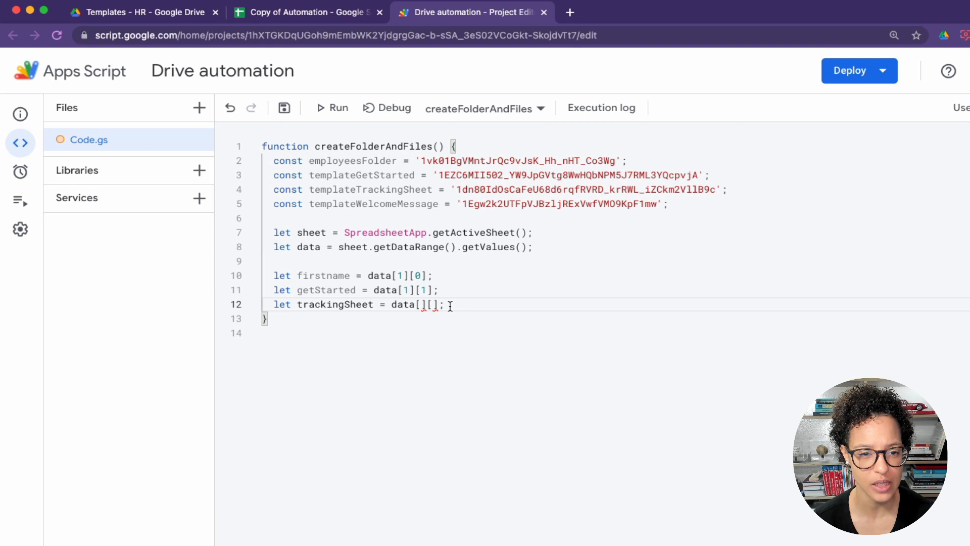
right_click(433, 304)
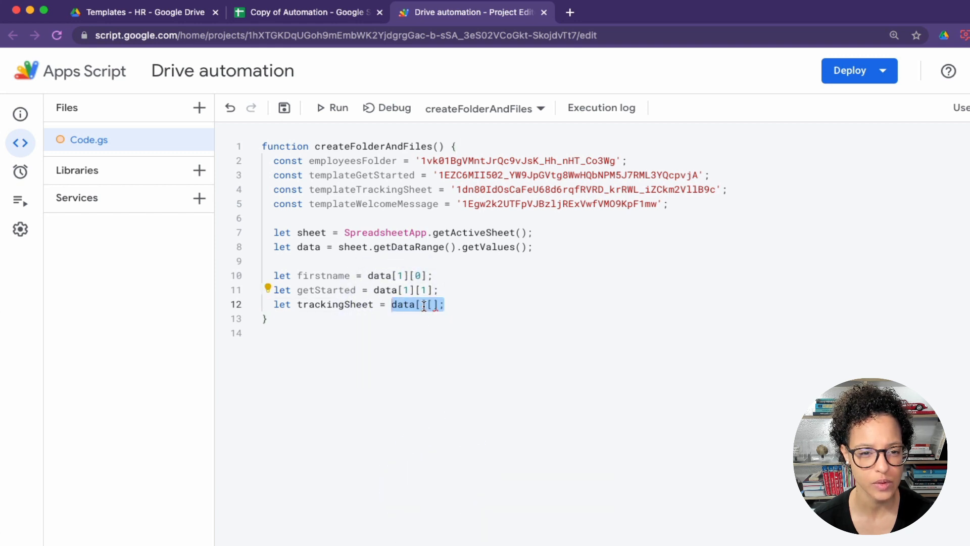
type("1")
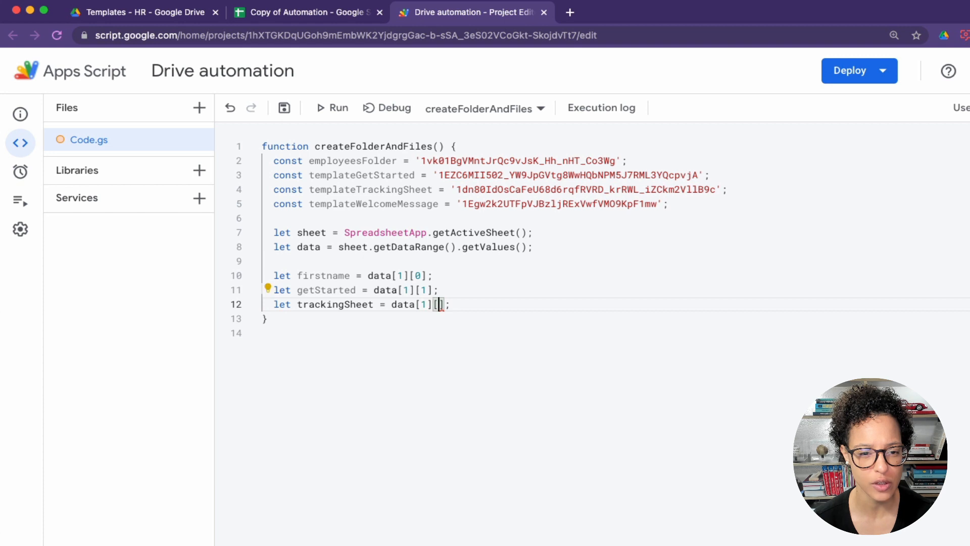
type("let welcomeMessage = data[1][3];")
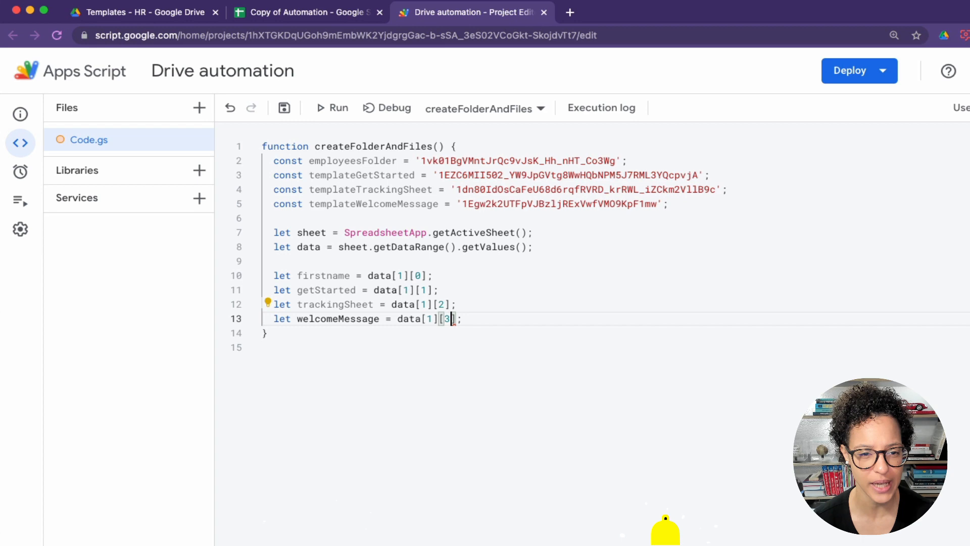
left_click(284, 108)
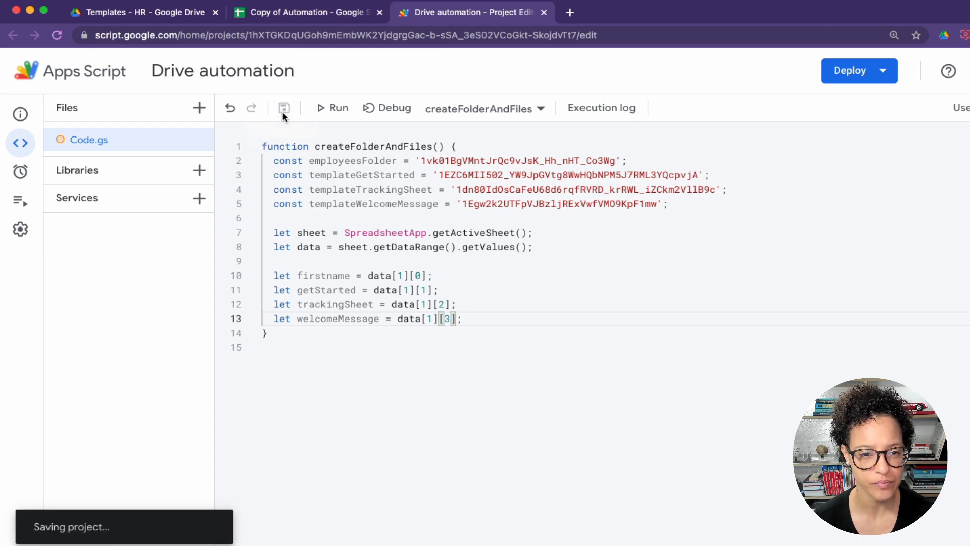
left_click(307, 12)
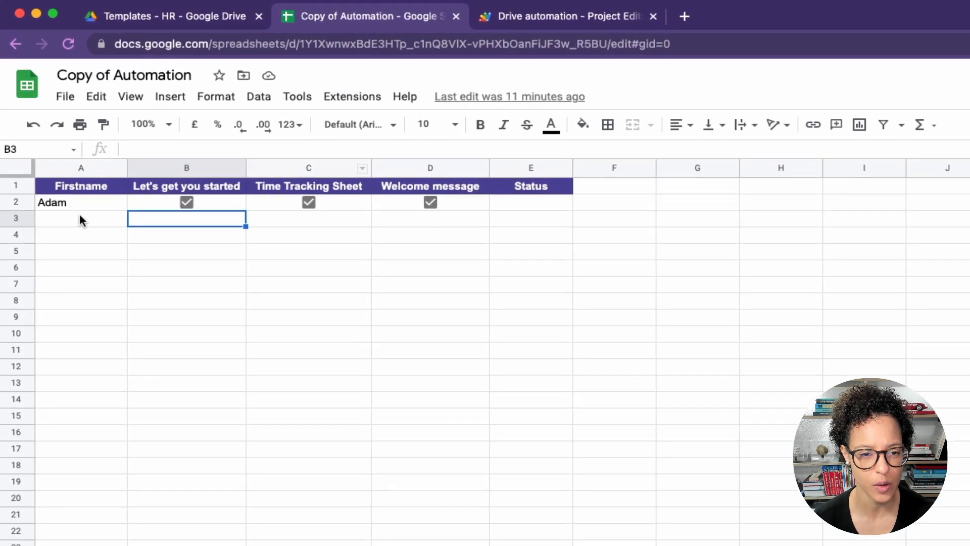
type("0")
type("1")
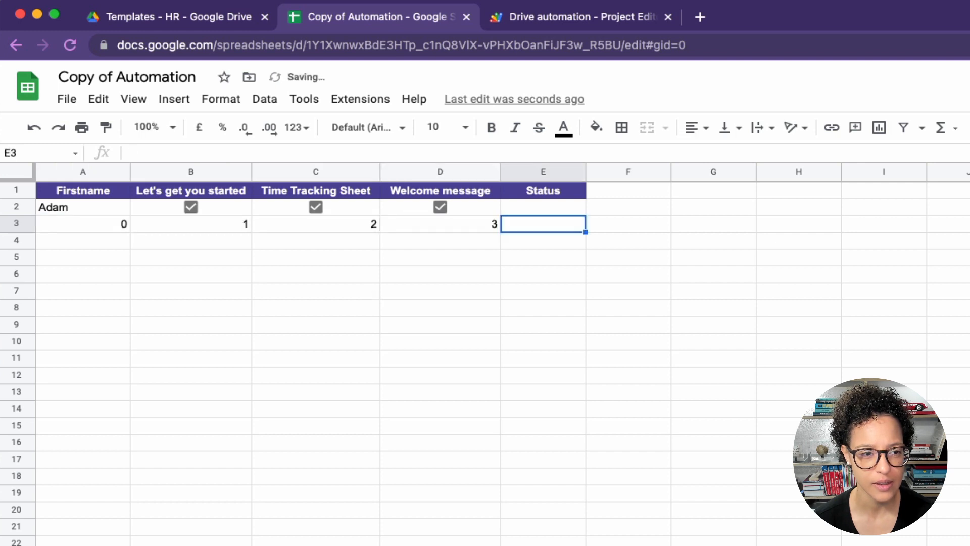
mouse_move(429, 247)
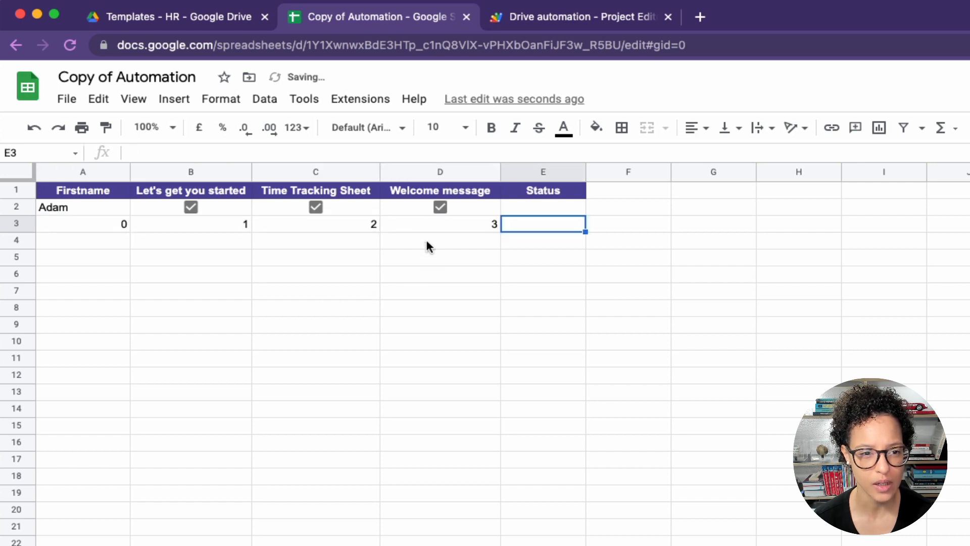
left_click_drag(83, 224, 440, 223)
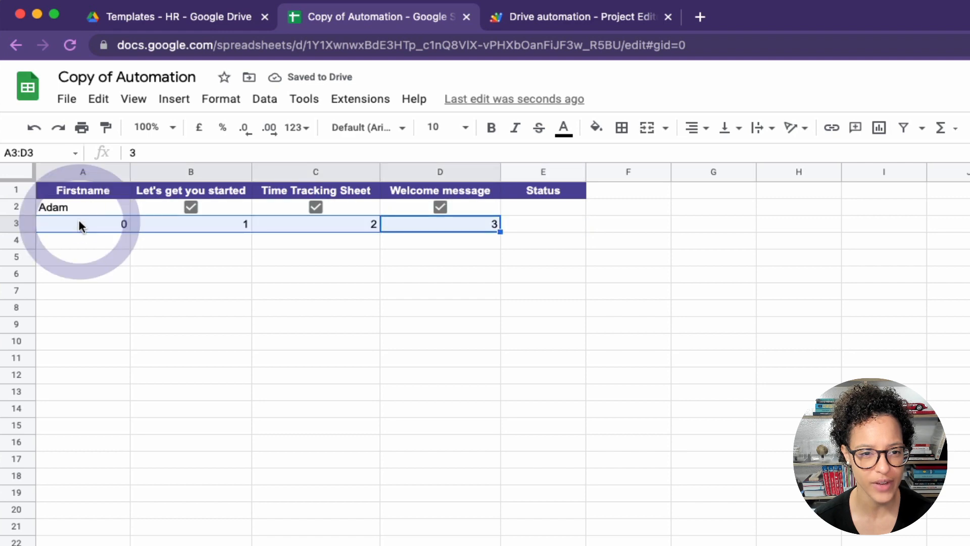
key("Delete")
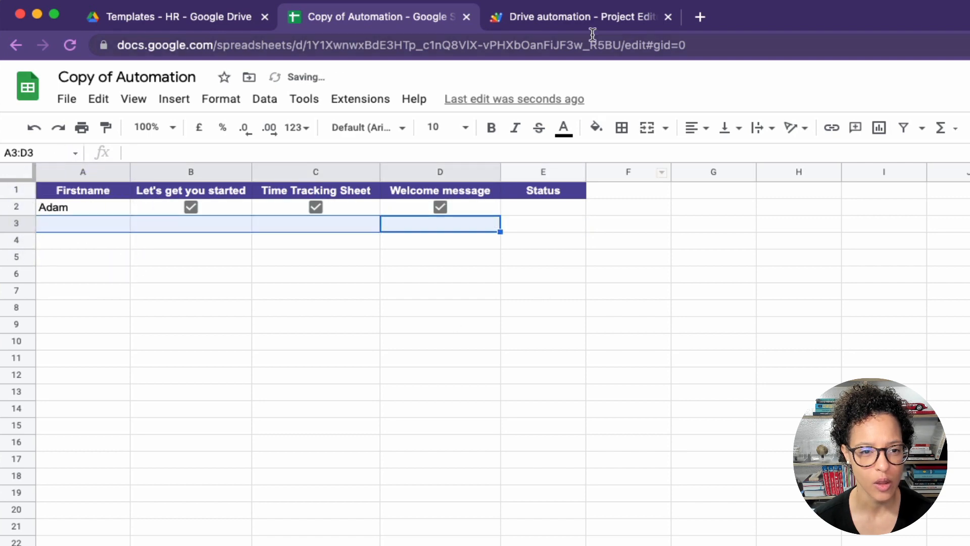
left_click(576, 16)
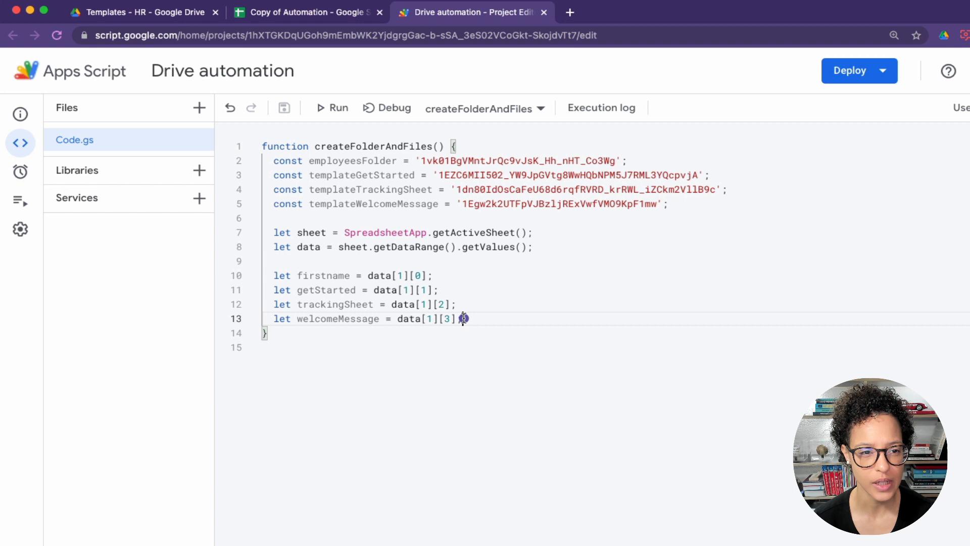
- Start let newEmployeeFolder = DriveApp.getFolderById(employeesFolder)
type("let newEmpl")
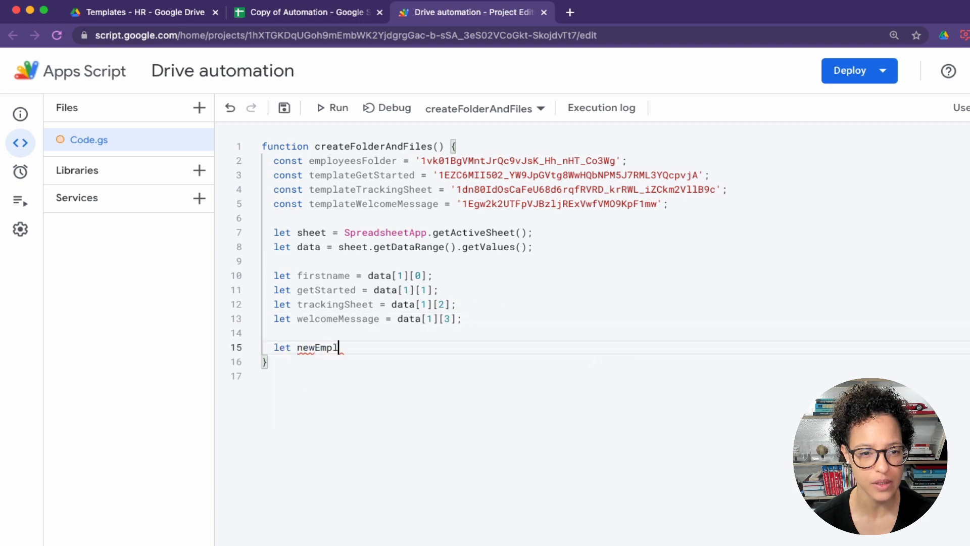
type("oyeeFolder = DriveApp")
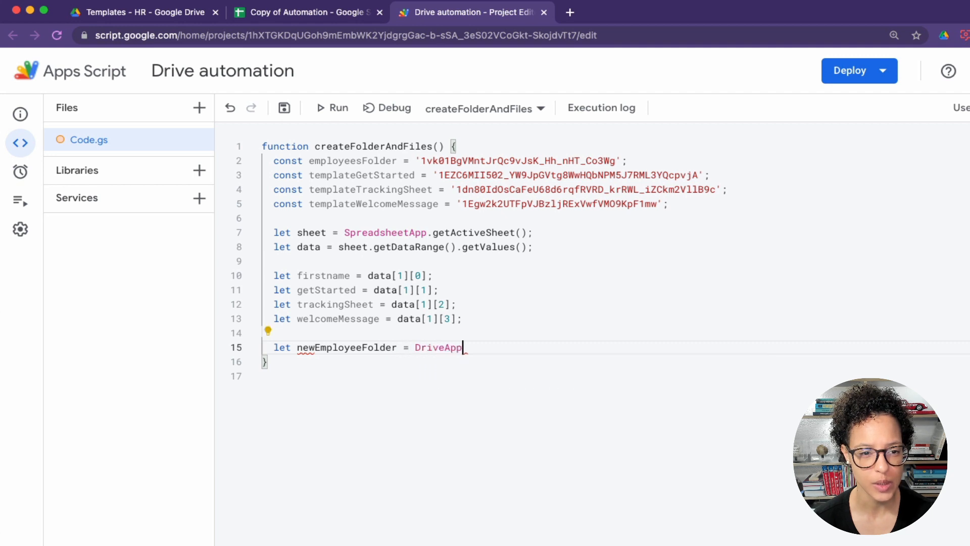
type(".getFolder")
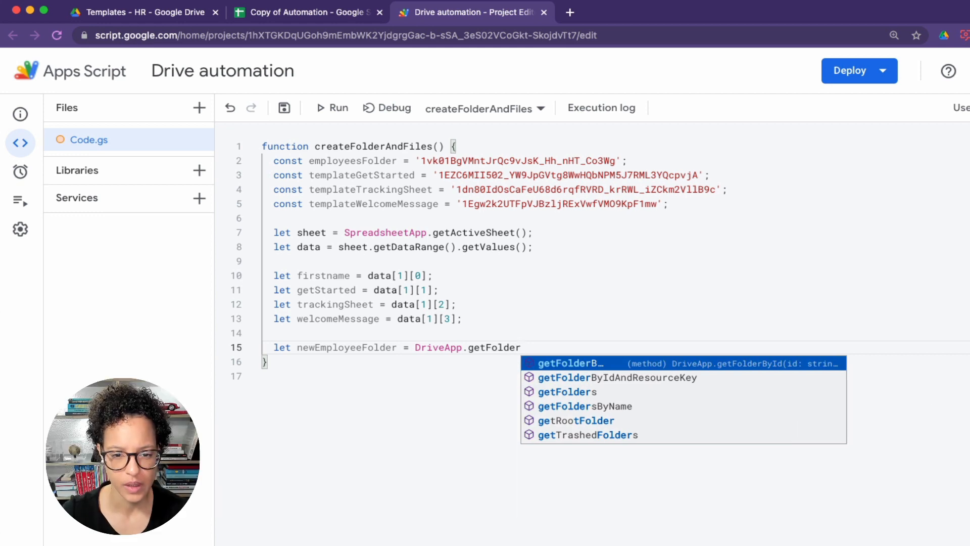
left_click(568, 363)
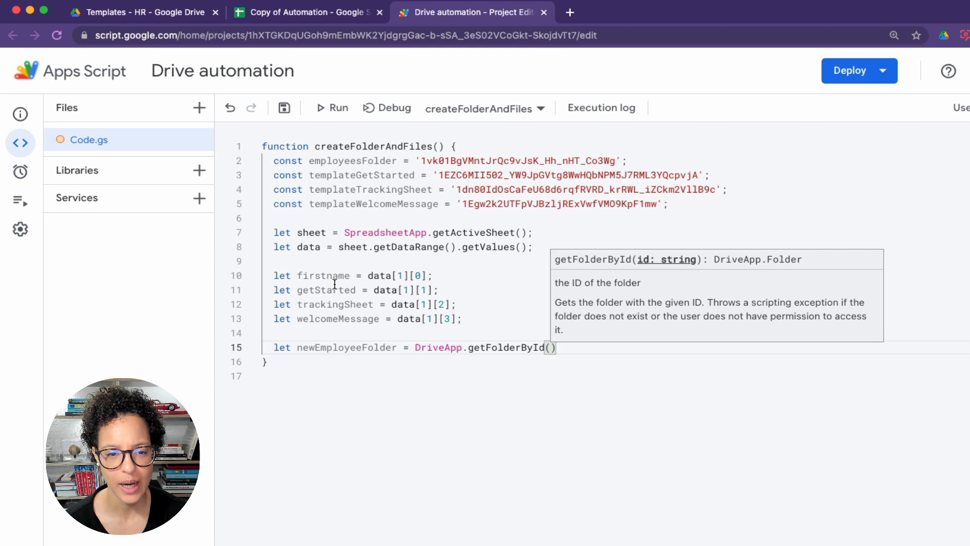
double_click(352, 160)
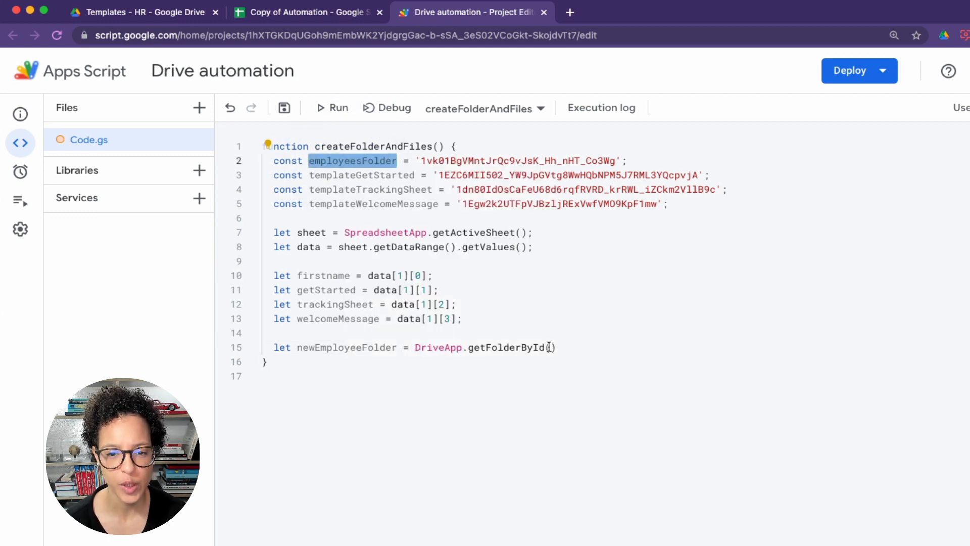
type("employeesFolder")
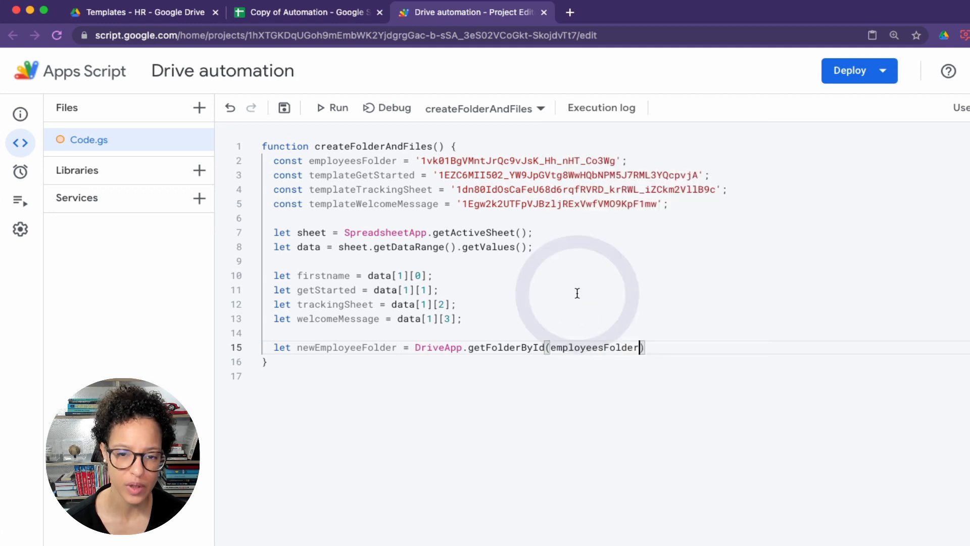
- Chain .createFolder(firstname) onto it and begin an if statement
type(".")
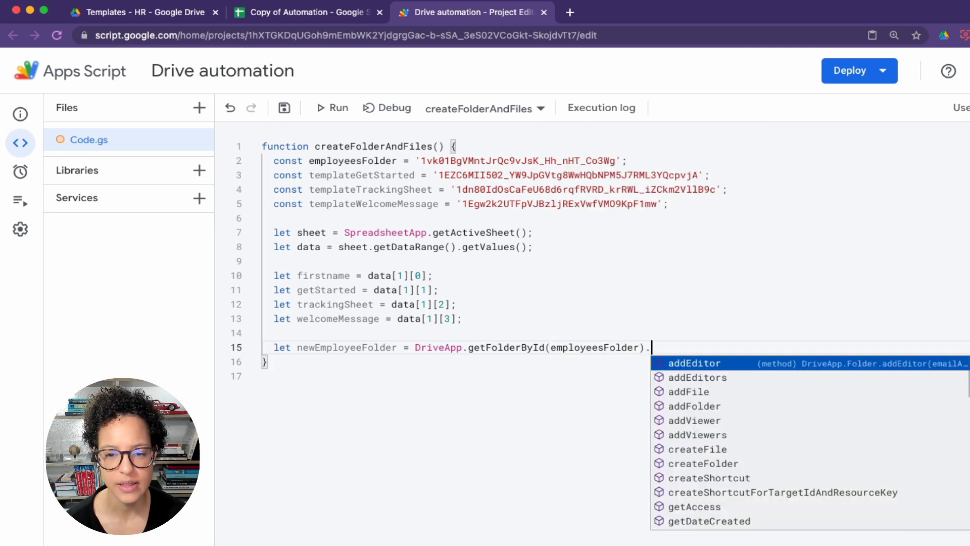
type("cre")
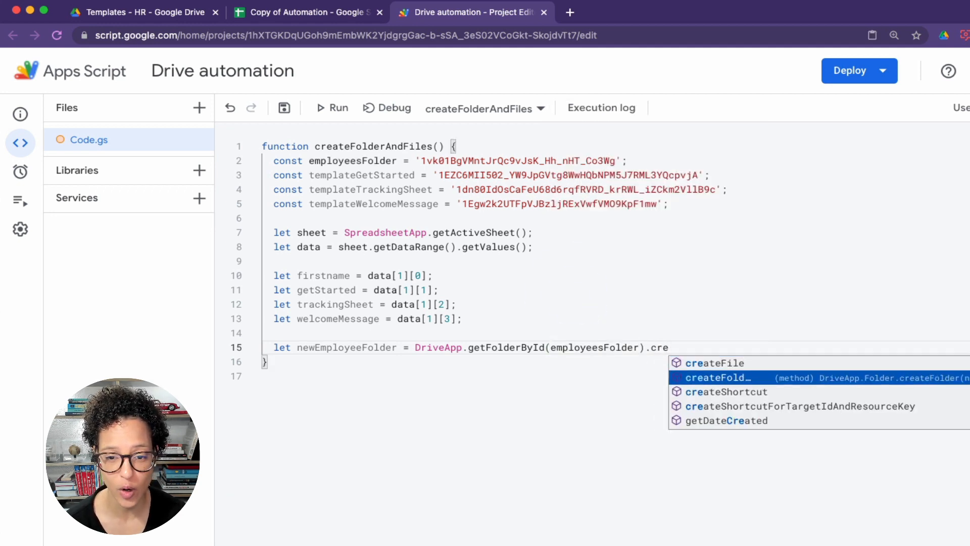
left_click(717, 378)
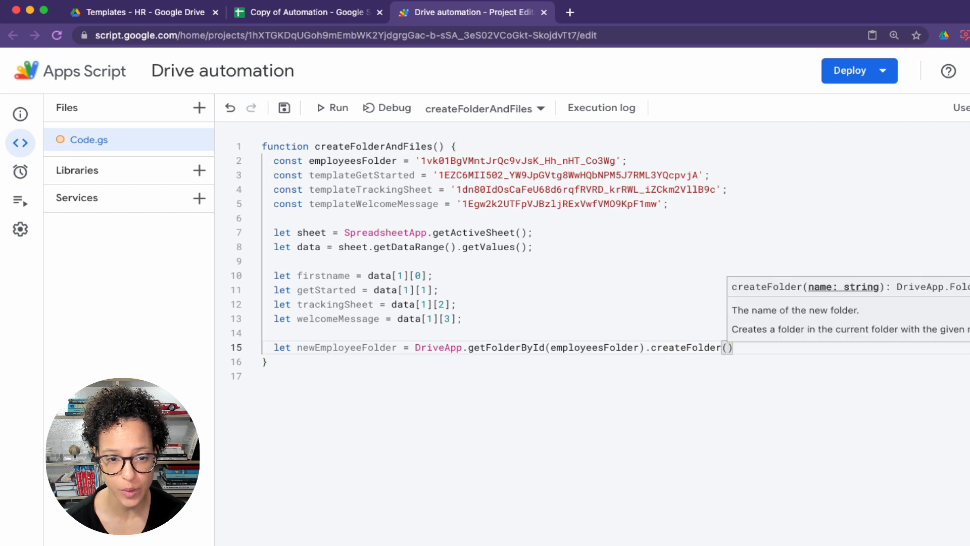
double_click(323, 275)
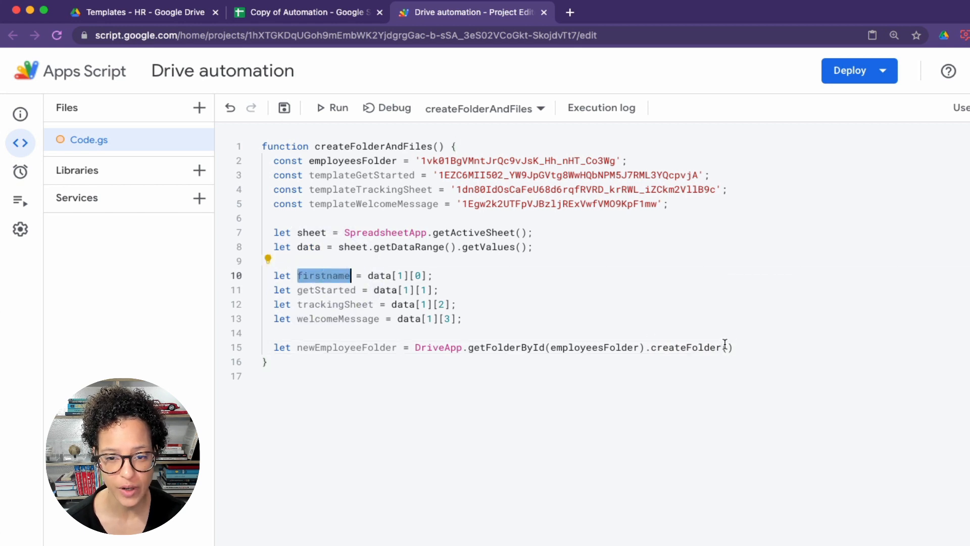
type("firstname")
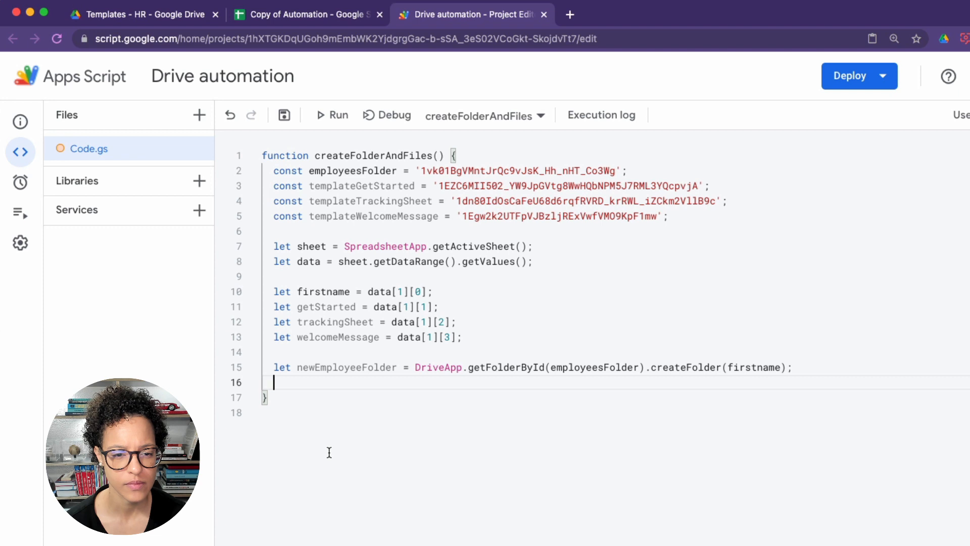
type("if(")
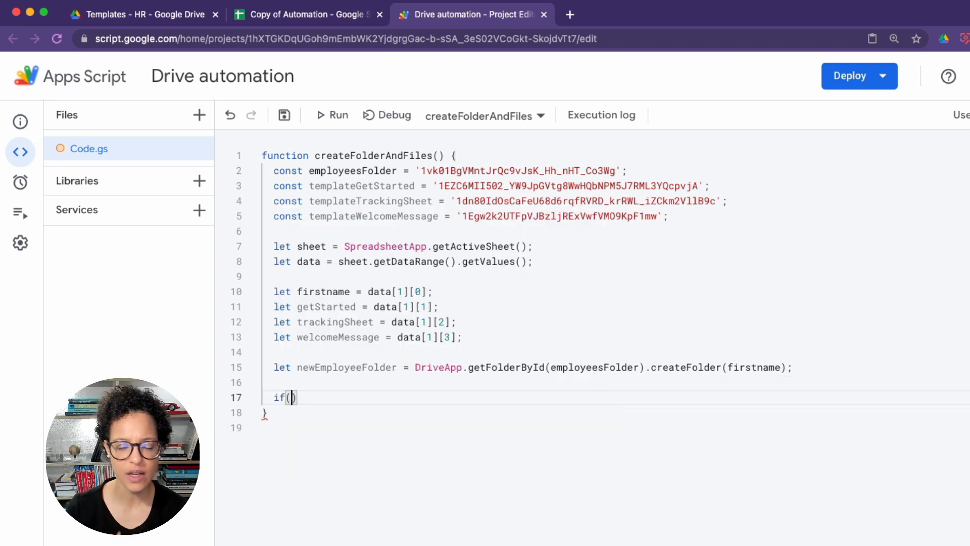
- Open an if(getStarted) block calling DriveApp.getFileById(templateGetStarted)
type("getStarted")
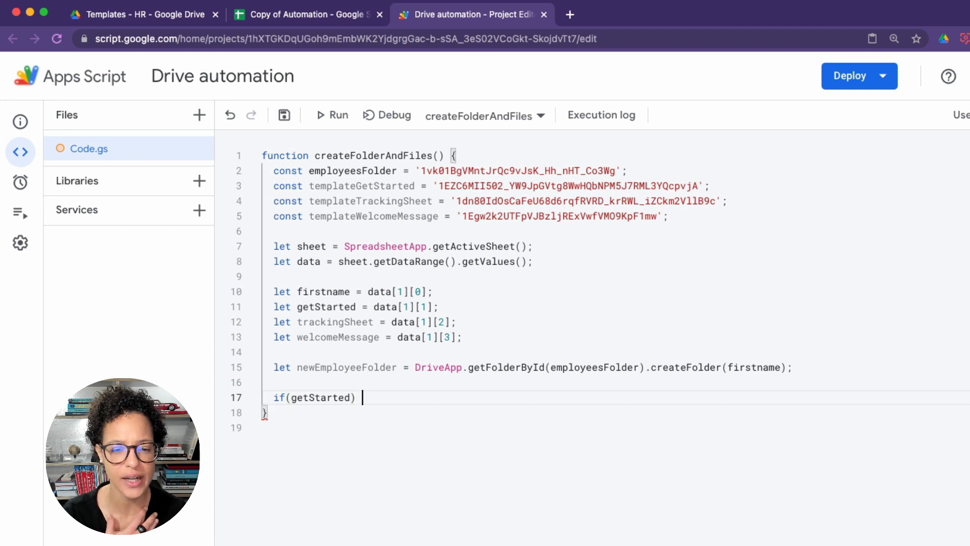
type("{")
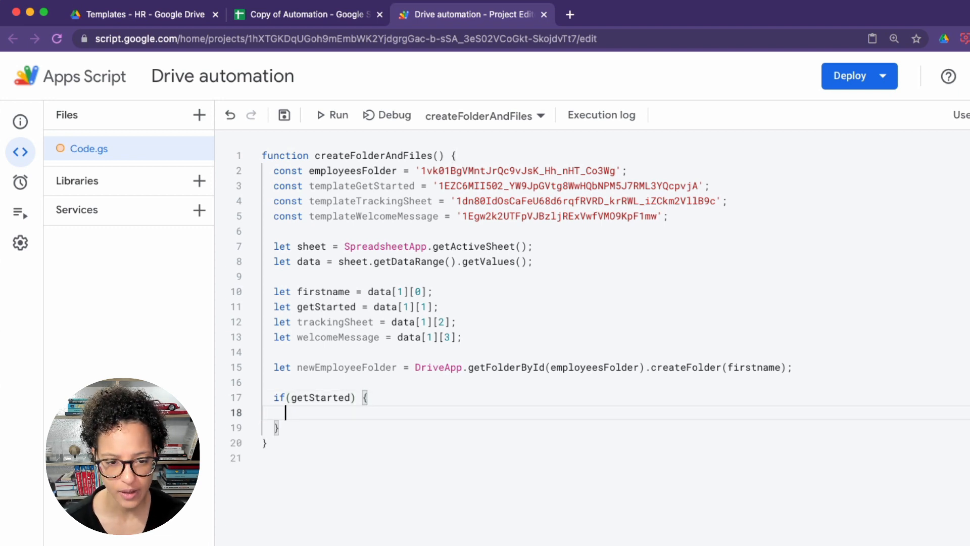
type("DriveApp.get")
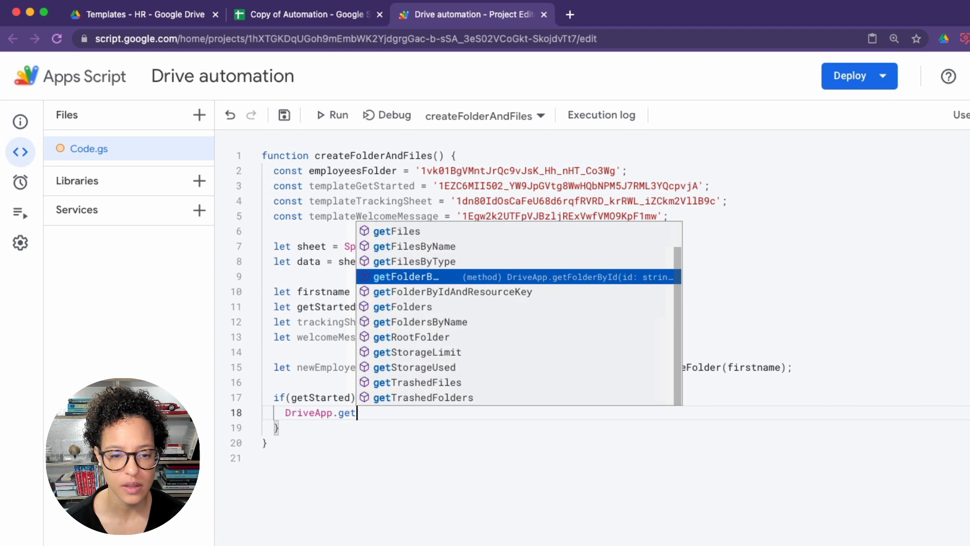
type("Fi")
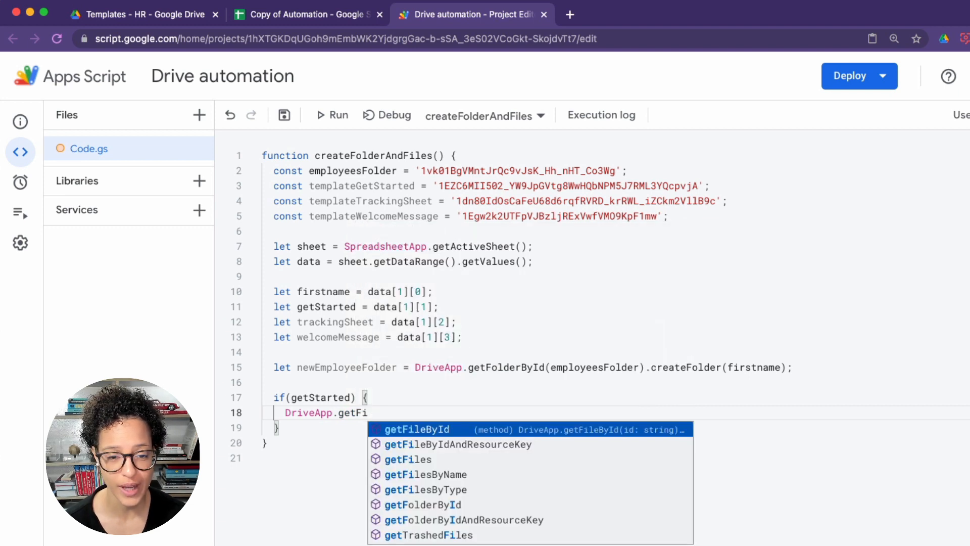
left_click(417, 429)
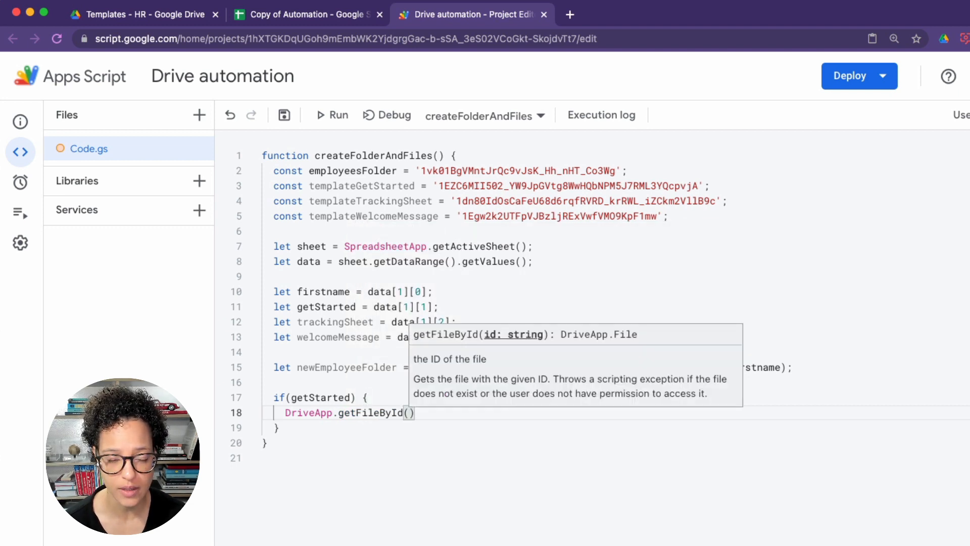
type("templateGetStarted")
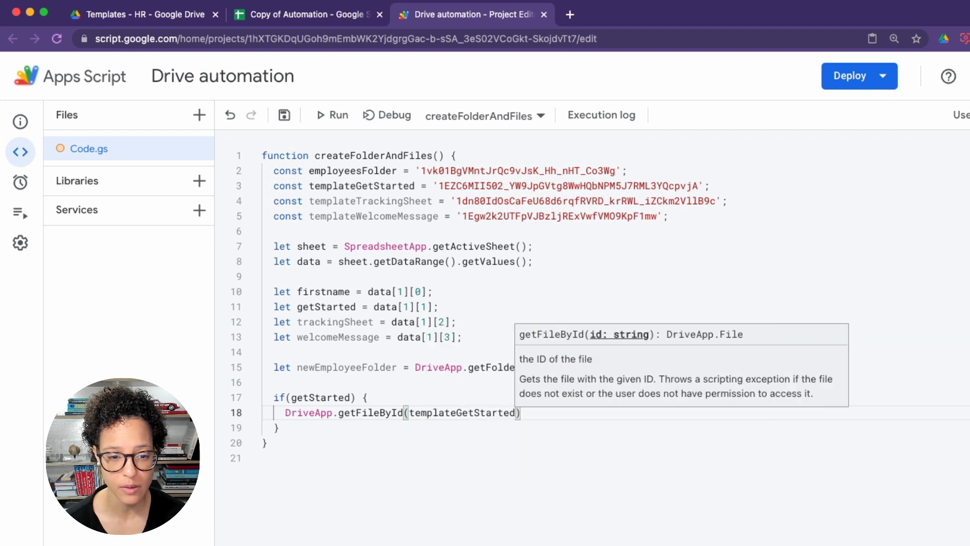
- Add .makeCopy(`Let's get started ${firstname}`, newEmployeeFolder) and begin an if(trackingSheet) block
type(".makeCopy")
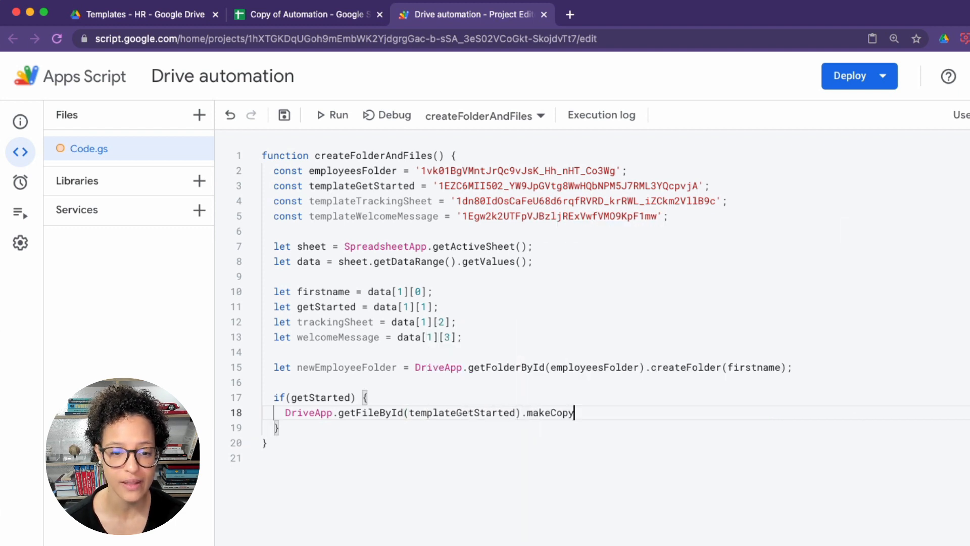
type("(")
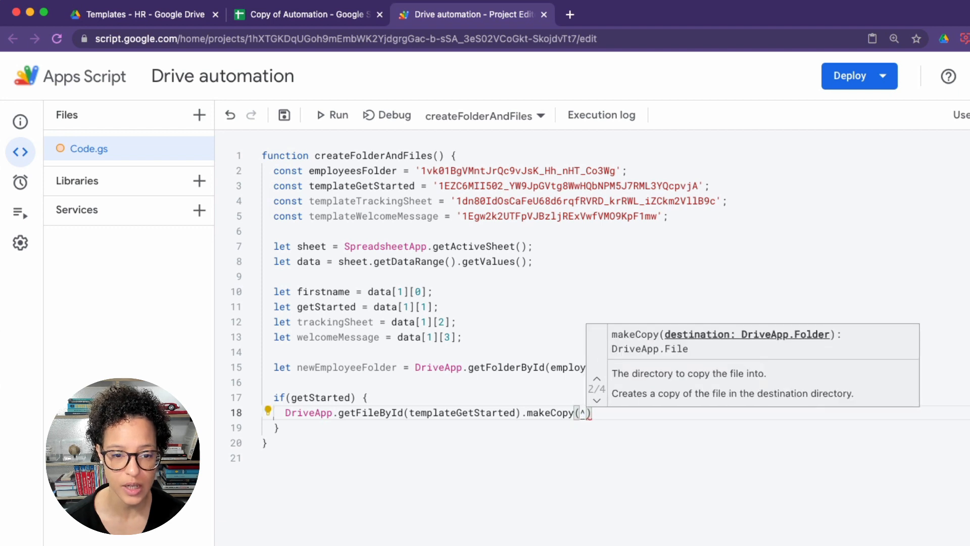
left_click(596, 401)
type("Let's get")
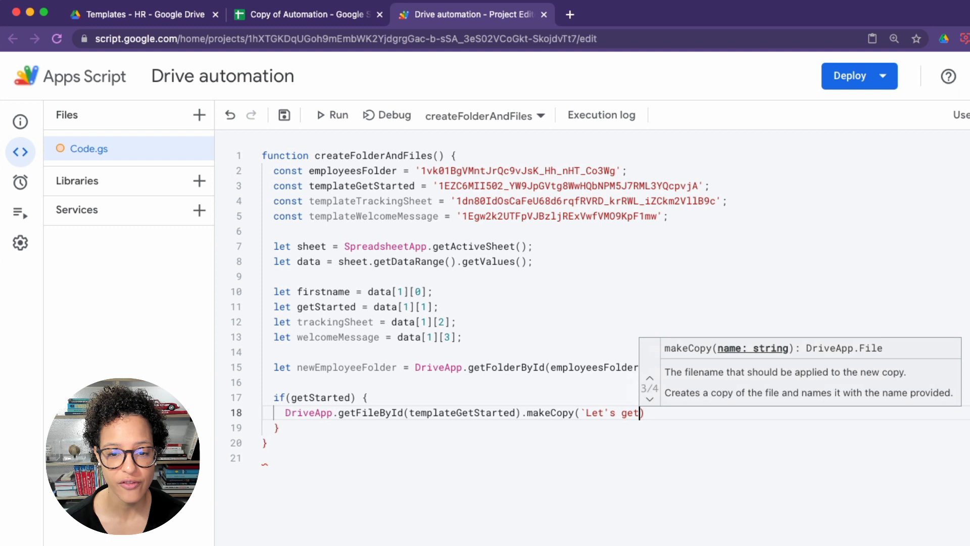
type("started")
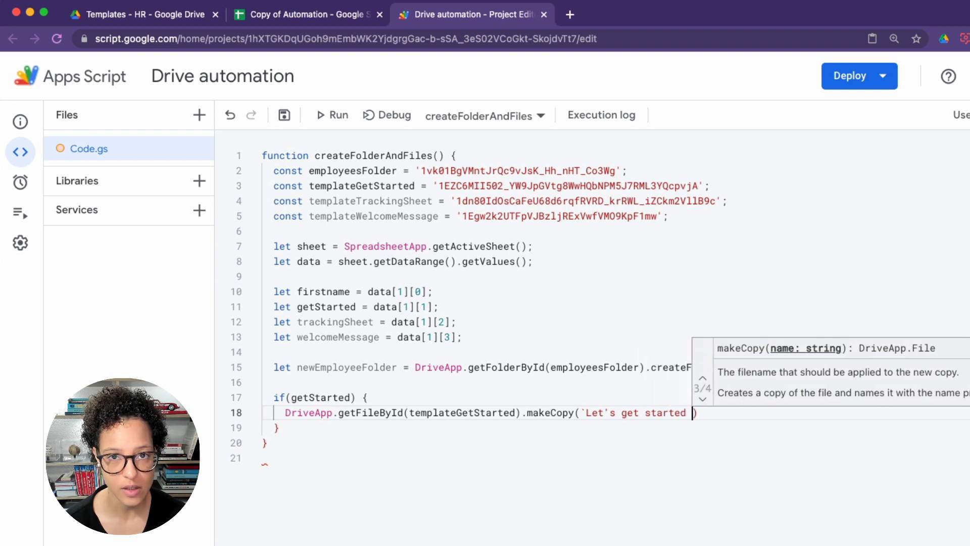
type("$")
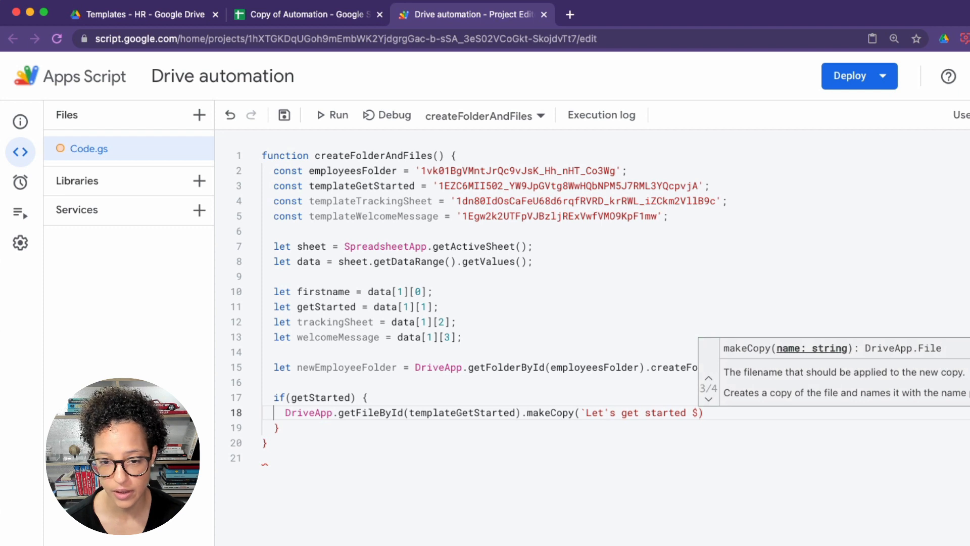
type("{")
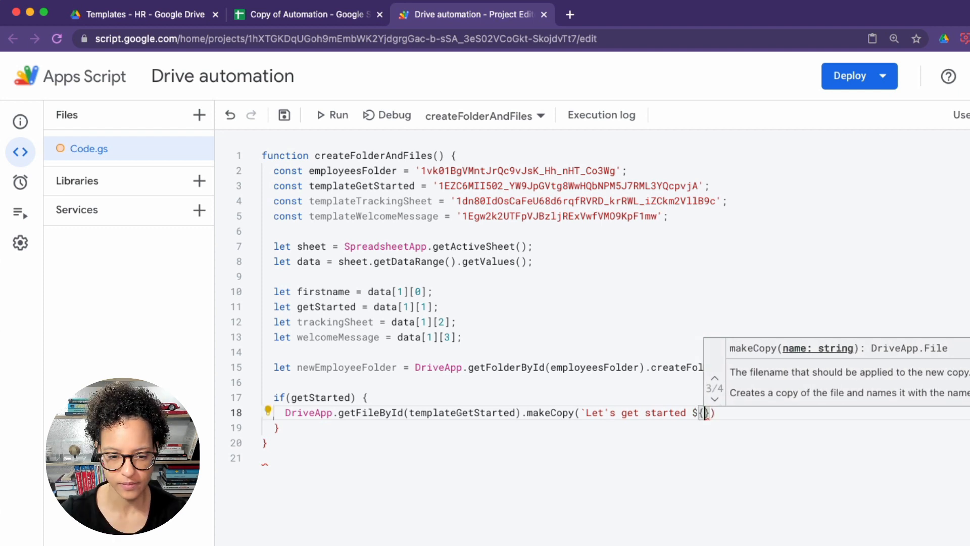
type("firstname")
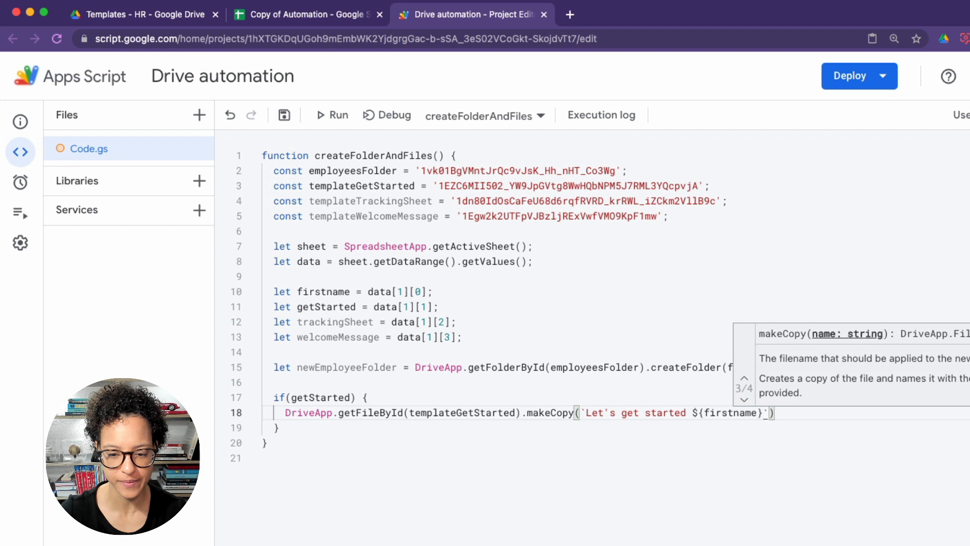
type(",")
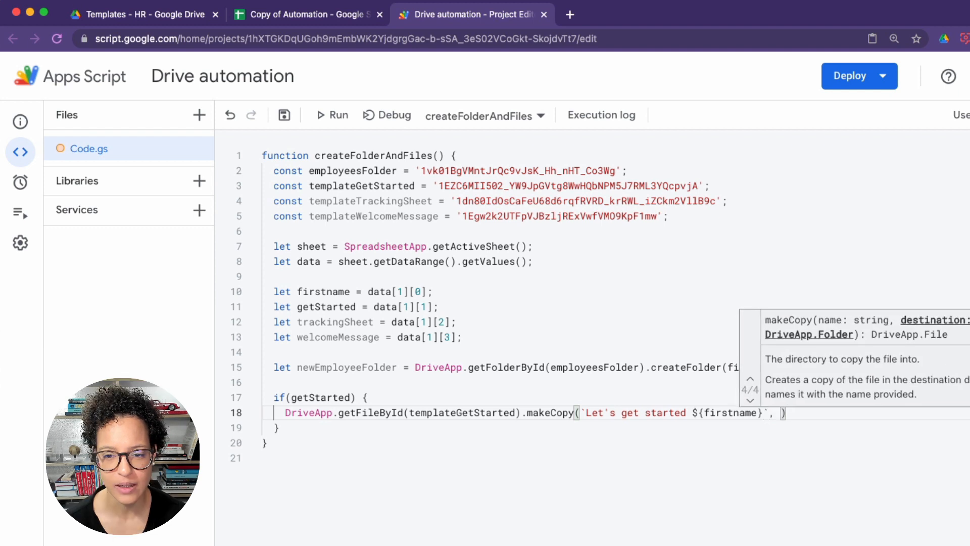
type("newEmployeeFolder")
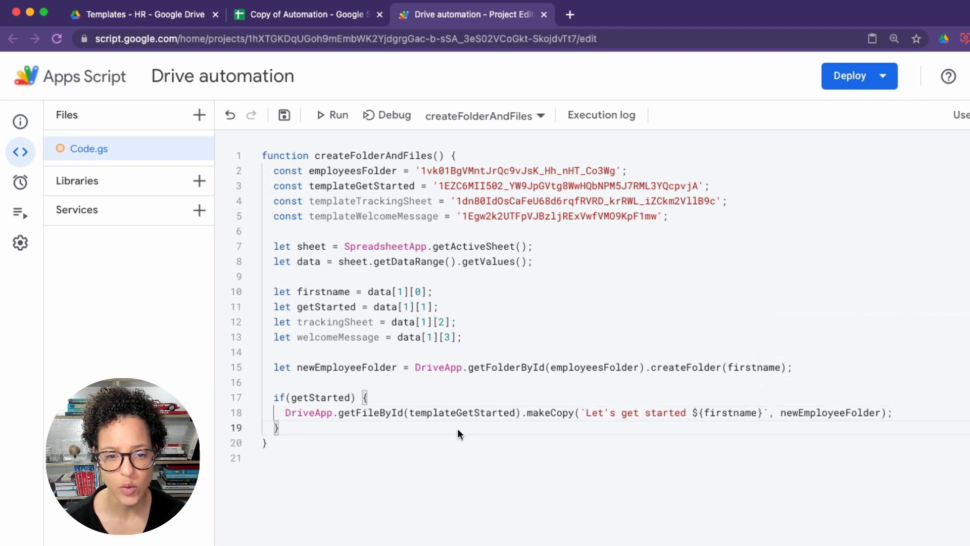
type("if(trackingSheet) {")
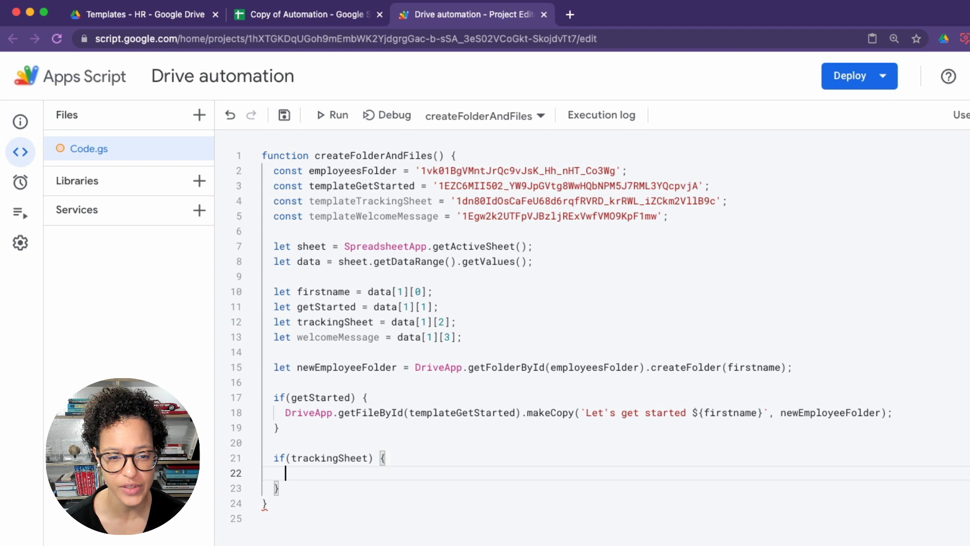
- Copy the tracking sheet template into newEmployeeFolder as `${firstname} Tracking Sheet`
type("DriveApp")
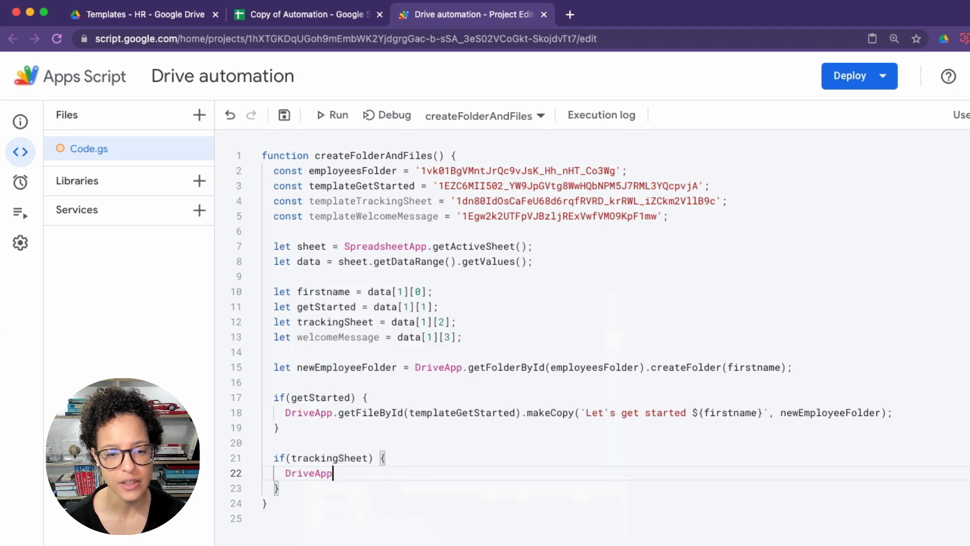
type(".getFileById(templateTrackingSheet).makeCopy(`")
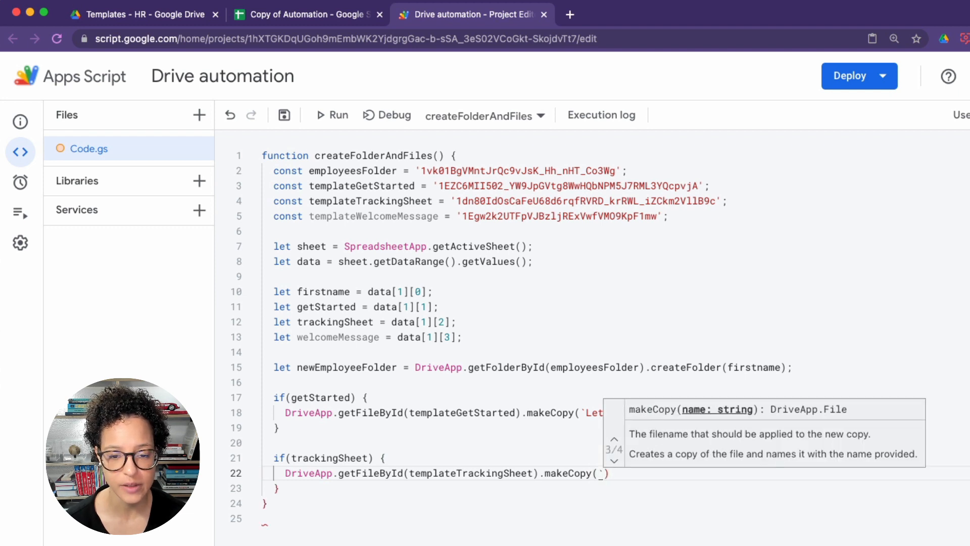
type("£")
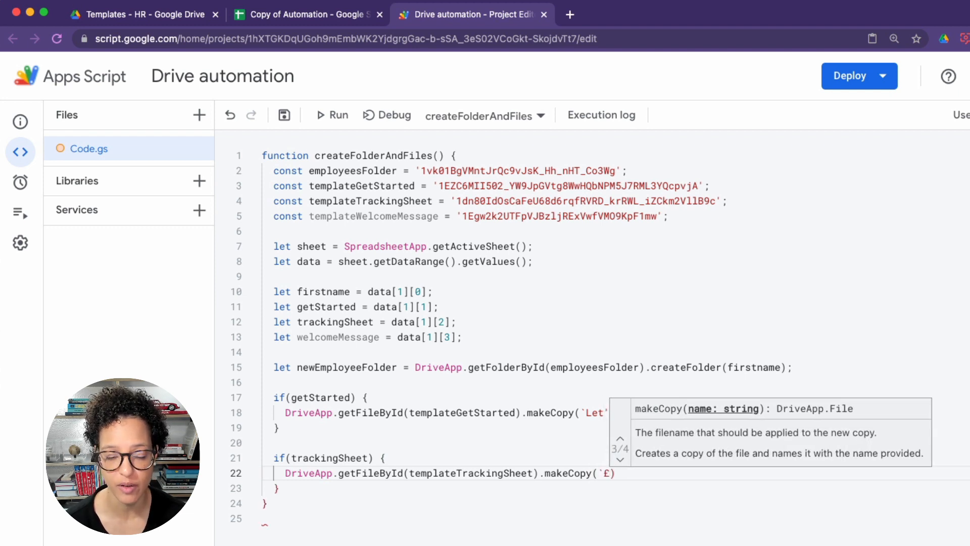
type("${")
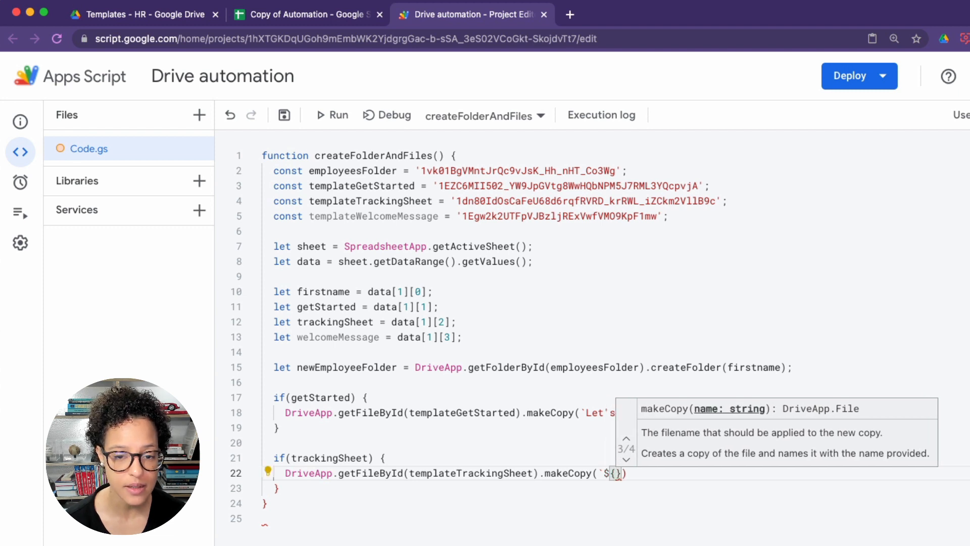
type("firstname")
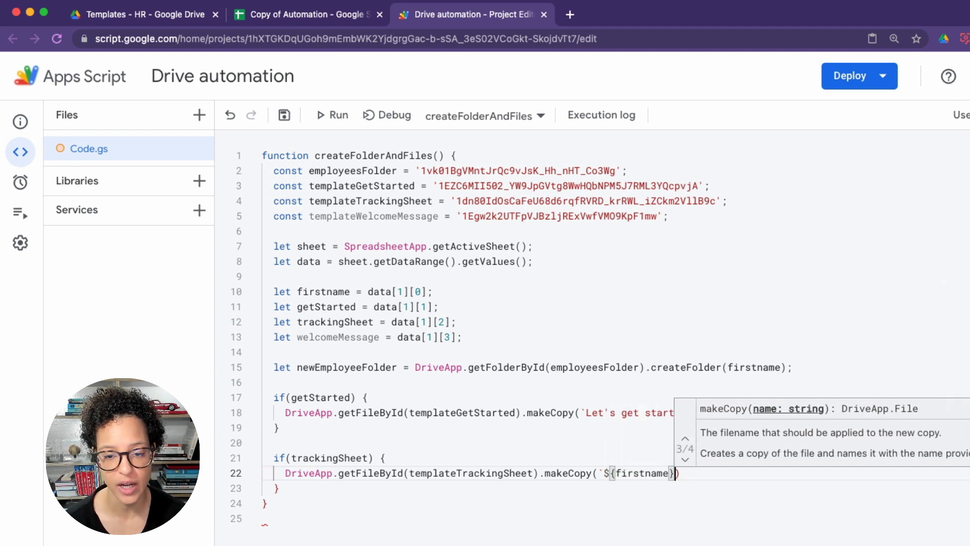
type("Tracking Sheet`")
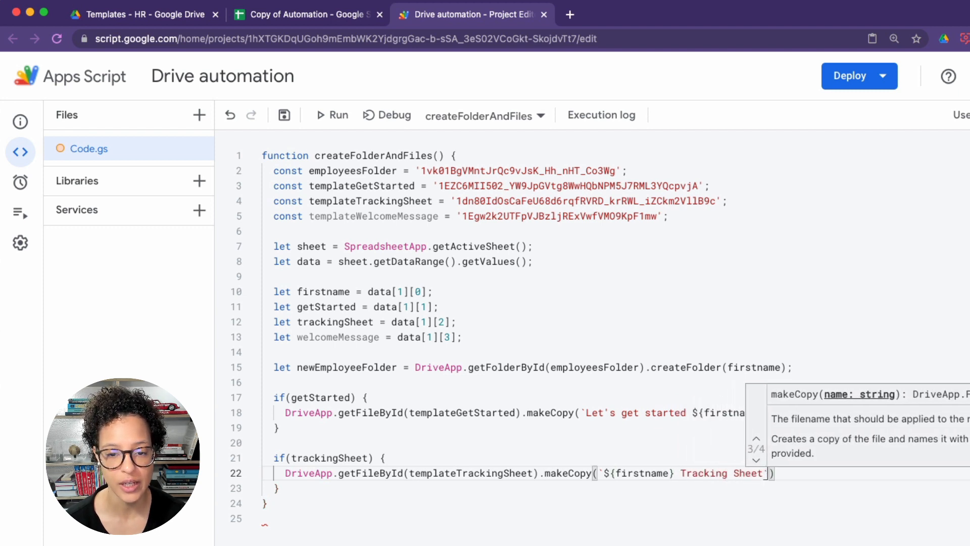
type(", newEmployeeFolder")
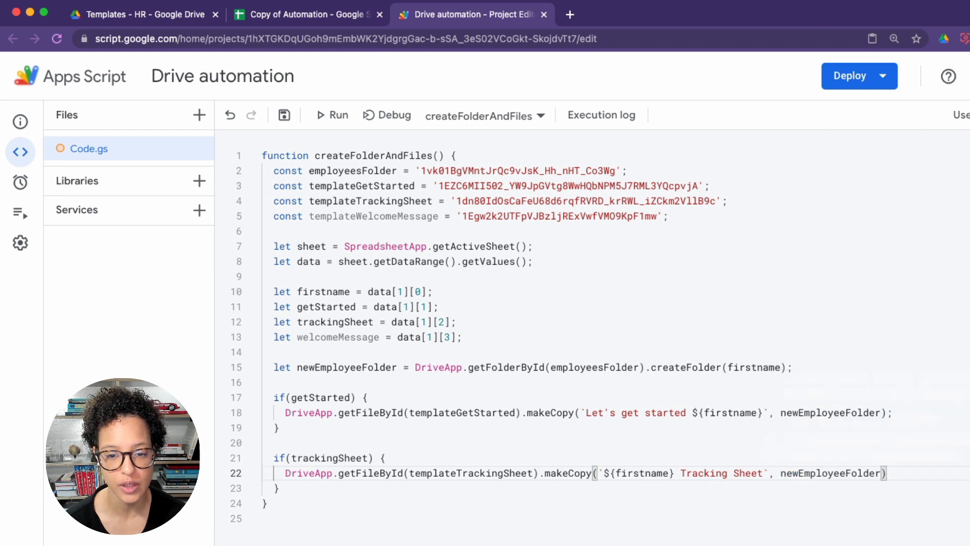
key("Enter")
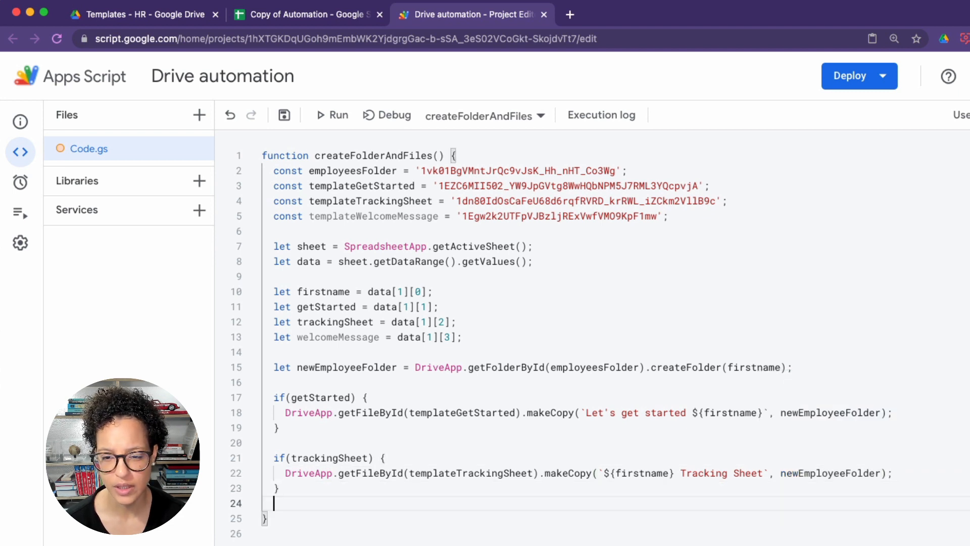
- Add an if(welcomeMessage) block that fetches the welcome template by ID and starts makeCopy
type("if")
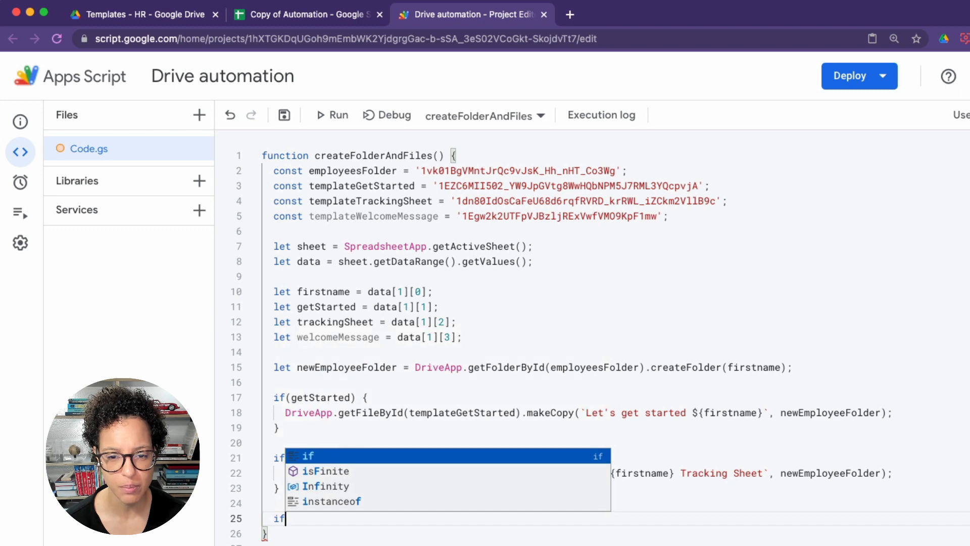
type("(welcomeMessa")
type("DriveApp.getF")
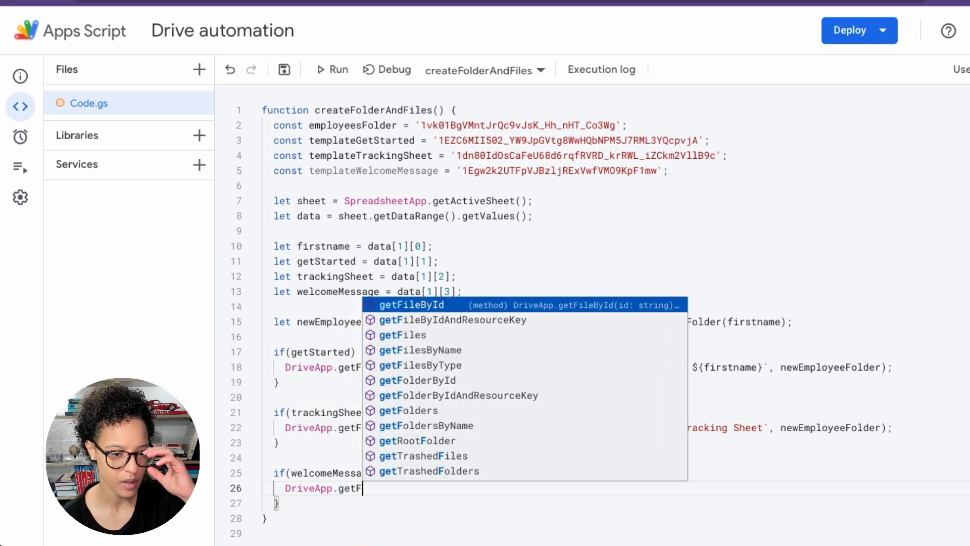
left_click(411, 304)
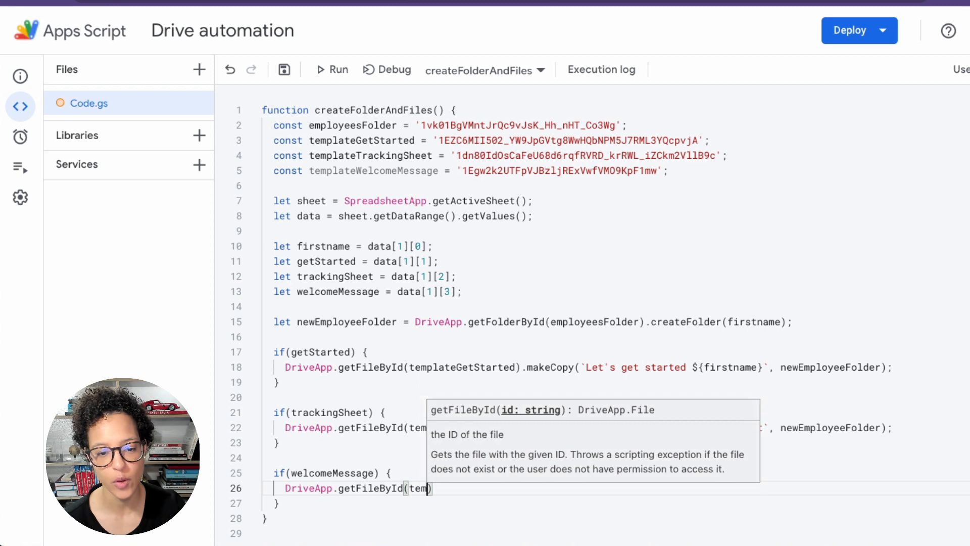
type("plateWelcomeMessage")
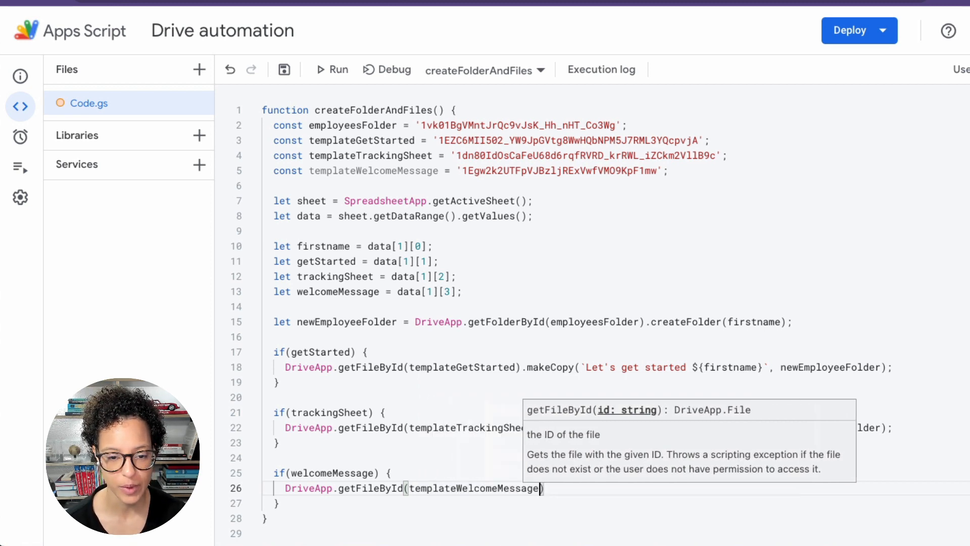
type(".")
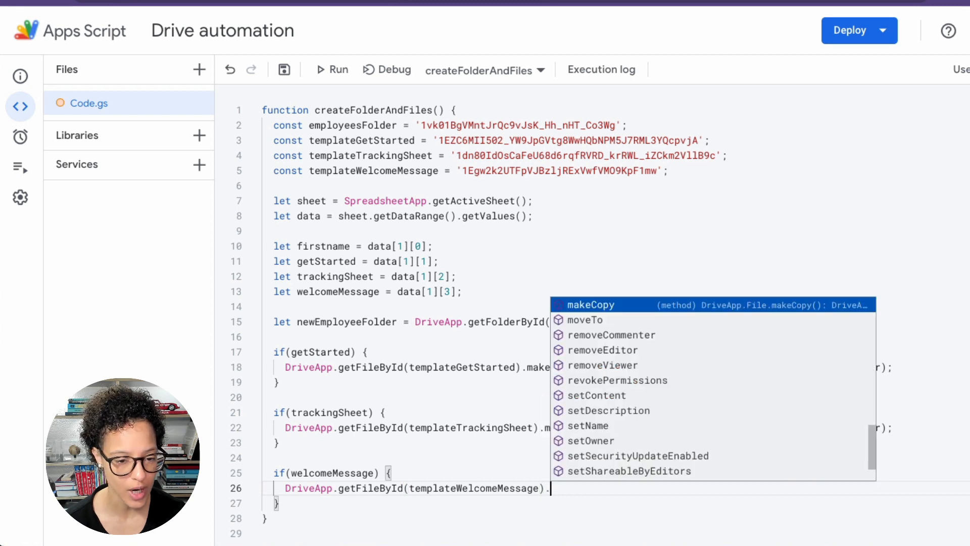
left_click(589, 304)
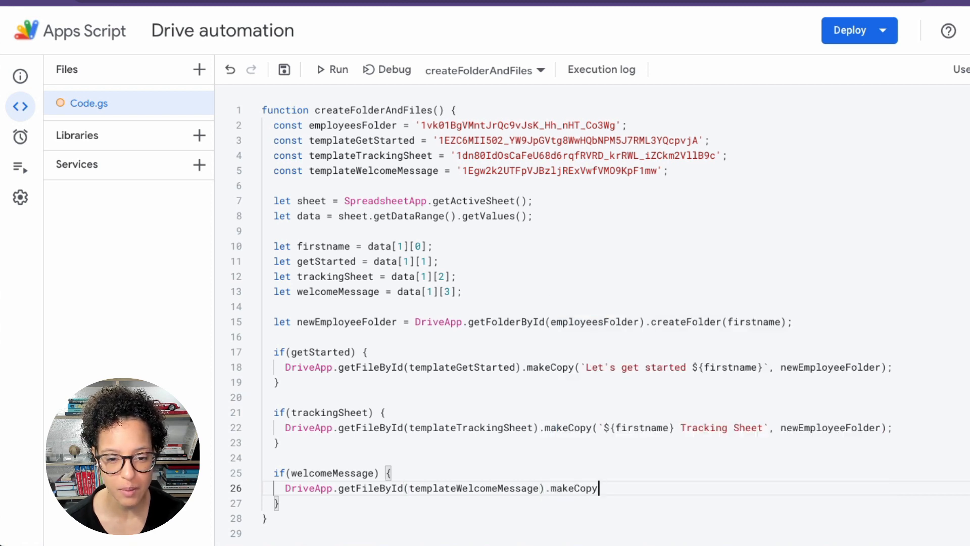
- Name the copy `Welcome ${firstname}!` and save it in newEmployeeFolder
type("(`W")
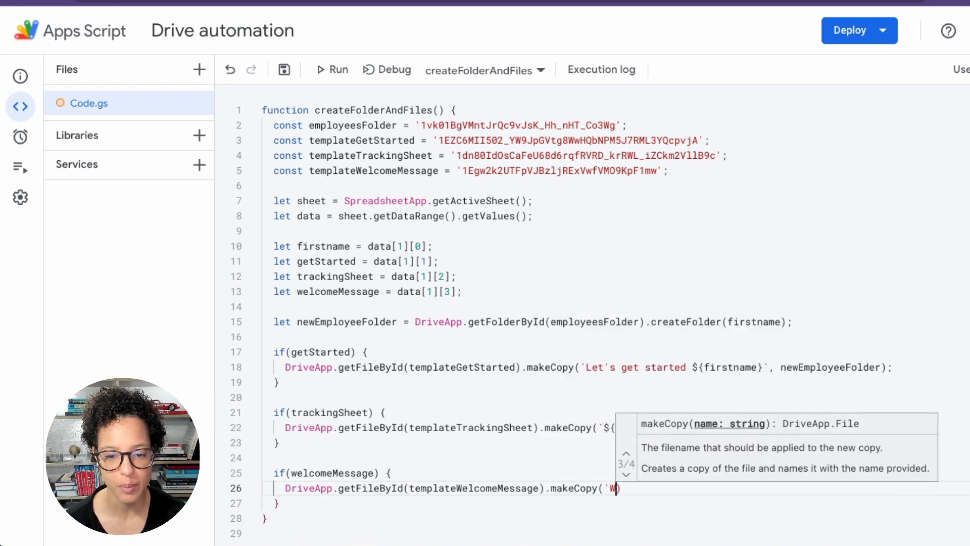
type("elcome")
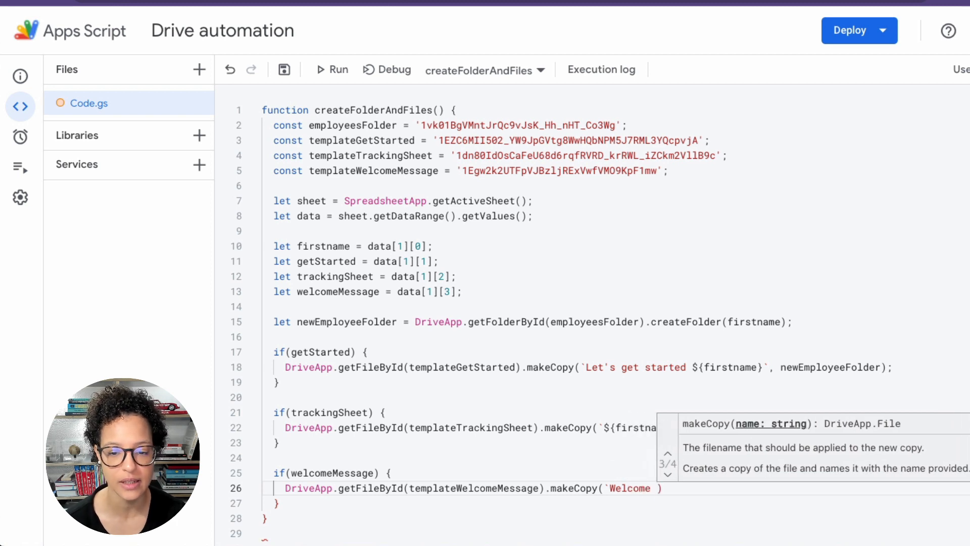
type("${}")
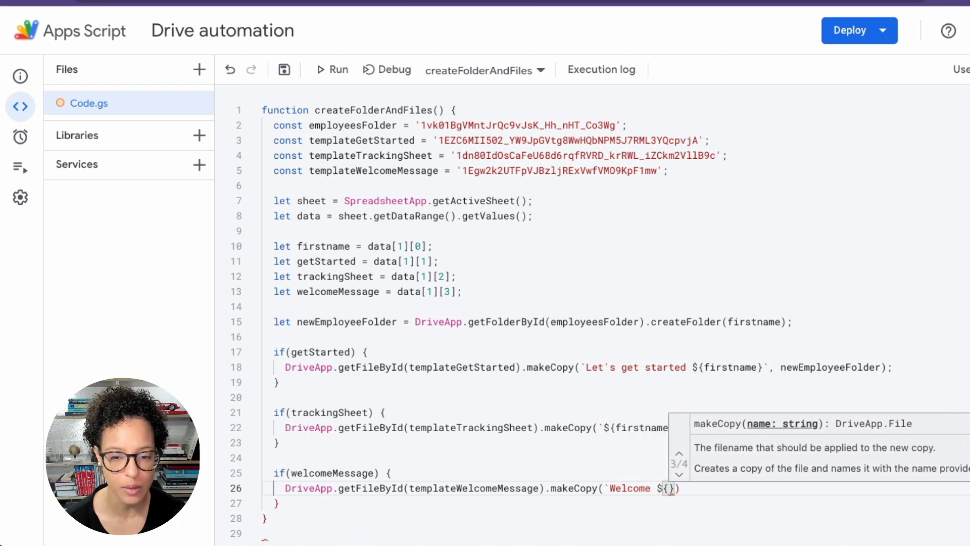
type("firstname}")
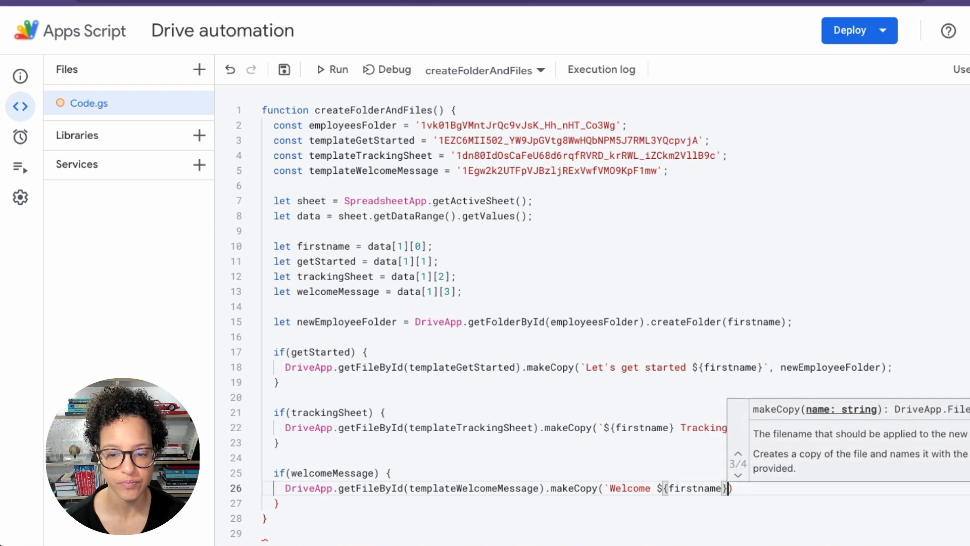
type("!")
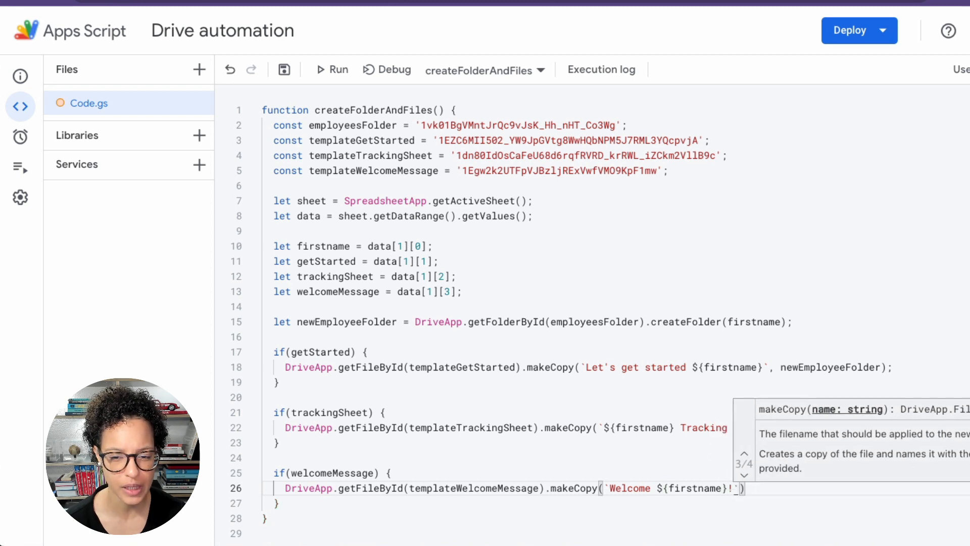
type(", newEmployeeFolder")
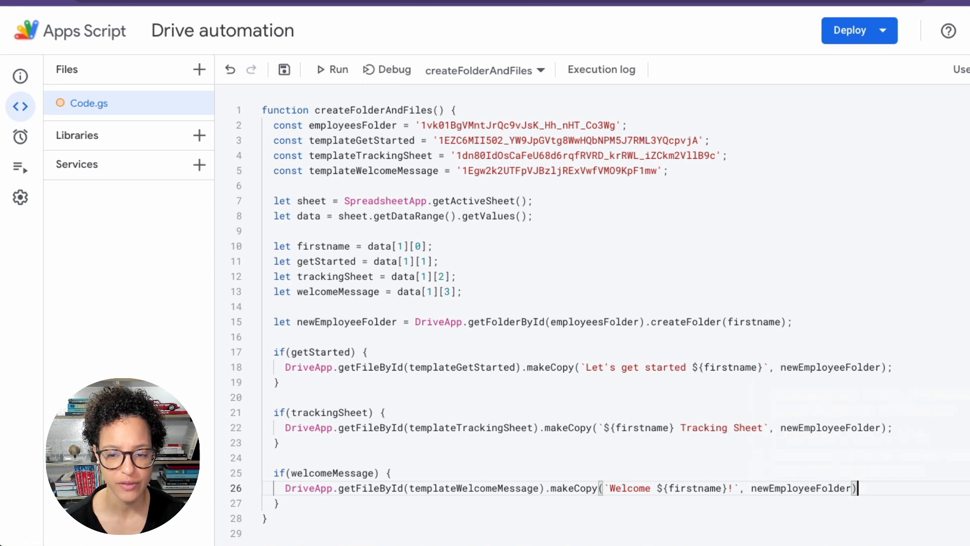
type(";")
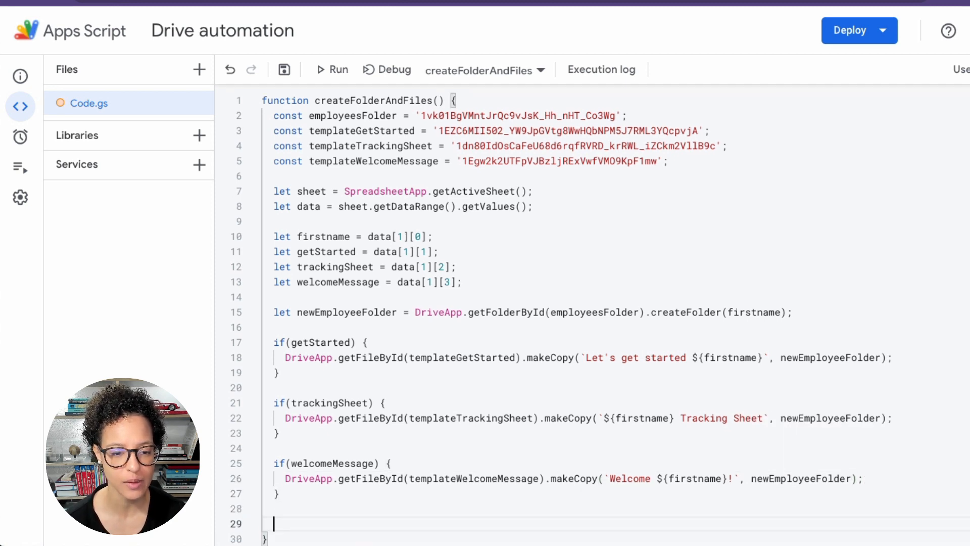
- Write sheet.getRange(2, 5).setValue('Comp… to set the Status cell for row 2
scroll("down", 3)
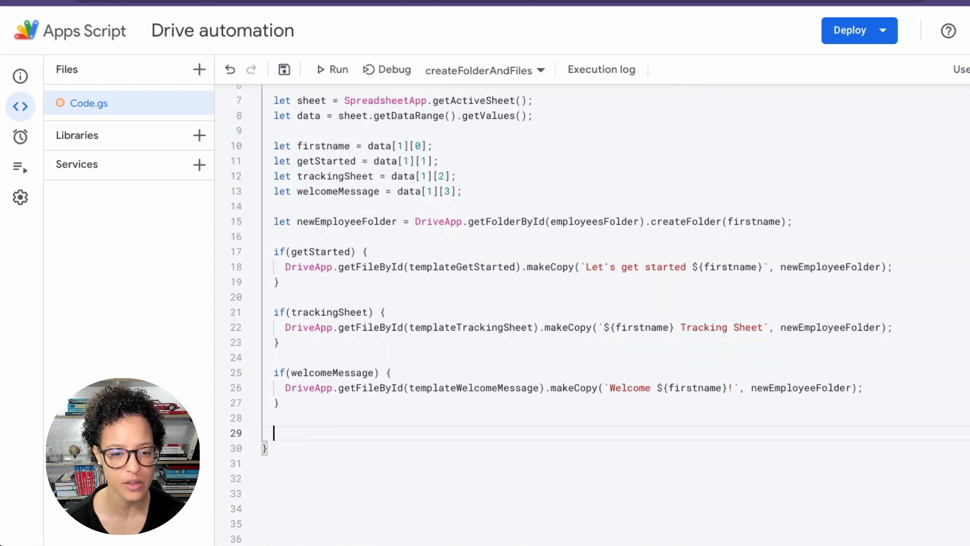
type("sheet.getR")
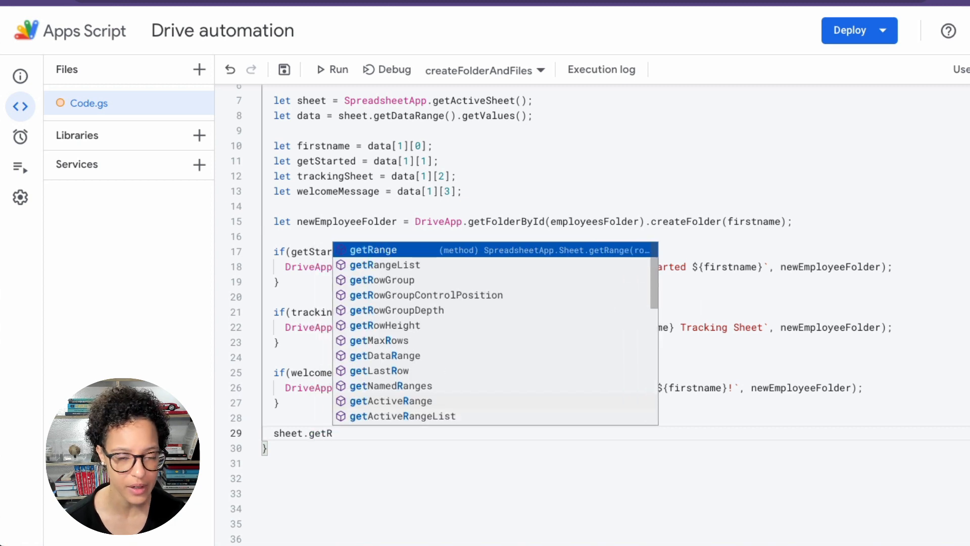
left_click(374, 249)
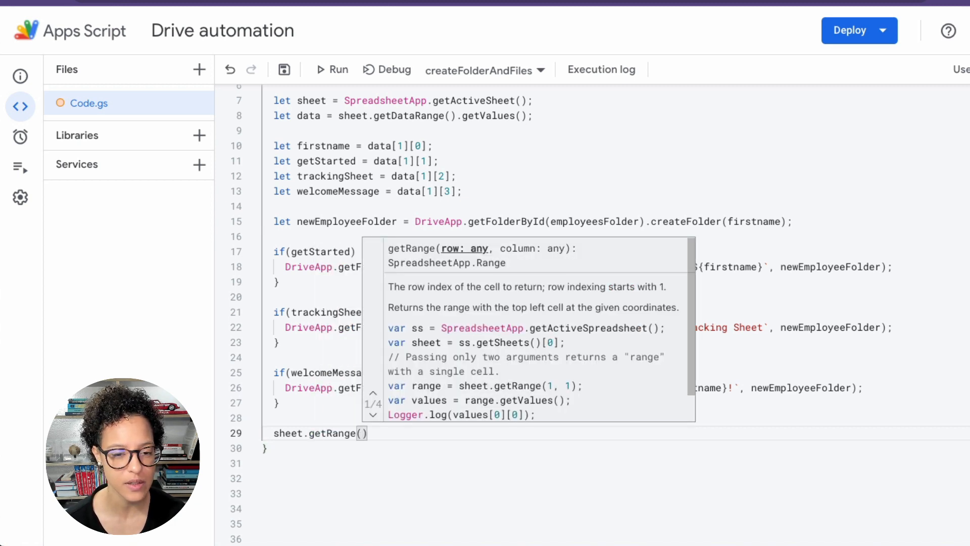
type("2,")
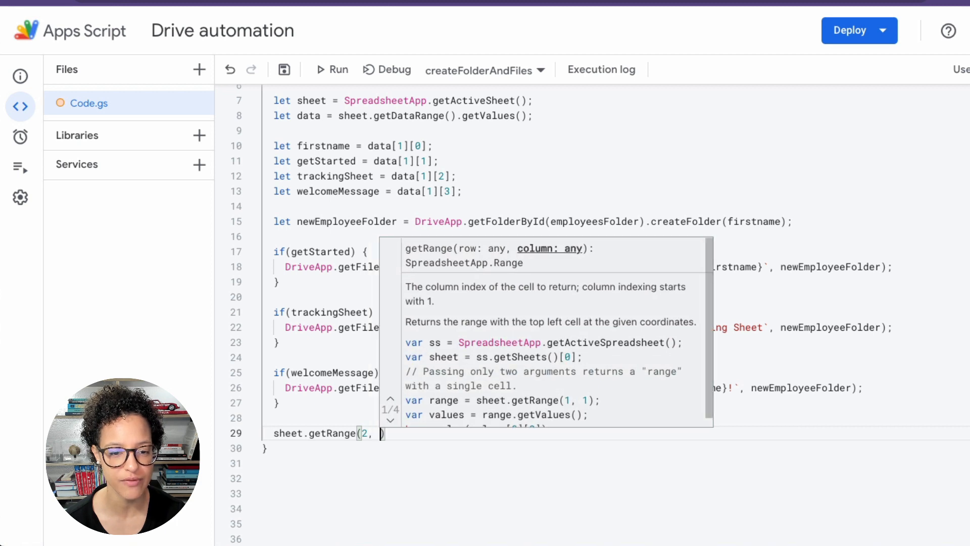
type("5)")
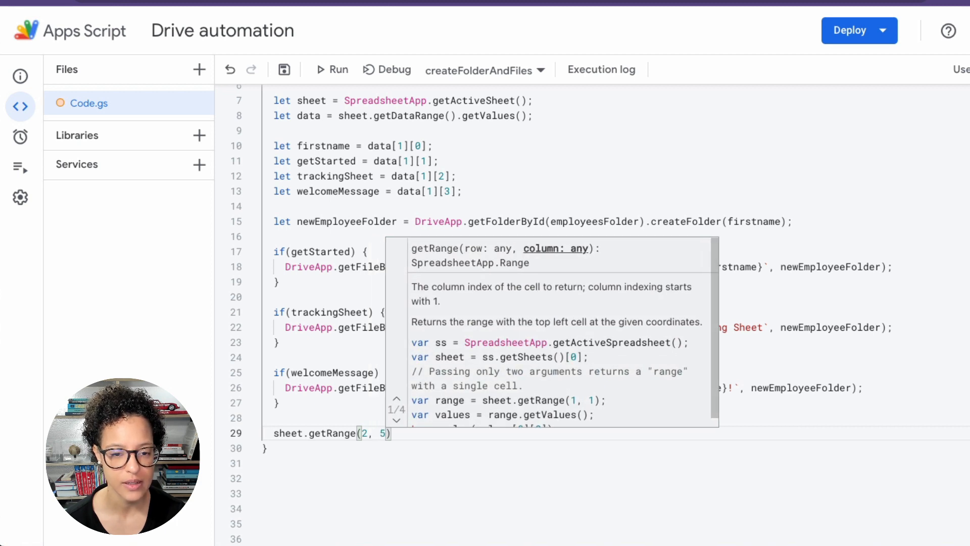
type(".")
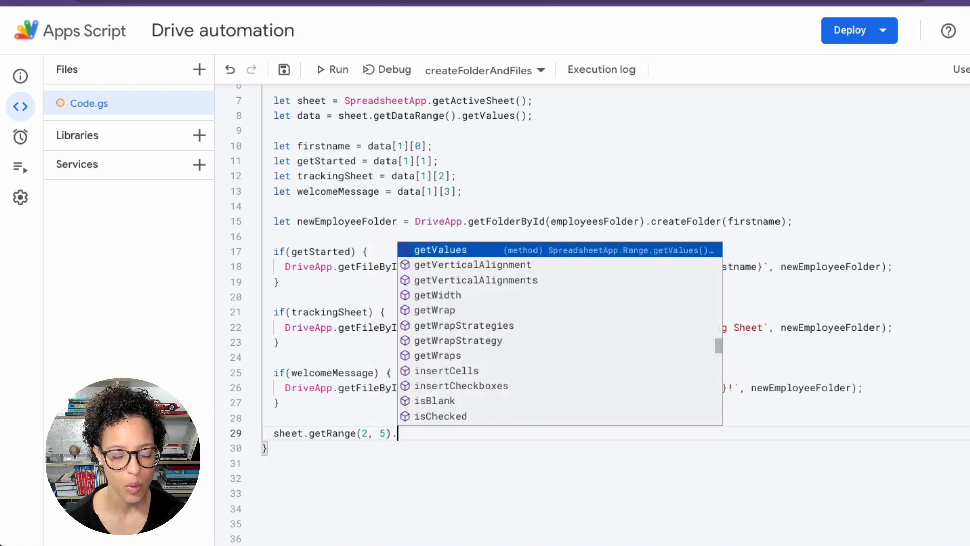
type("setValue")
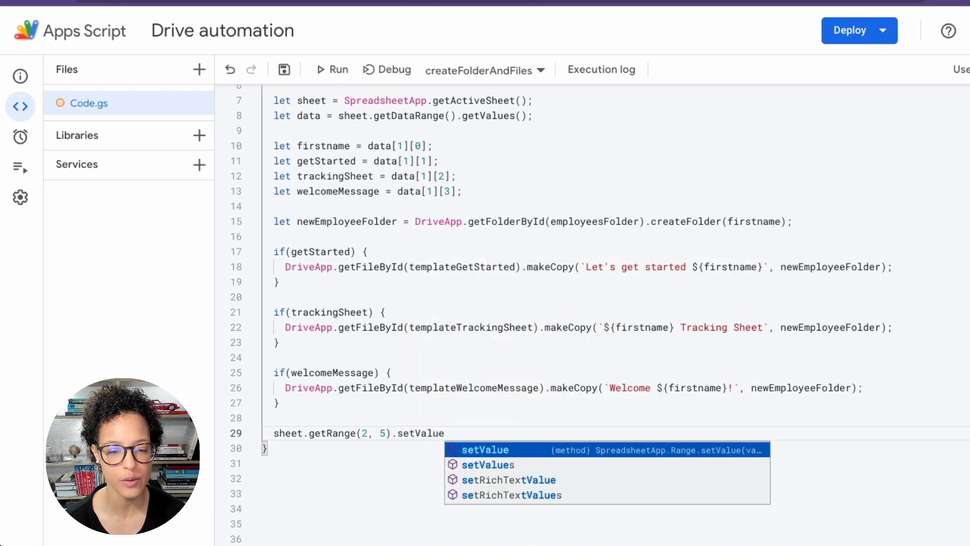
type("('Comp")
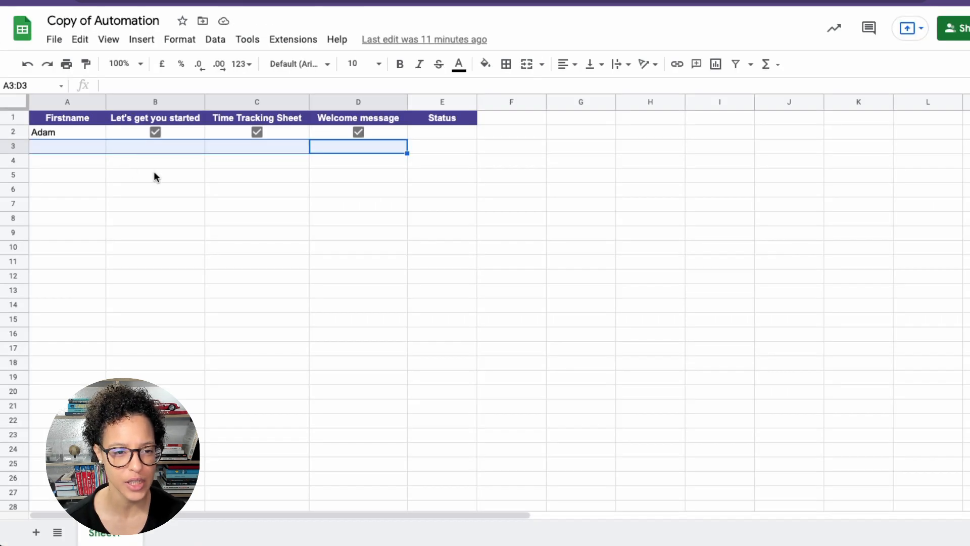
left_click(441, 132)
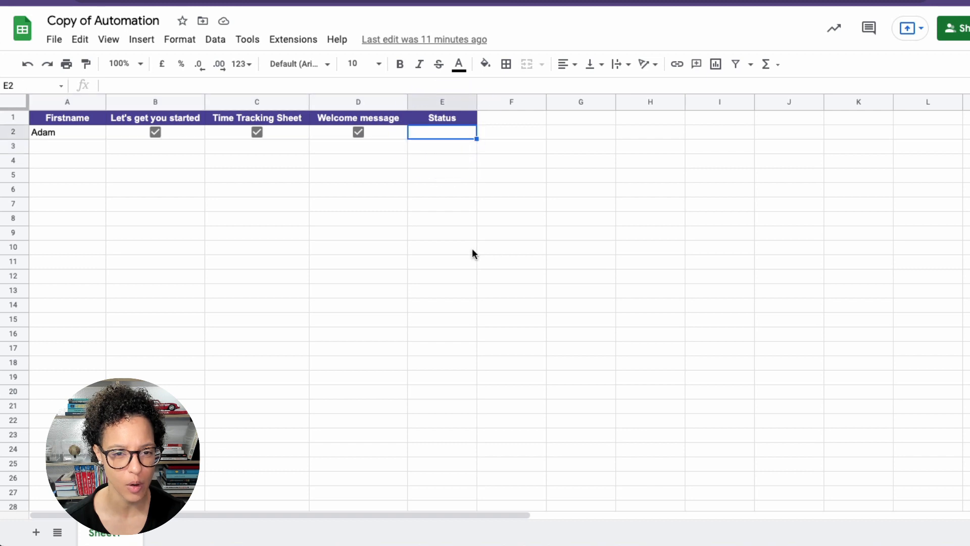
mouse_move(504, 10)
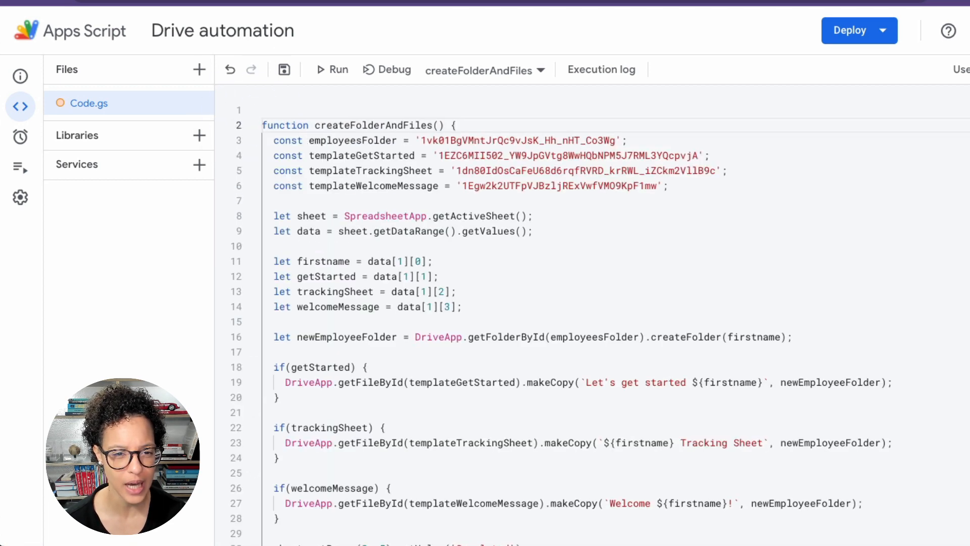
- Declare function onOpen(), get the spreadsheet UI, and create the 'New Employee' menu
type("f")
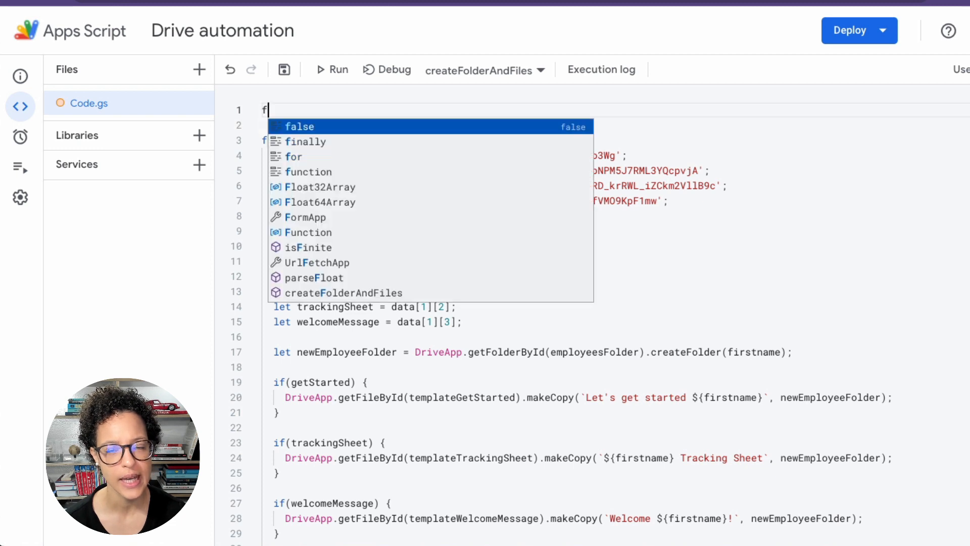
type("unction on")
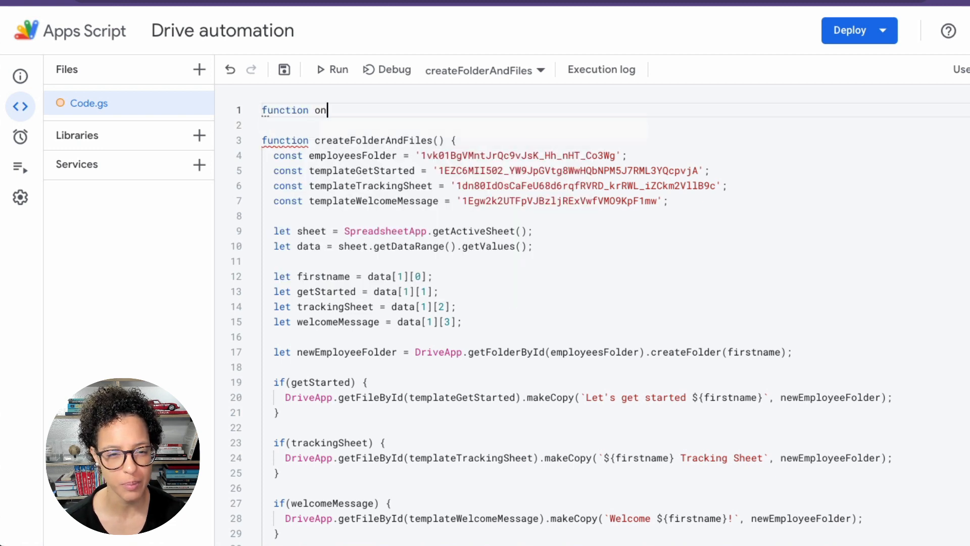
type("Open() {")
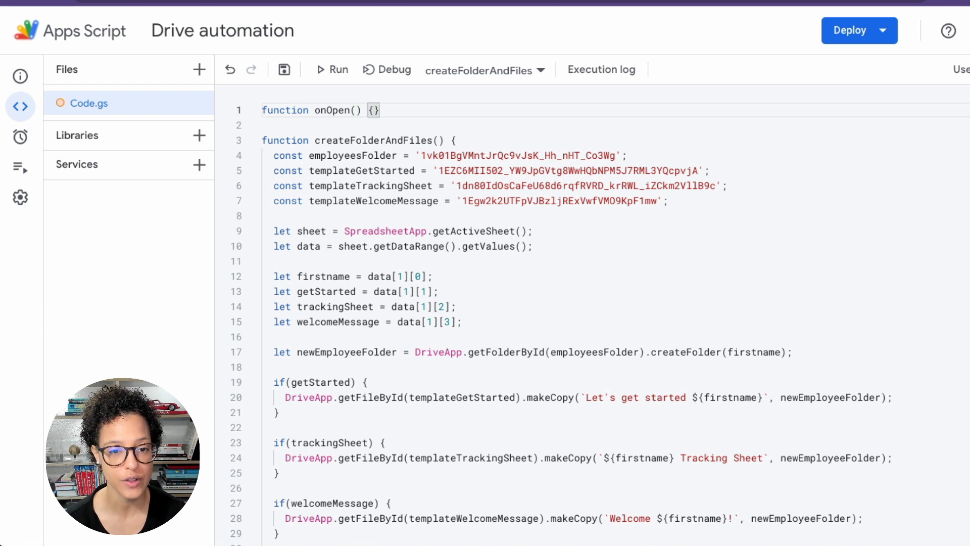
type("let u")
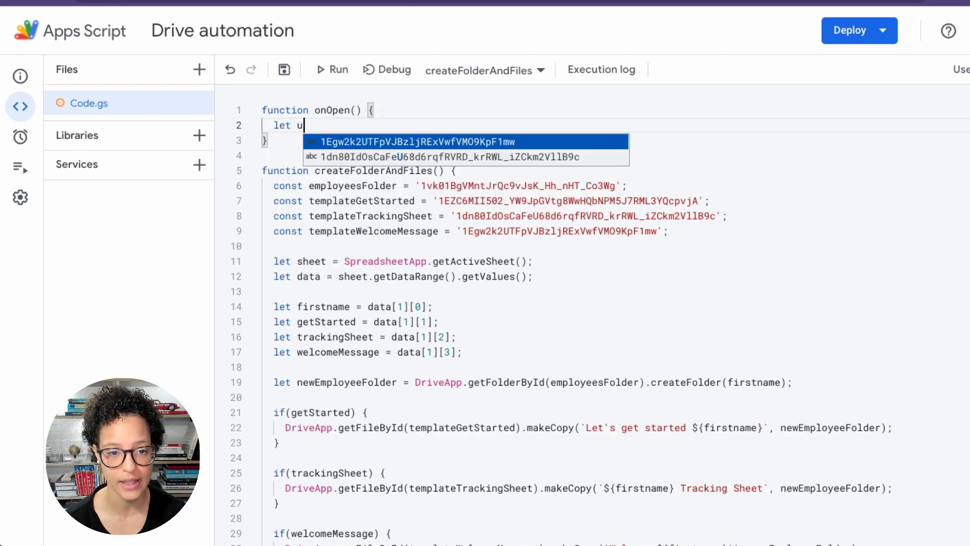
type("i = S")
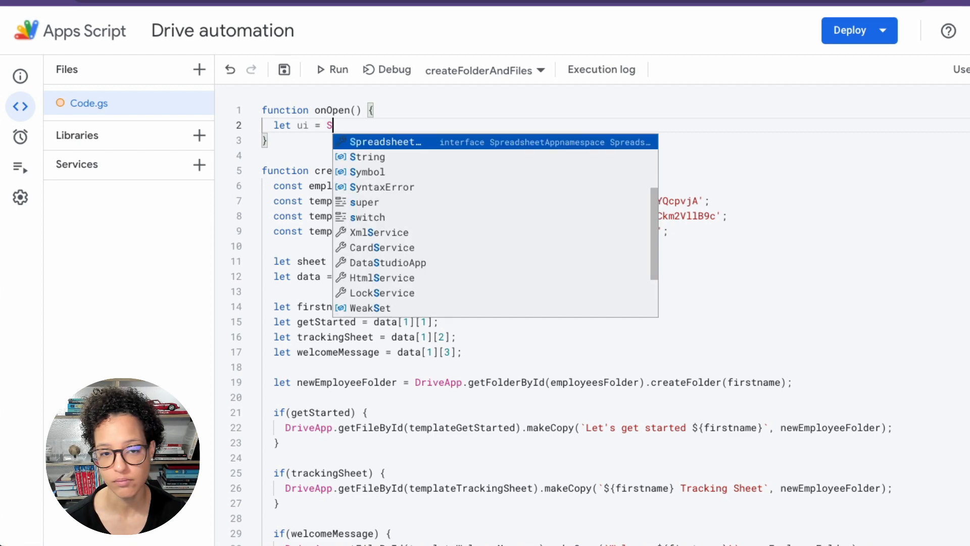
type("preadsheetApp.getUi();")
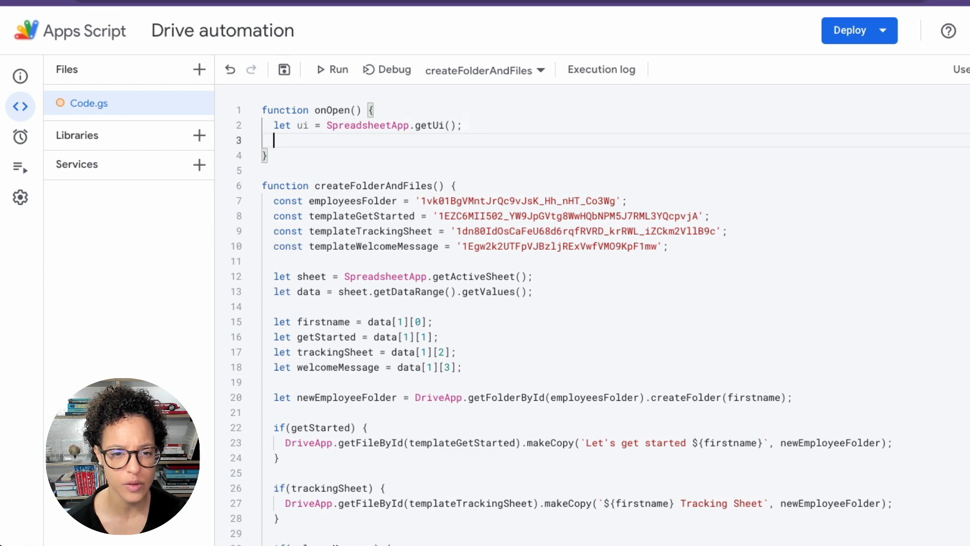
type("ui.cre")
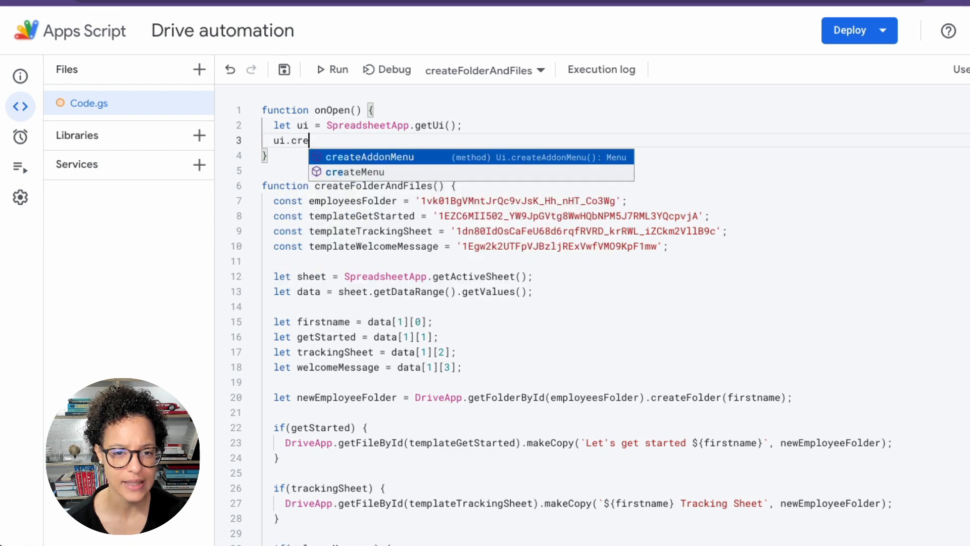
left_click(355, 172)
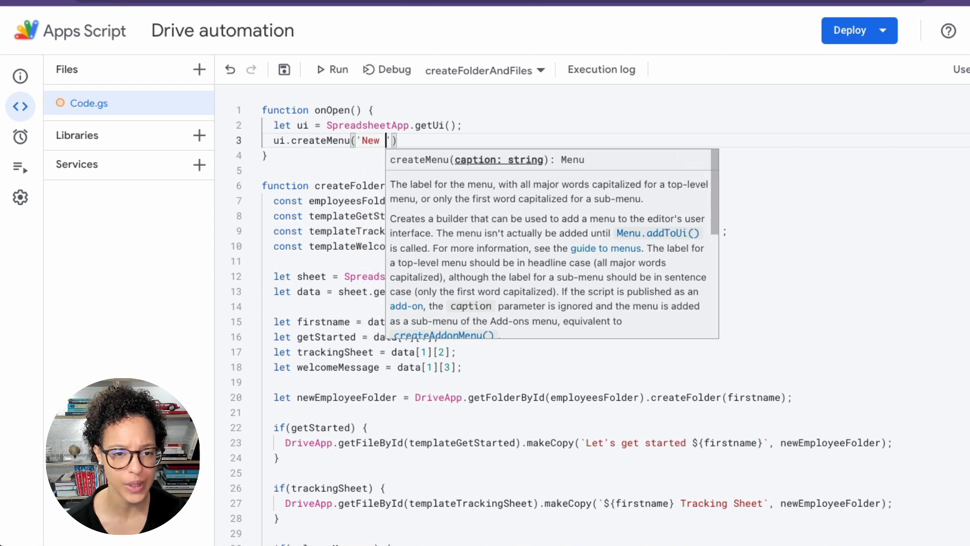
type("Employee")
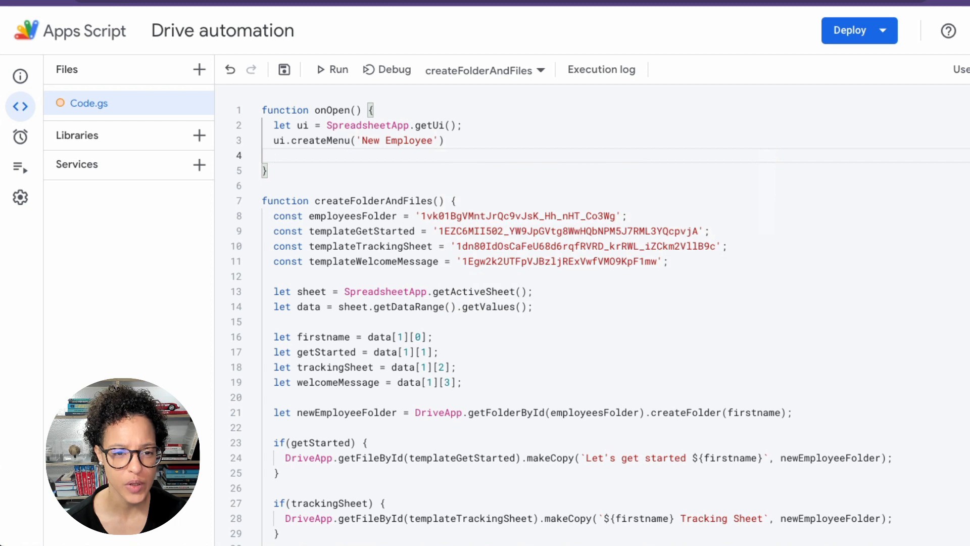
- Add a 'Create folder and files' item running createFolderAndFiles, call addToUi, and save
type(".a")
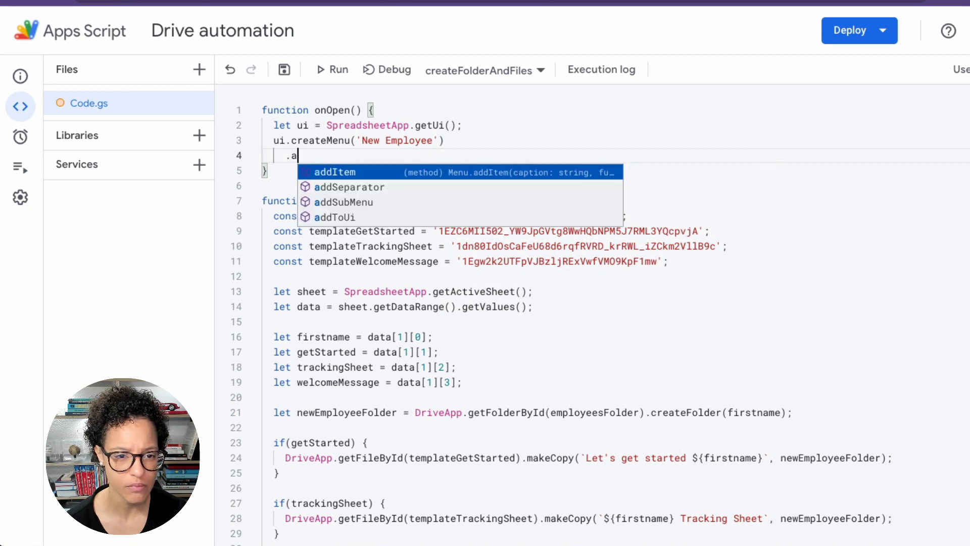
left_click(334, 172)
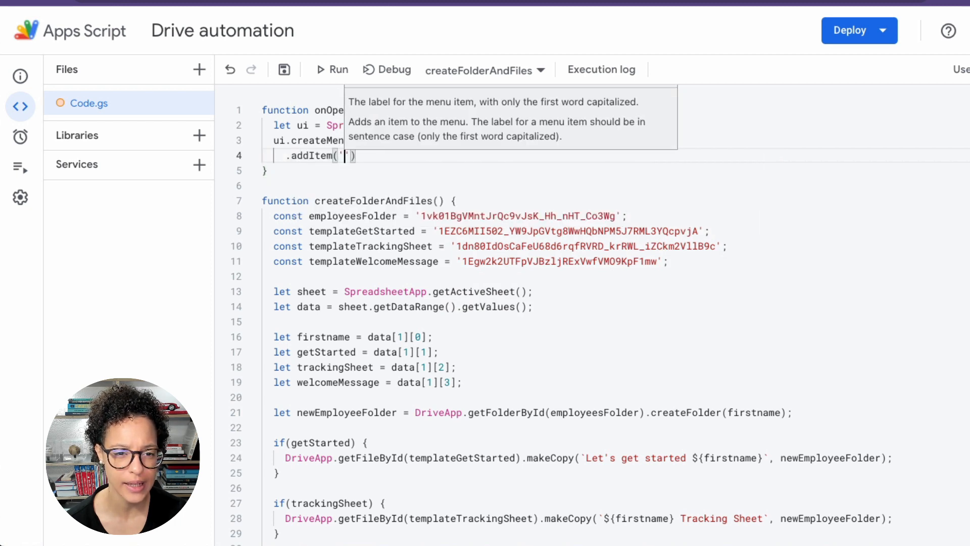
type("Create f")
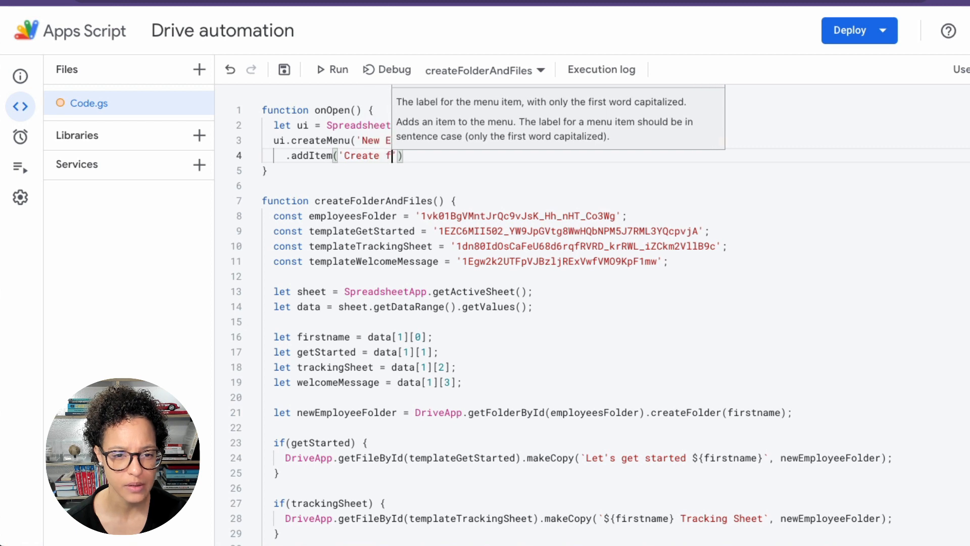
type("older and files")
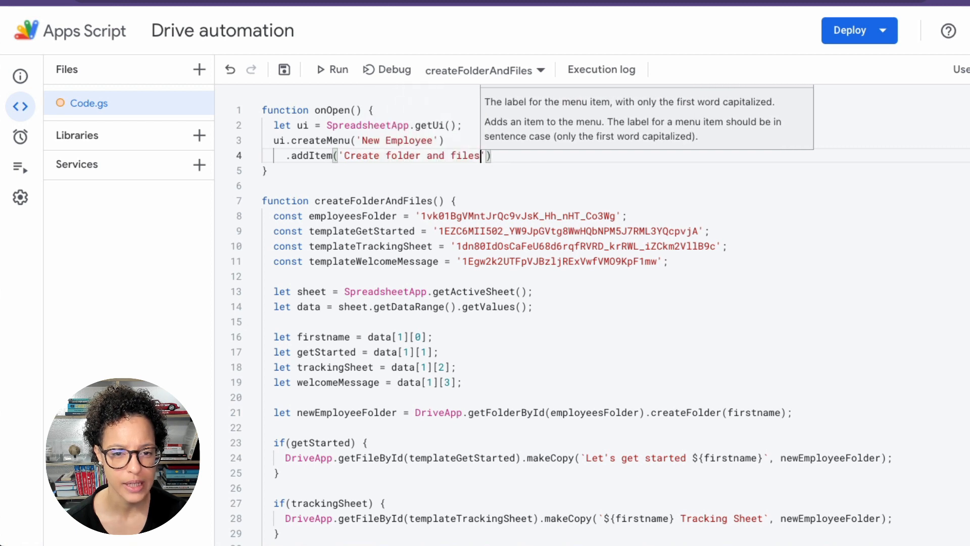
type(",")
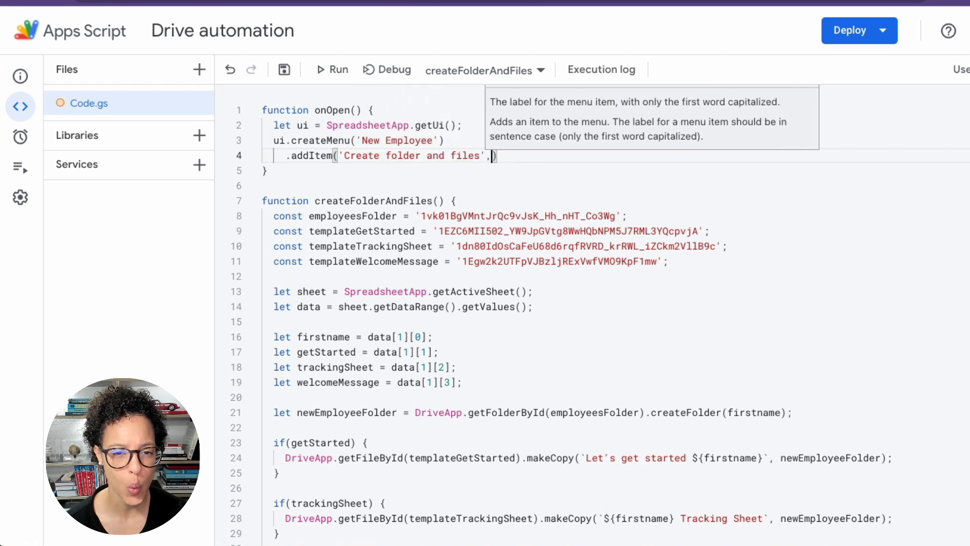
type("'")
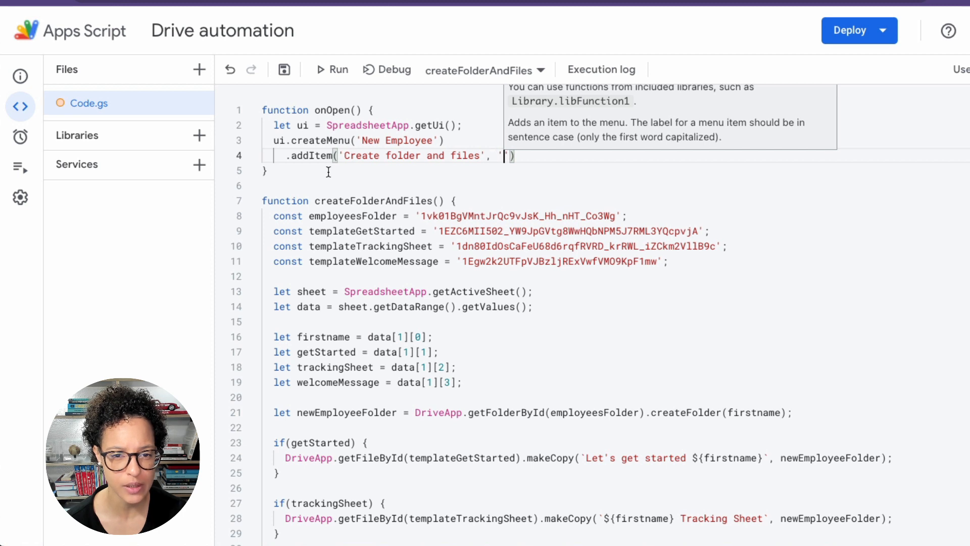
double_click(373, 201)
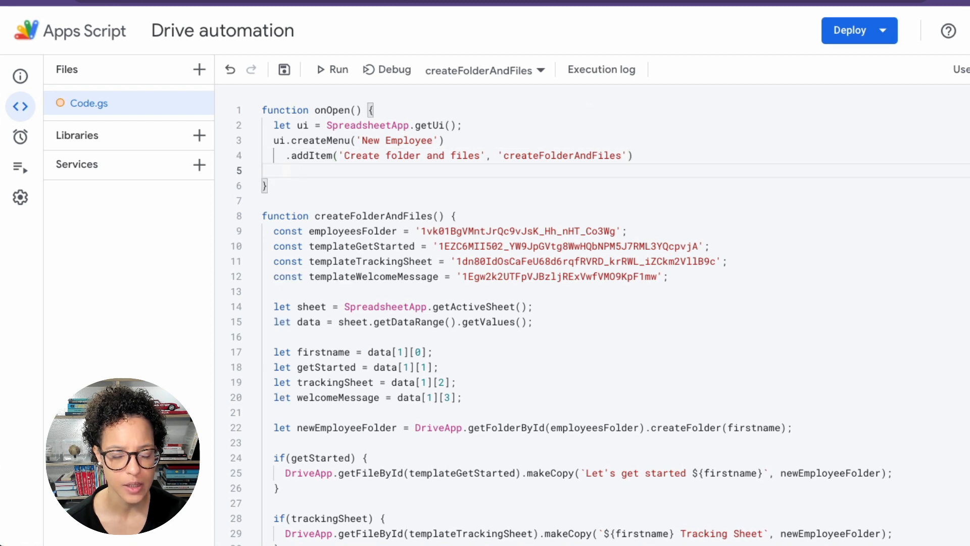
type(".addToUi();")
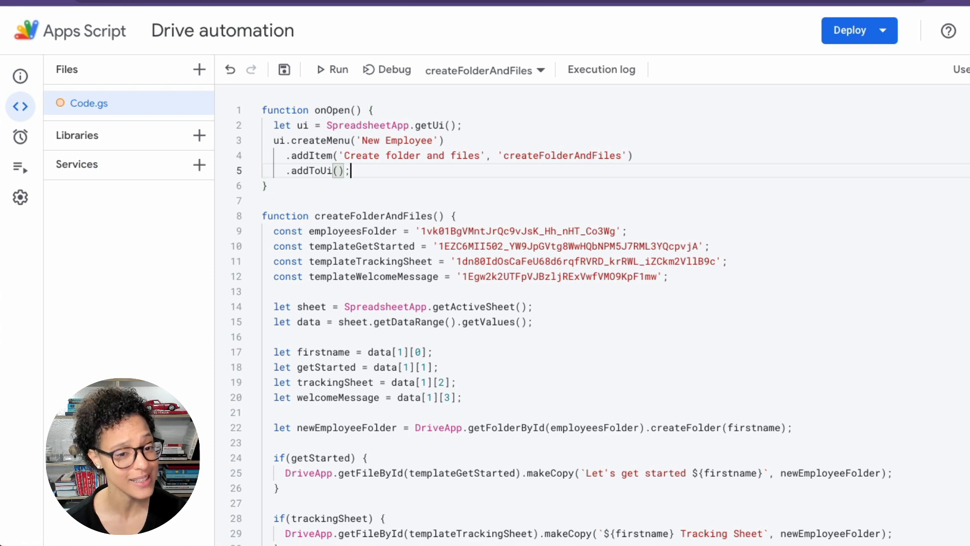
left_click(283, 69)
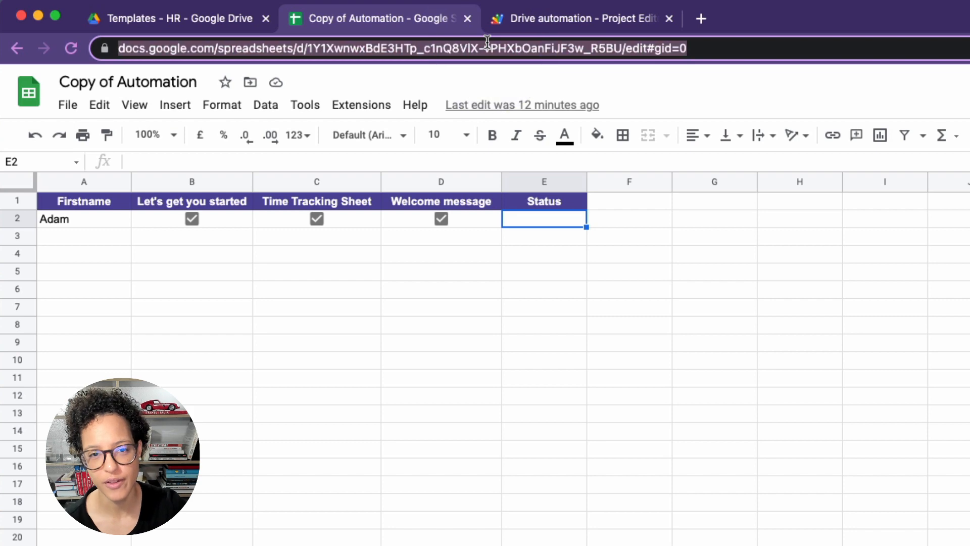
- Reload the Copy of Automation spreadsheet so the New Employee menu appears
left_click(669, 18)
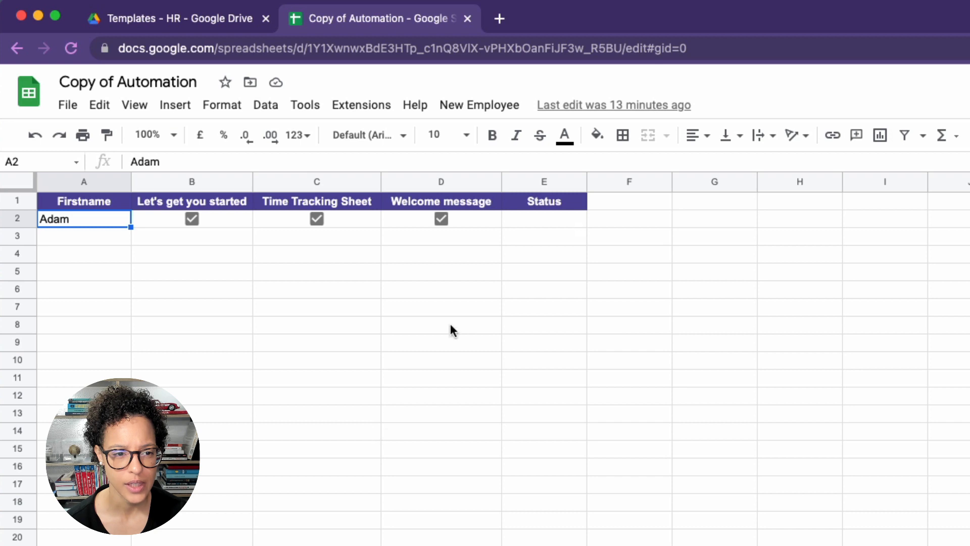
- Deselect Adam's name, check the Employees folder in Drive, and return to the sheet
left_click(441, 307)
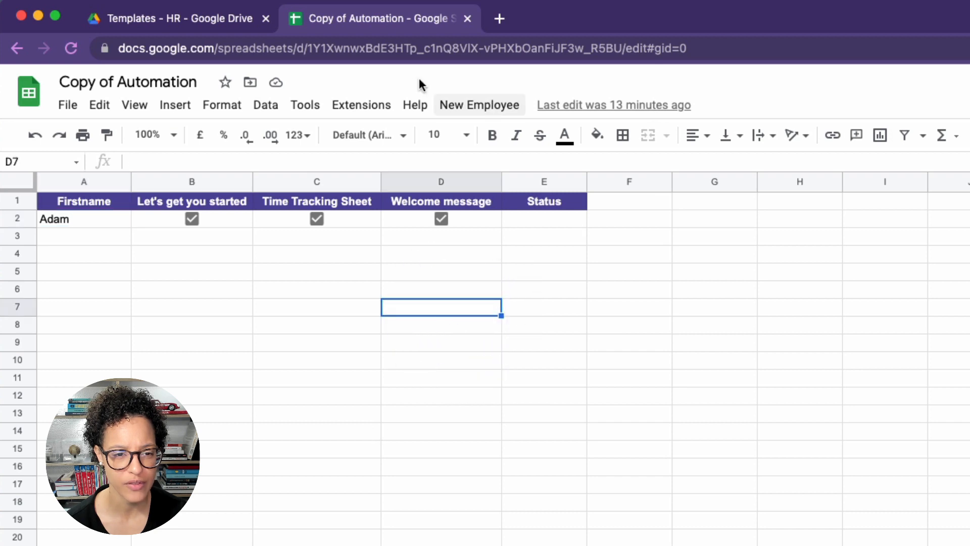
left_click(176, 19)
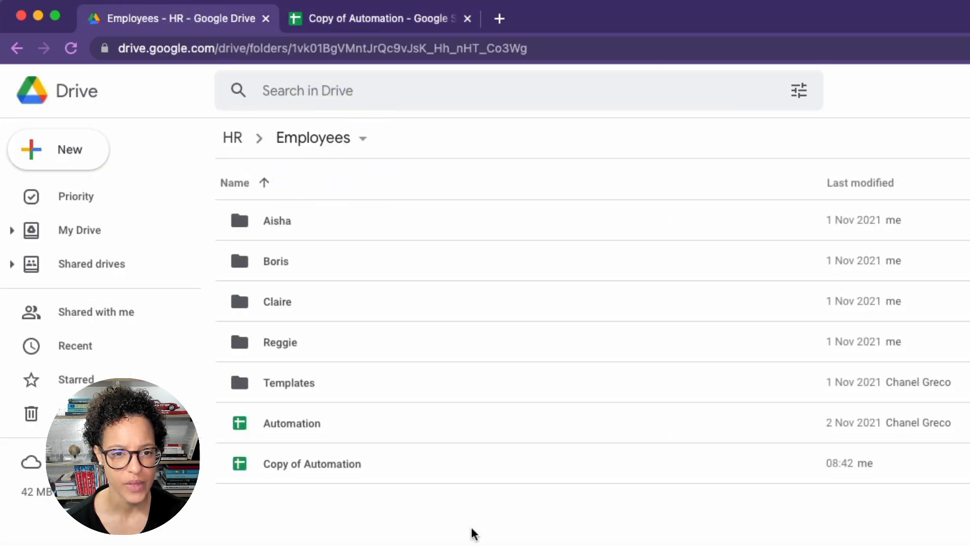
left_click(378, 18)
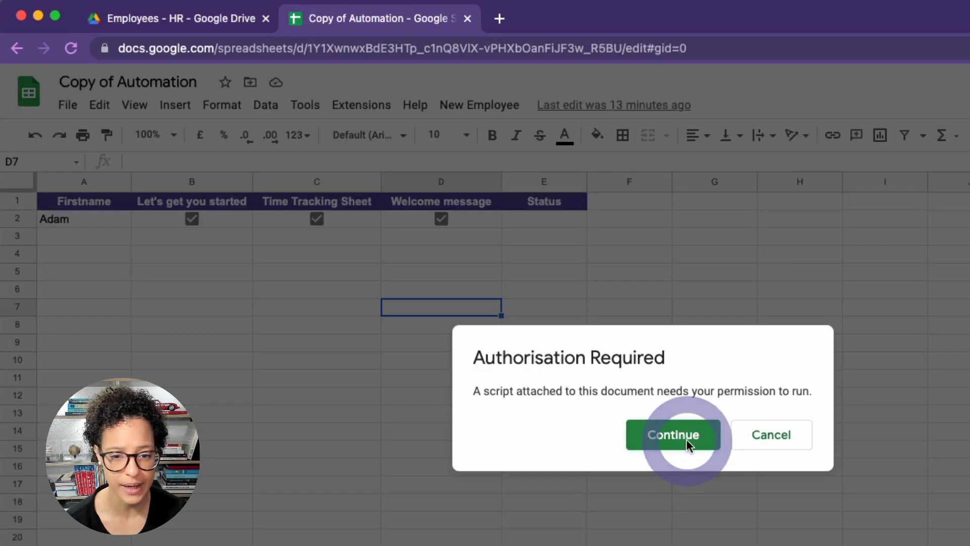
- Authorise the script, allowing Drive and Sheets access on the consent page, then rerun it
left_click(673, 434)
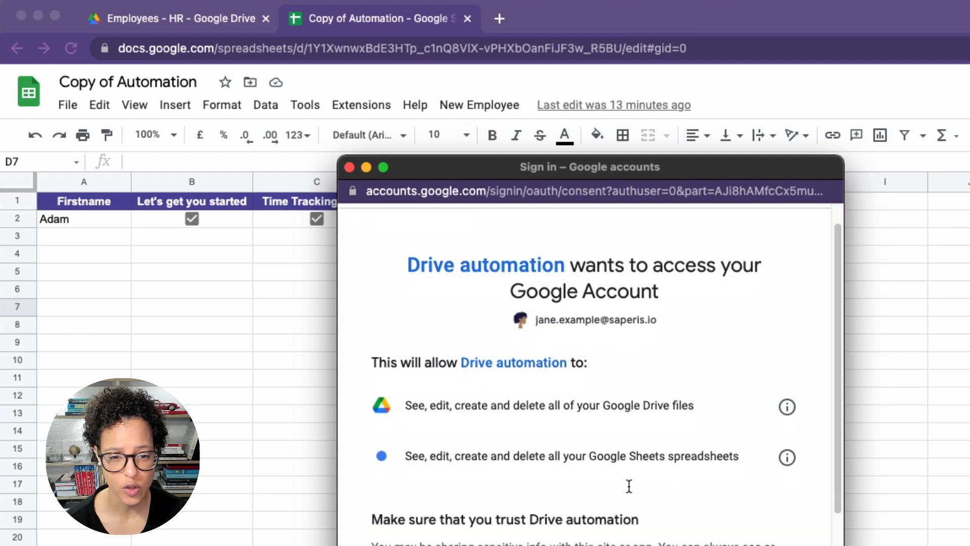
scroll("down", 3)
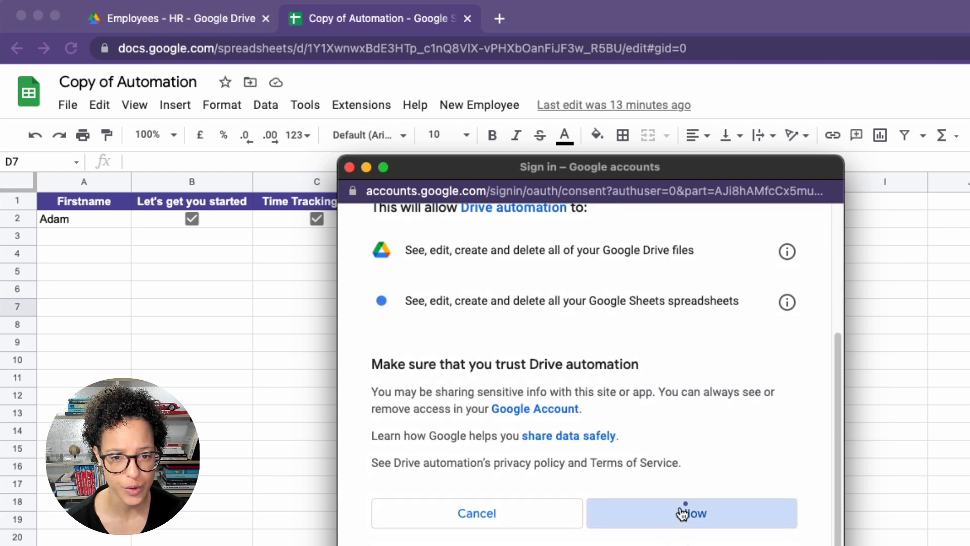
left_click(692, 513)
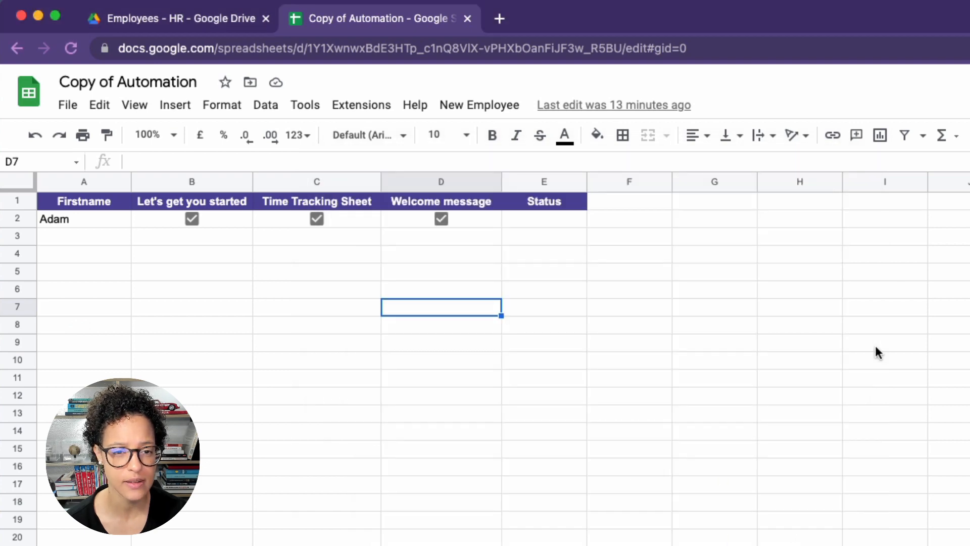
mouse_move(802, 350)
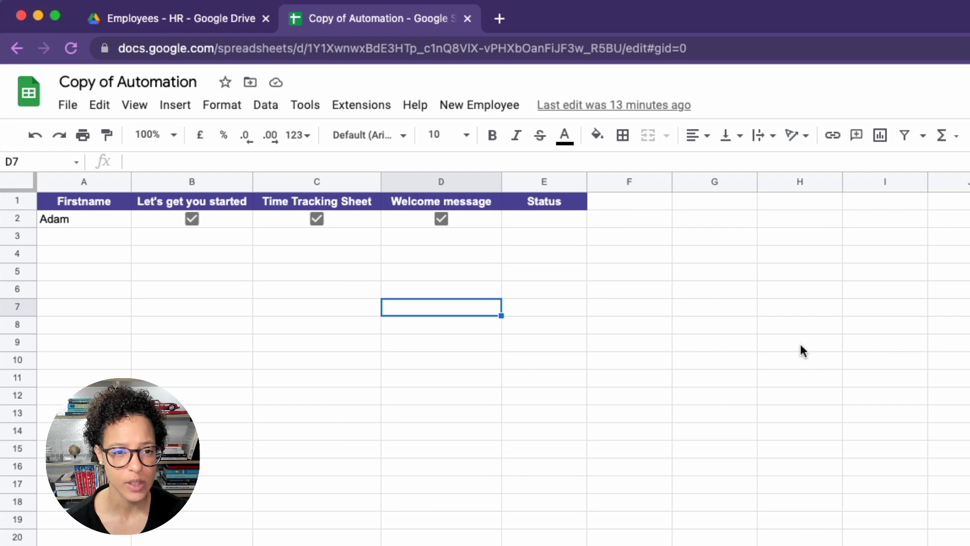
left_click(176, 18)
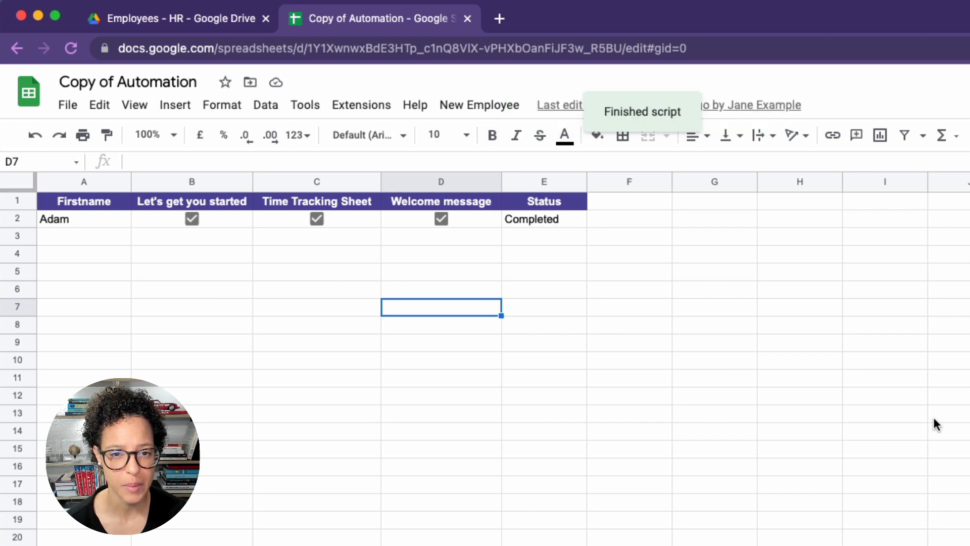
- Review Adam's new files in Drive, go back to Employees, and return to the spreadsheet
left_click(177, 18)
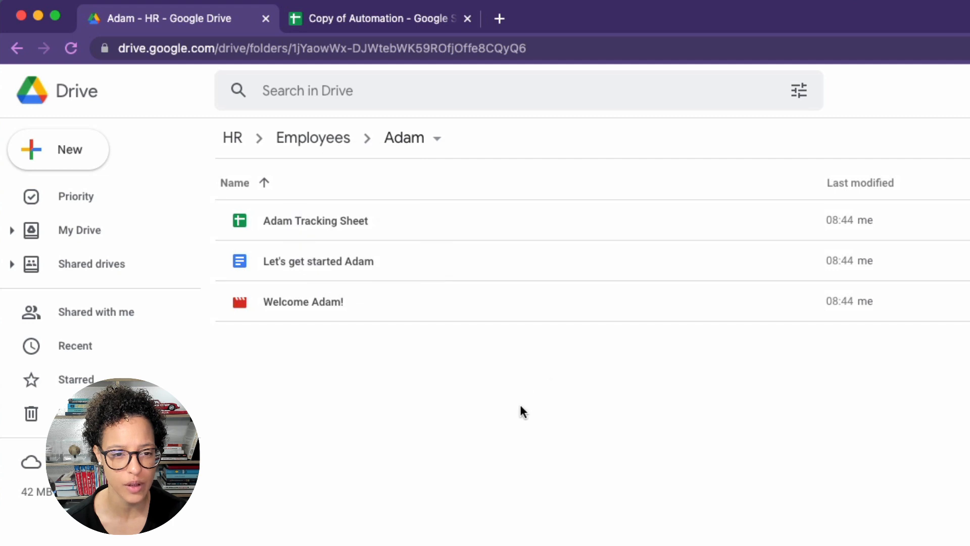
mouse_move(316, 155)
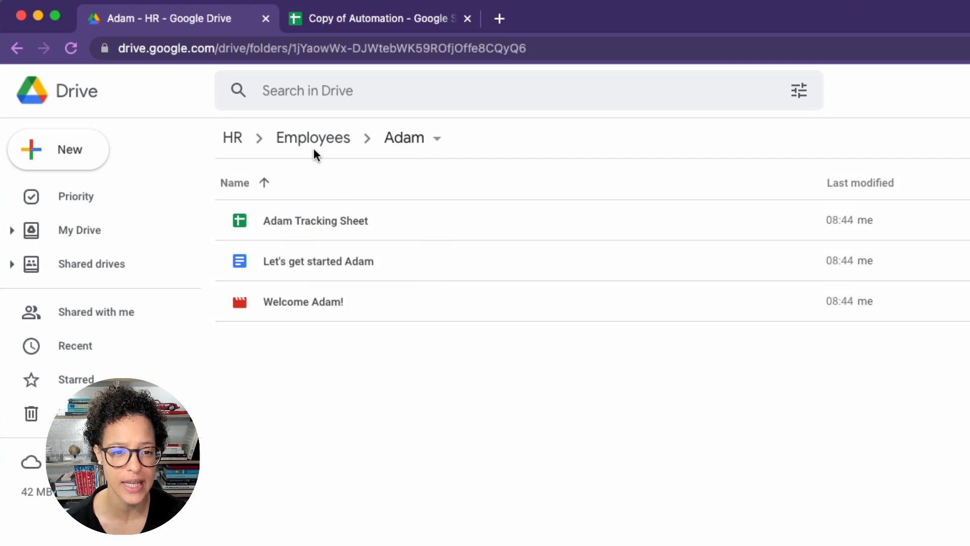
left_click(312, 138)
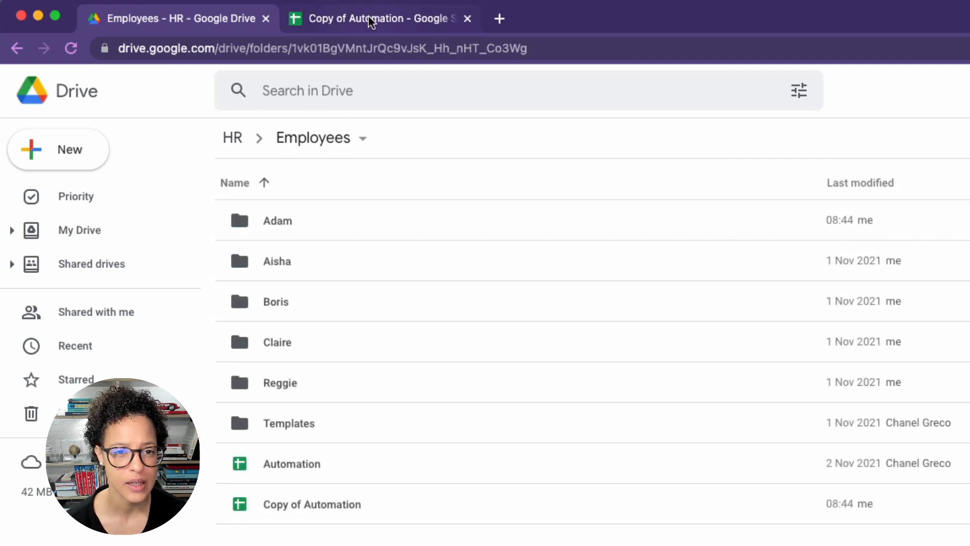
left_click(377, 18)
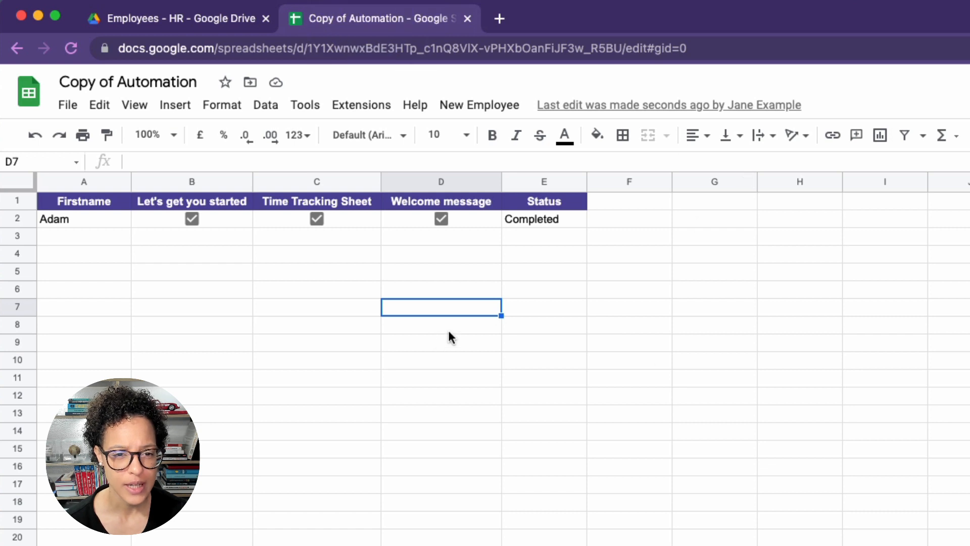
- Enter Ella, untick Time Tracking Sheet, clear the status, rerun the script, and check Drive
left_click(84, 218)
type("Ella")
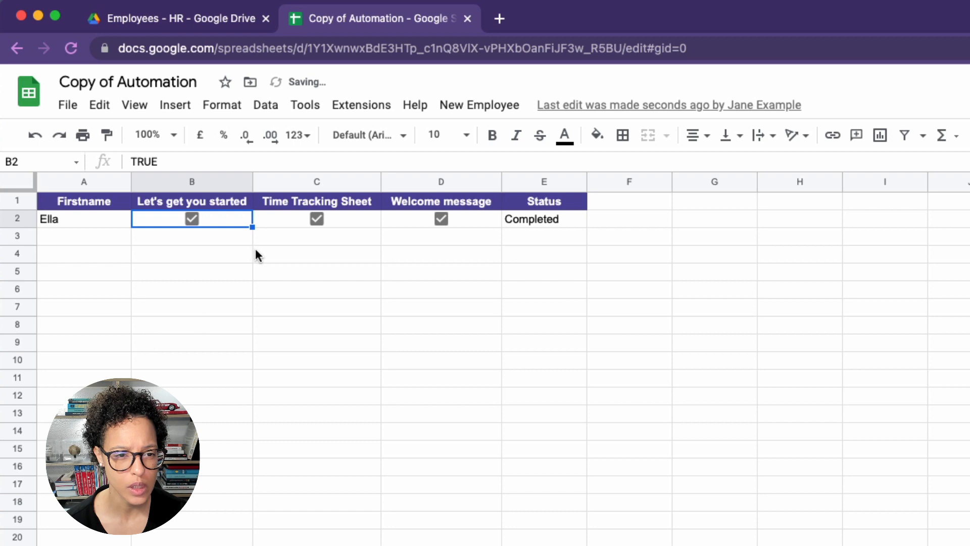
left_click(316, 218)
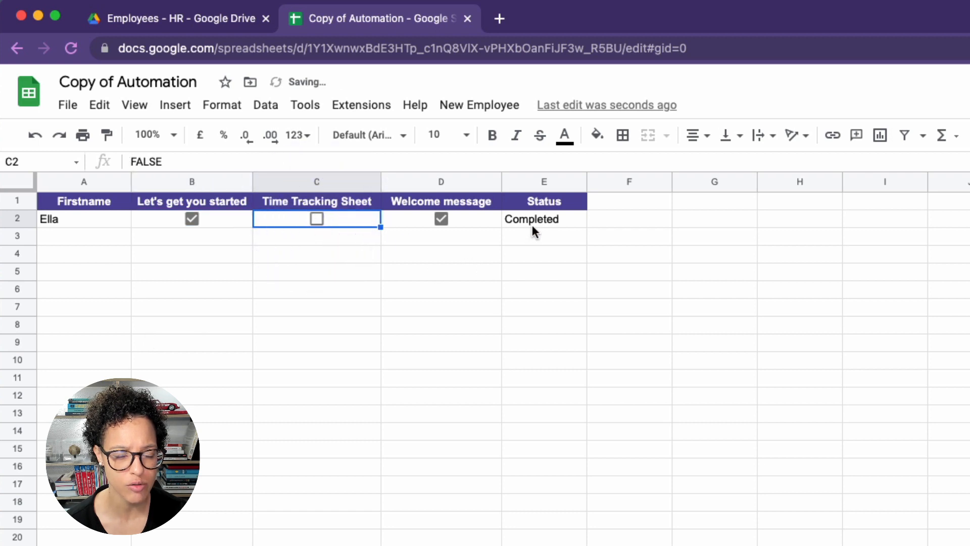
left_click(544, 307)
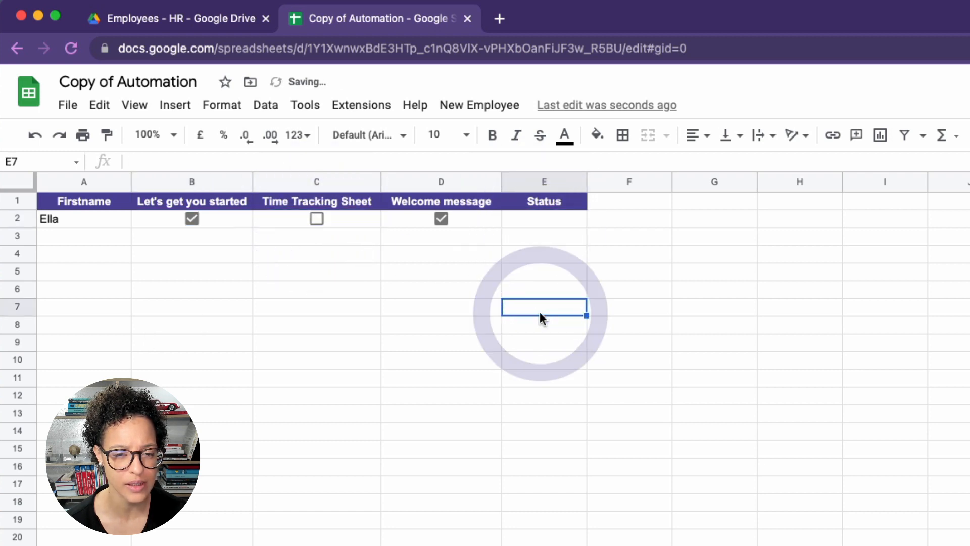
left_click(479, 105)
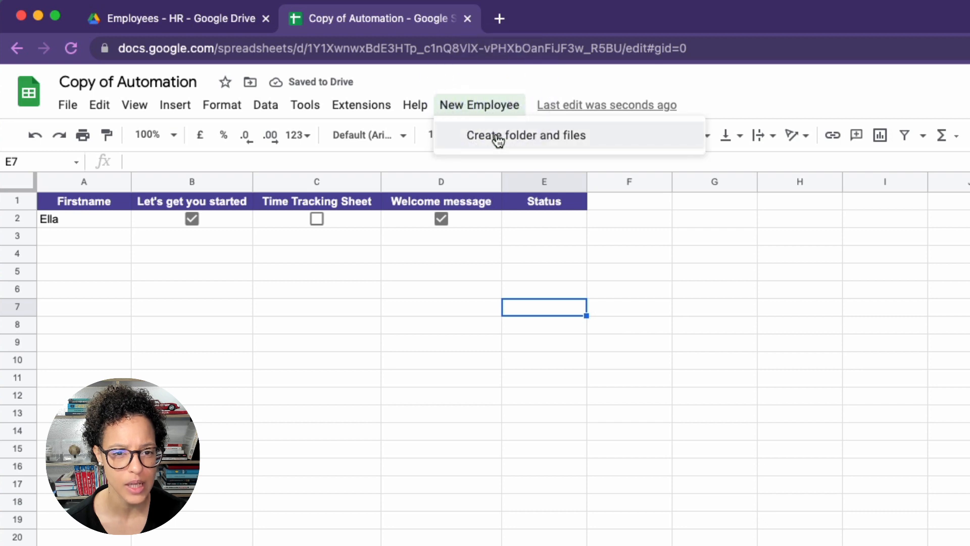
left_click(526, 135)
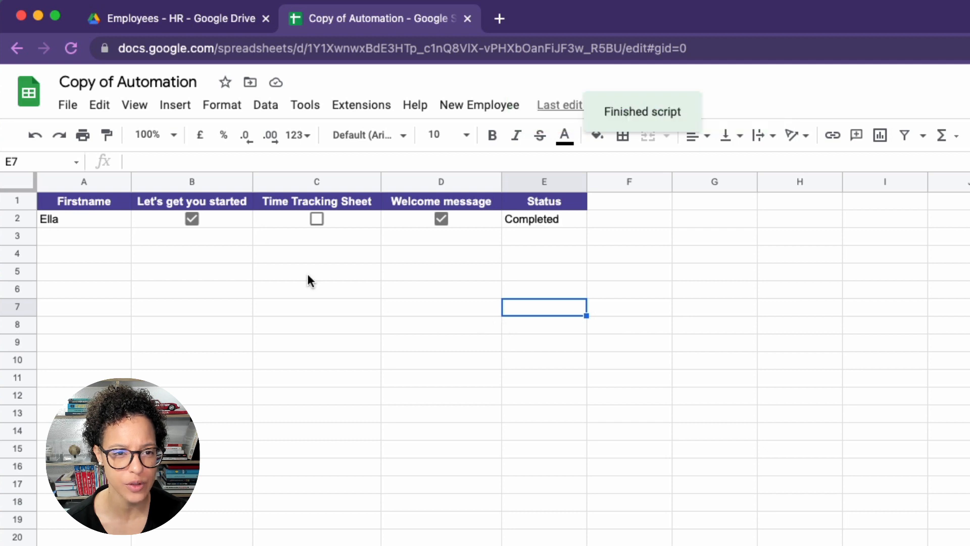
left_click(178, 18)
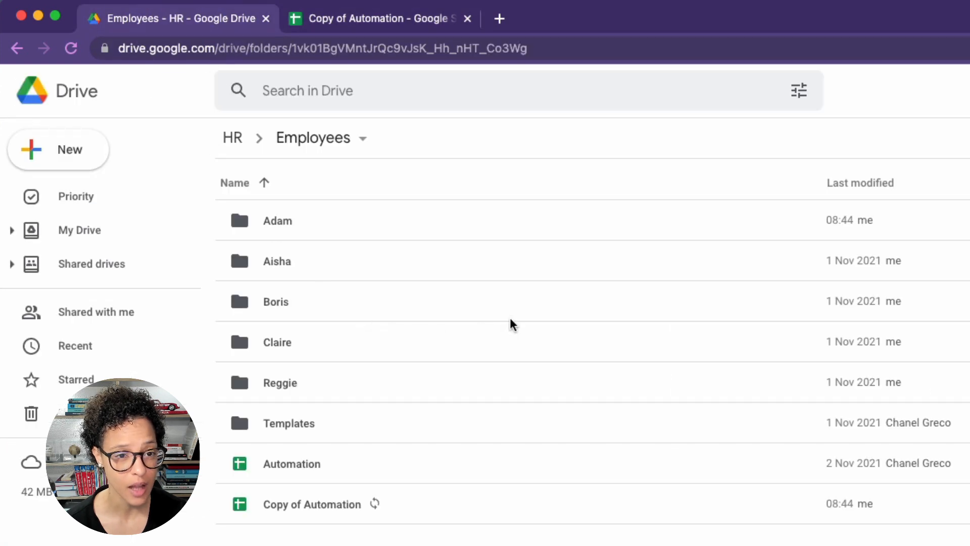